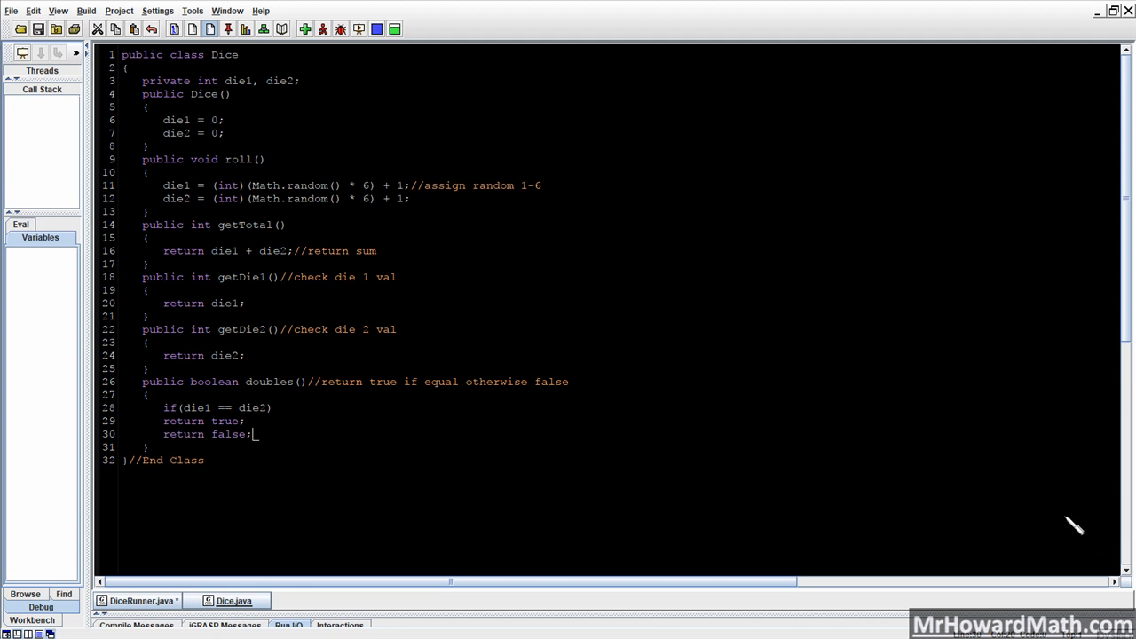
mouse_move(1074, 523)
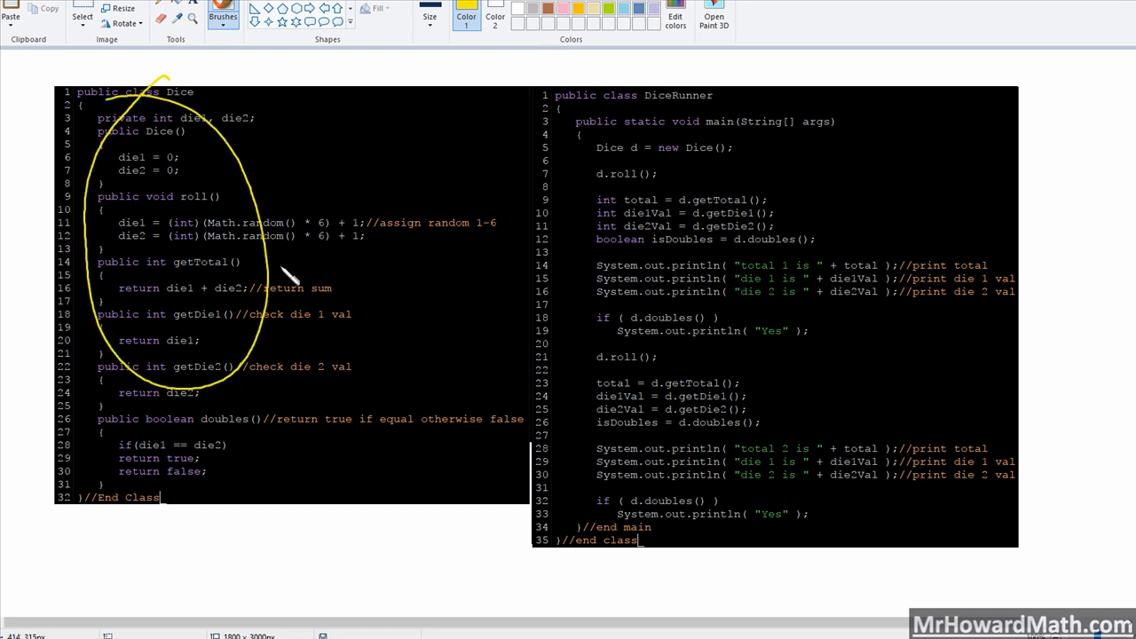
mouse_move(297, 282)
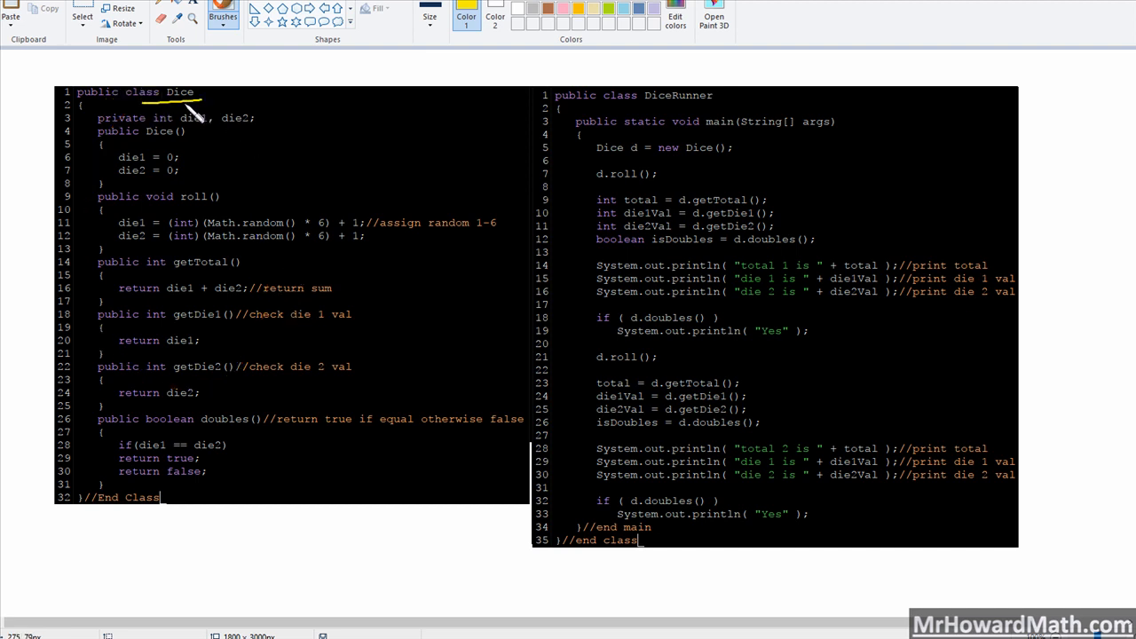
- Underline the class name Dice, circle 'private', and trace a line down the methods
left_click_drag(648, 89, 843, 389)
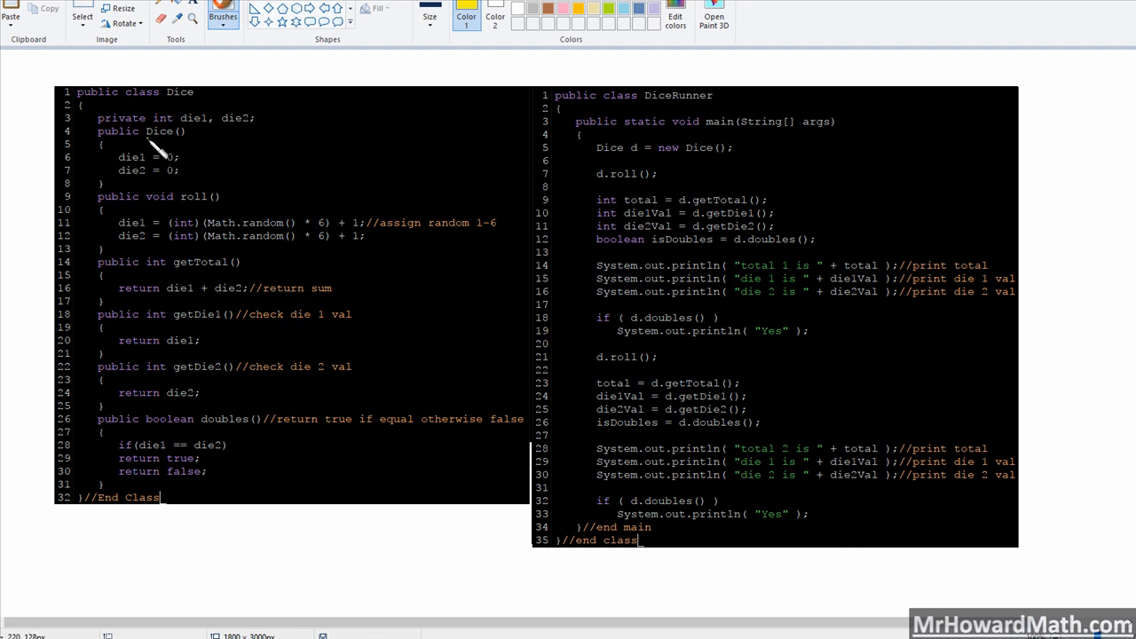
mouse_move(137, 120)
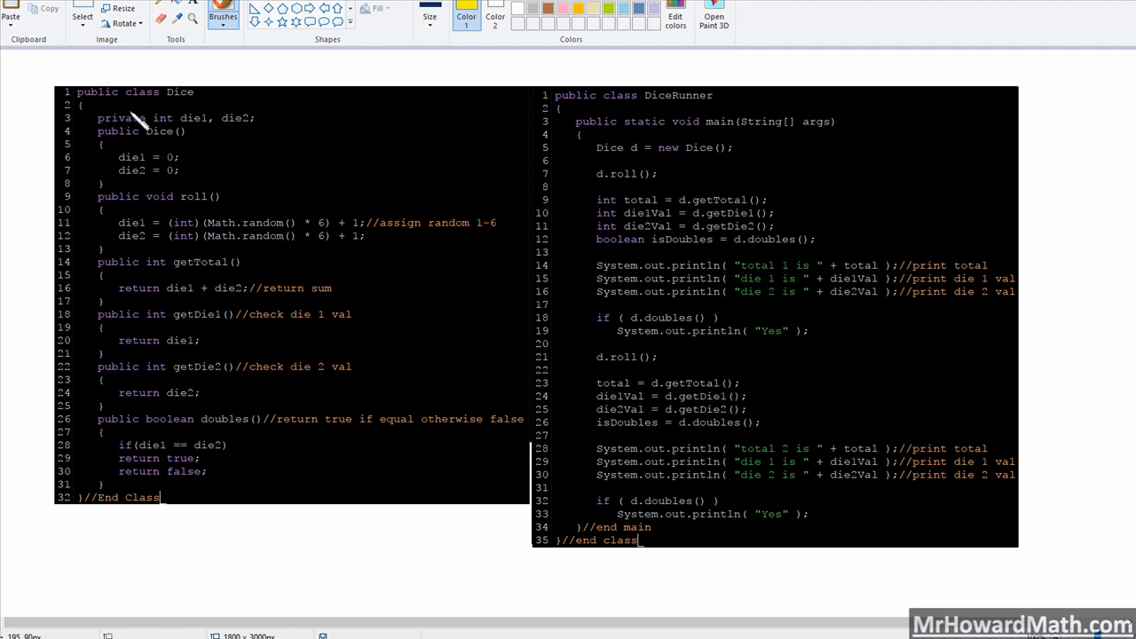
mouse_move(149, 124)
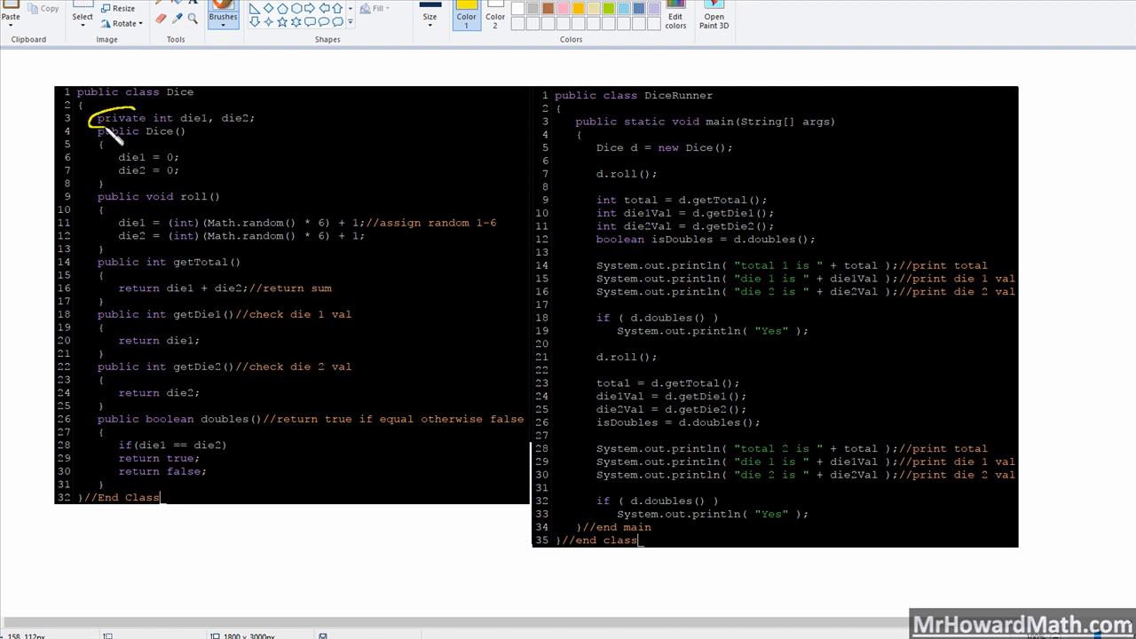
left_click_drag(89, 119, 257, 114)
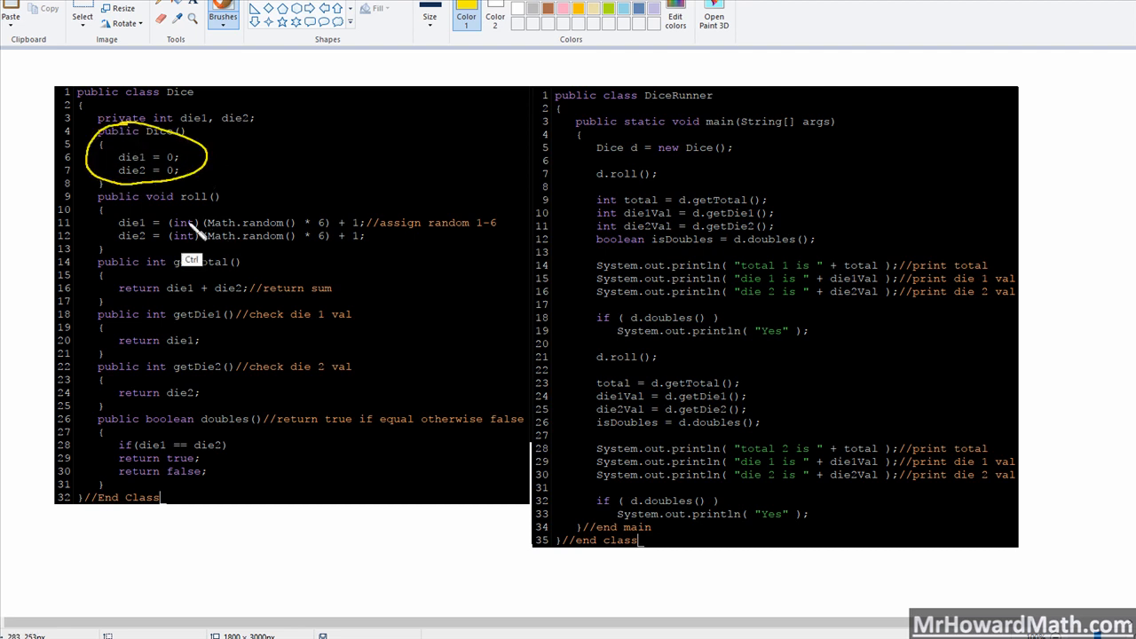
left_click_drag(85, 200, 124, 493)
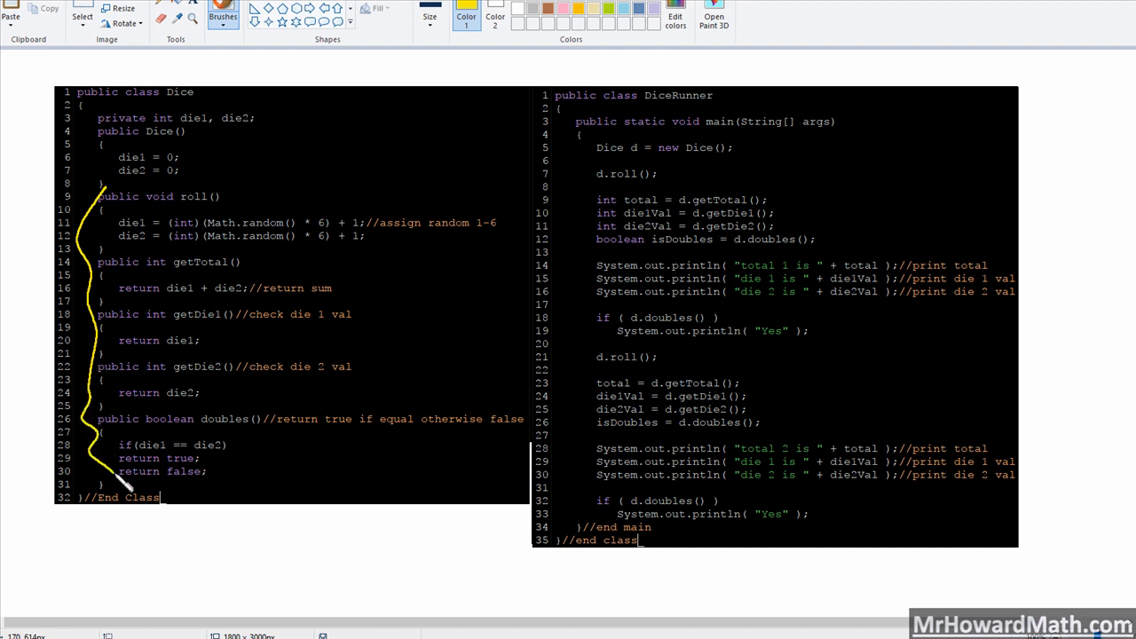
mouse_move(244, 127)
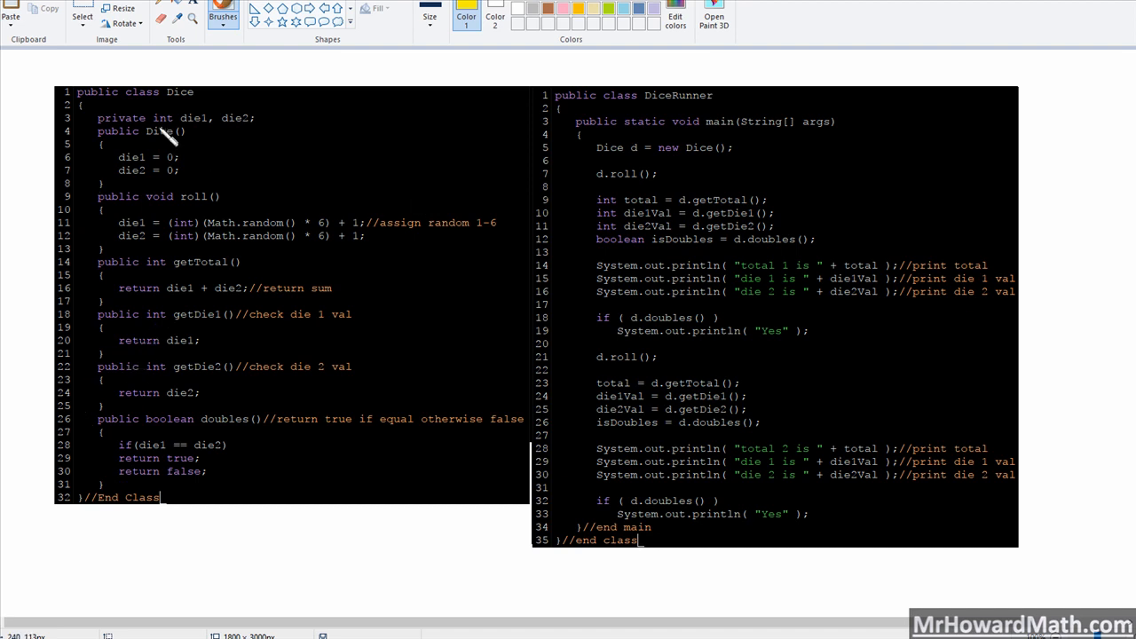
mouse_move(206, 128)
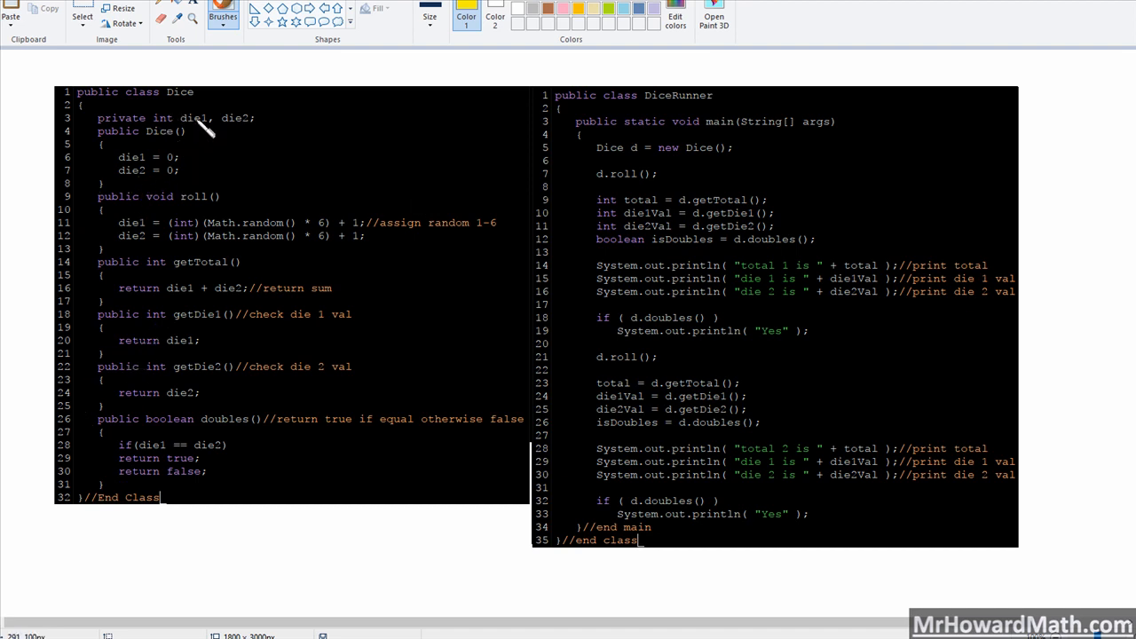
- Mark the method return types and circle roll's two random assignment lines
left_click_drag(186, 117, 276, 133)
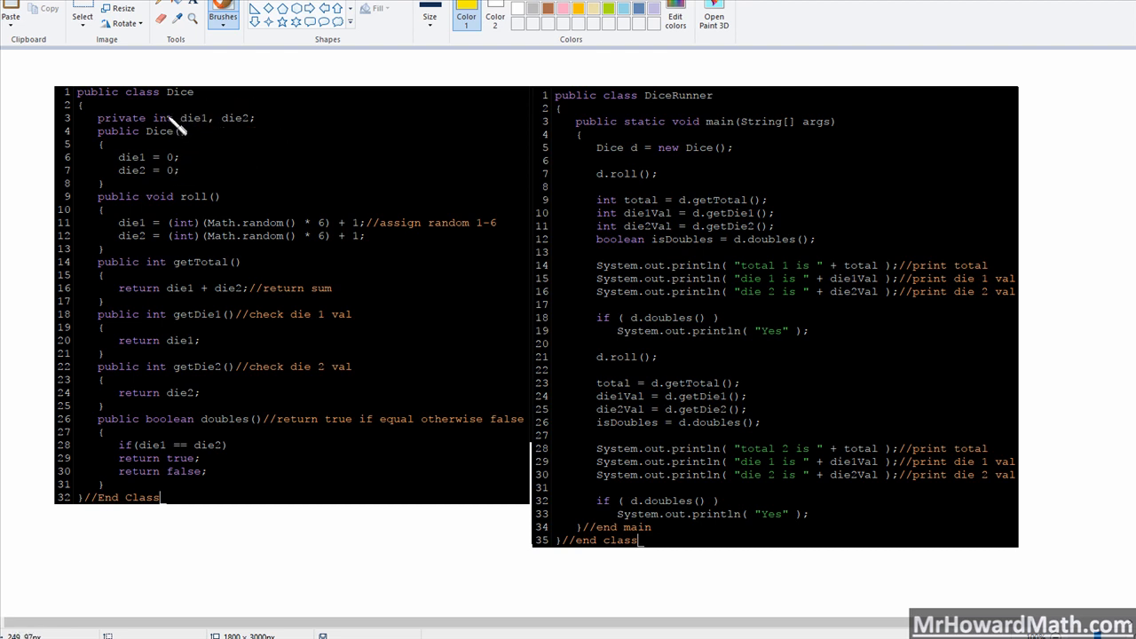
left_click_drag(178, 124, 159, 209)
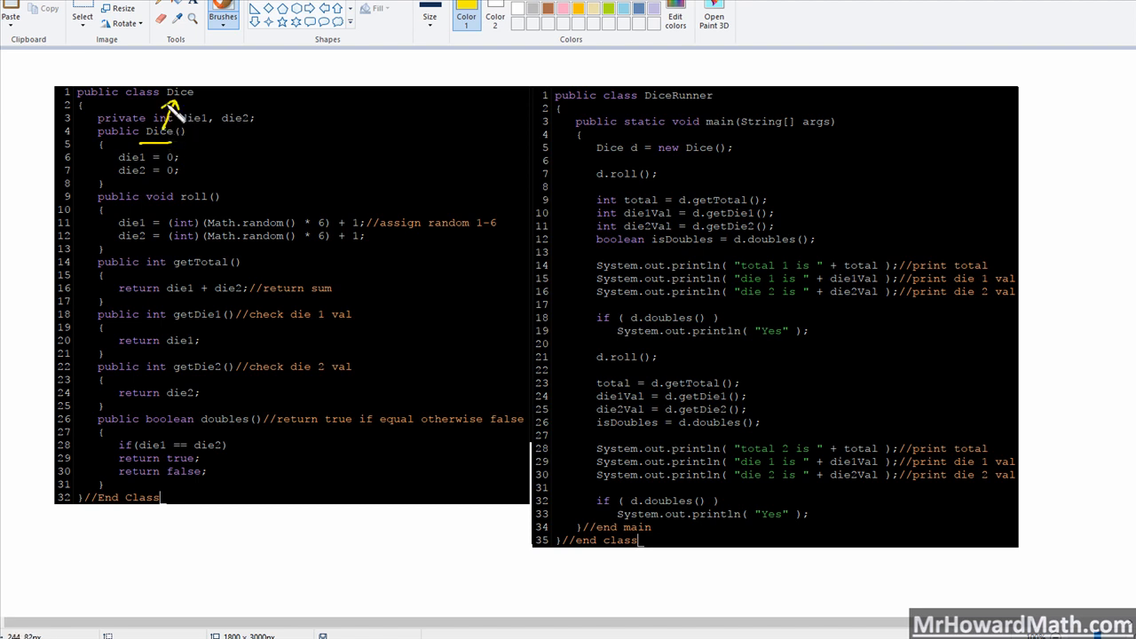
mouse_move(142, 134)
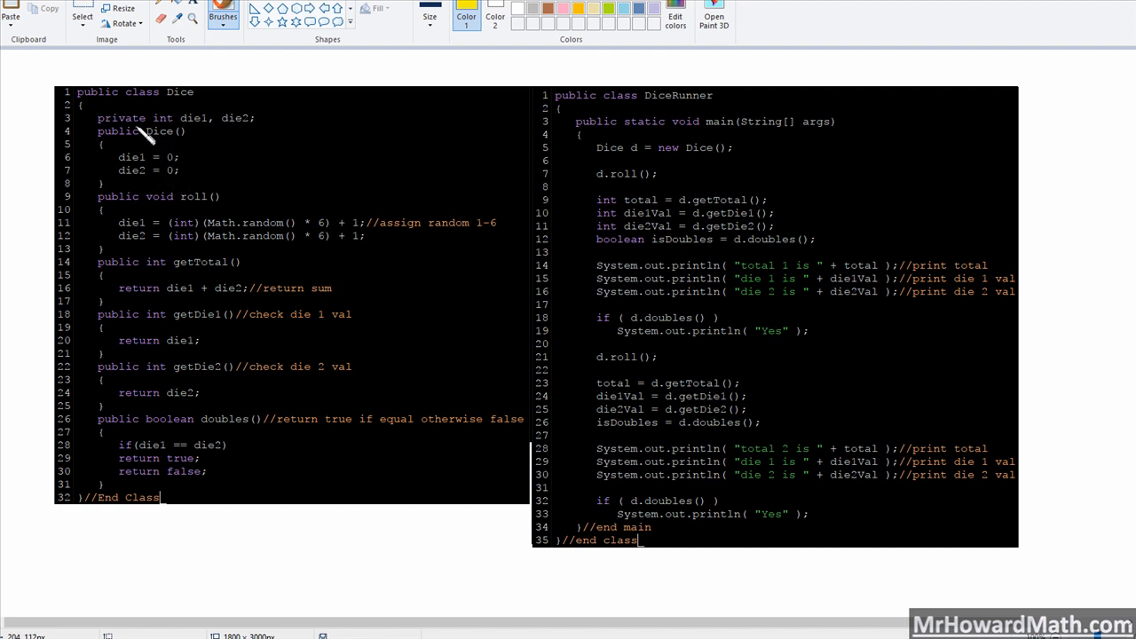
mouse_move(158, 133)
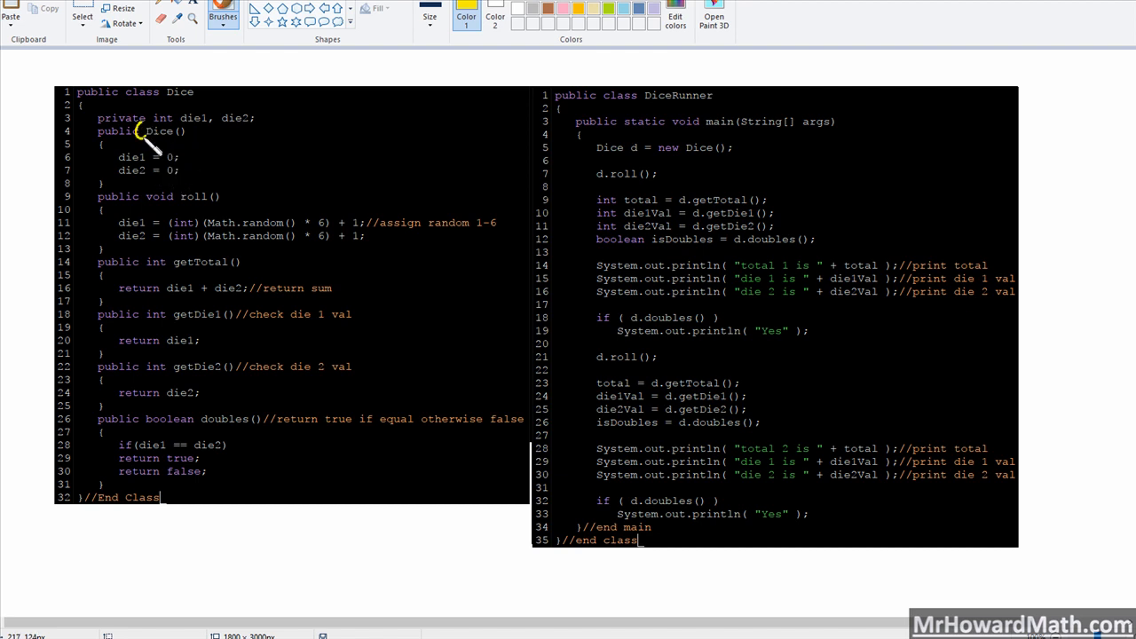
mouse_move(186, 197)
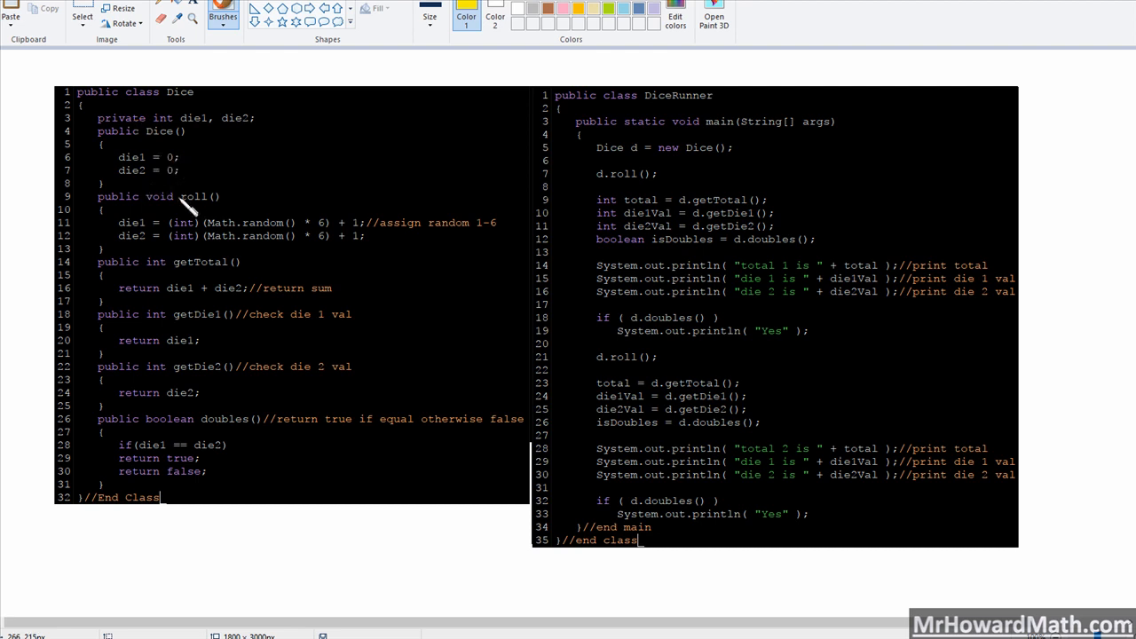
mouse_move(182, 271)
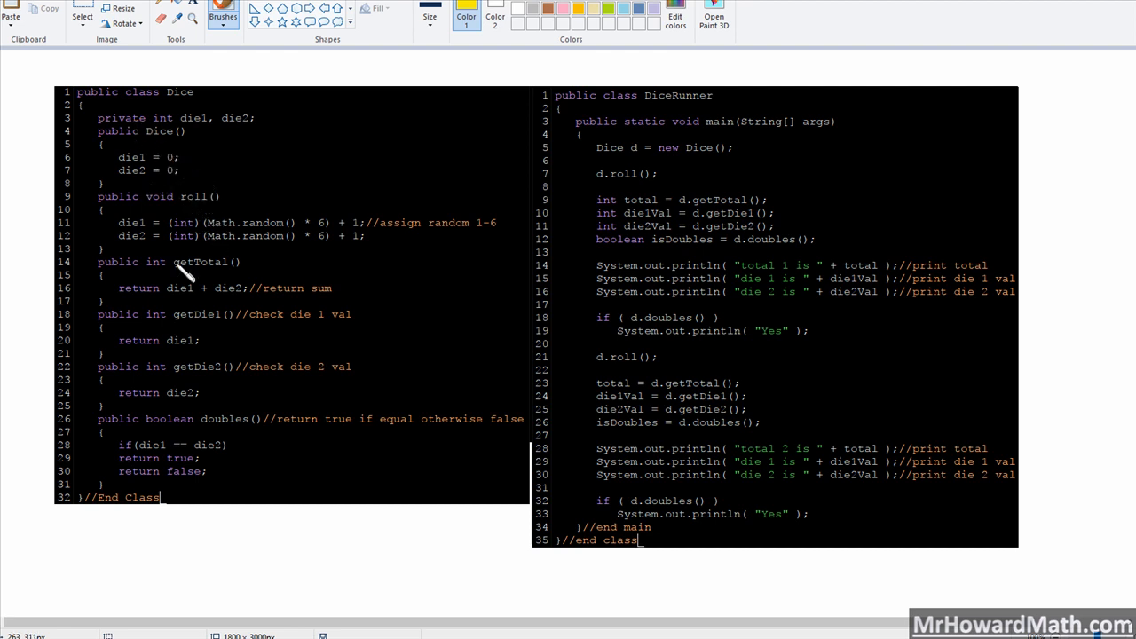
mouse_move(196, 213)
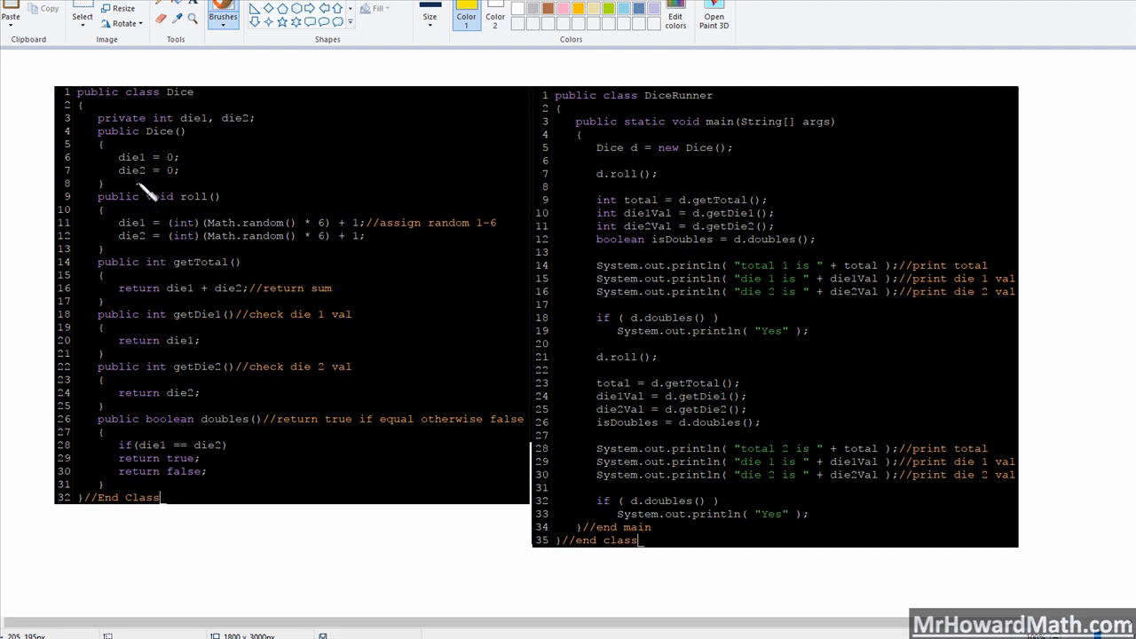
mouse_move(159, 262)
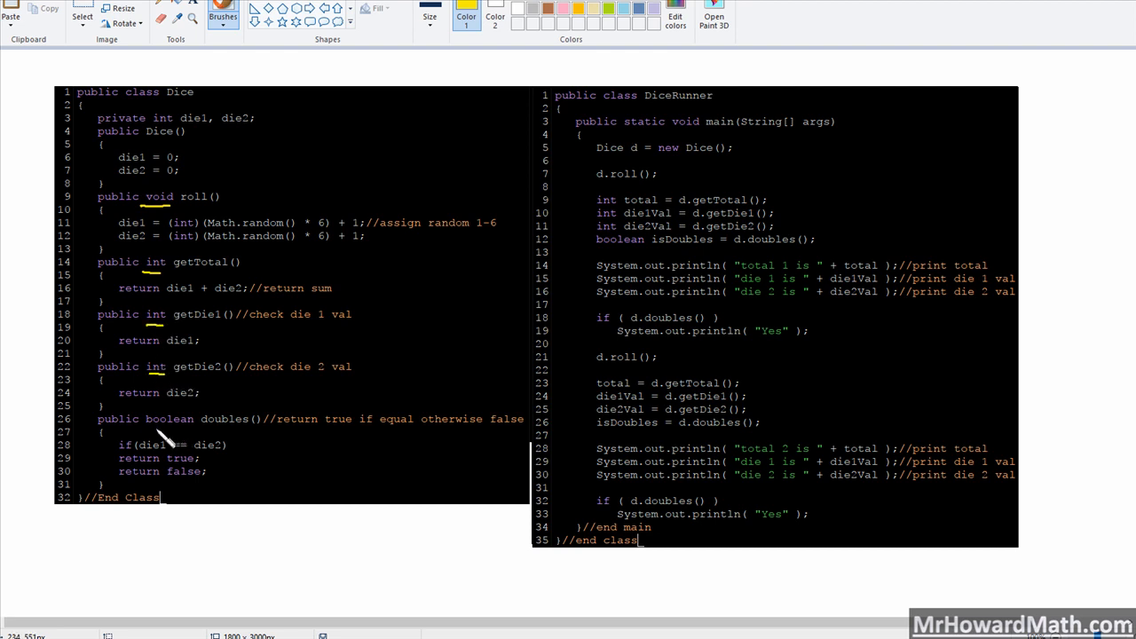
left_click_drag(146, 429, 202, 427)
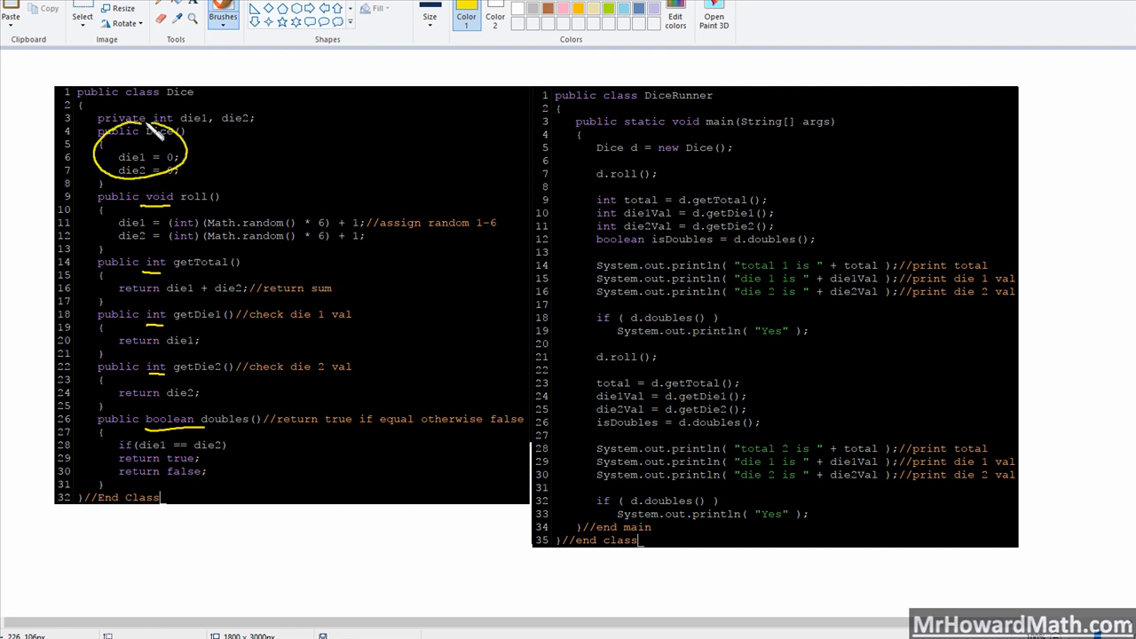
mouse_move(135, 336)
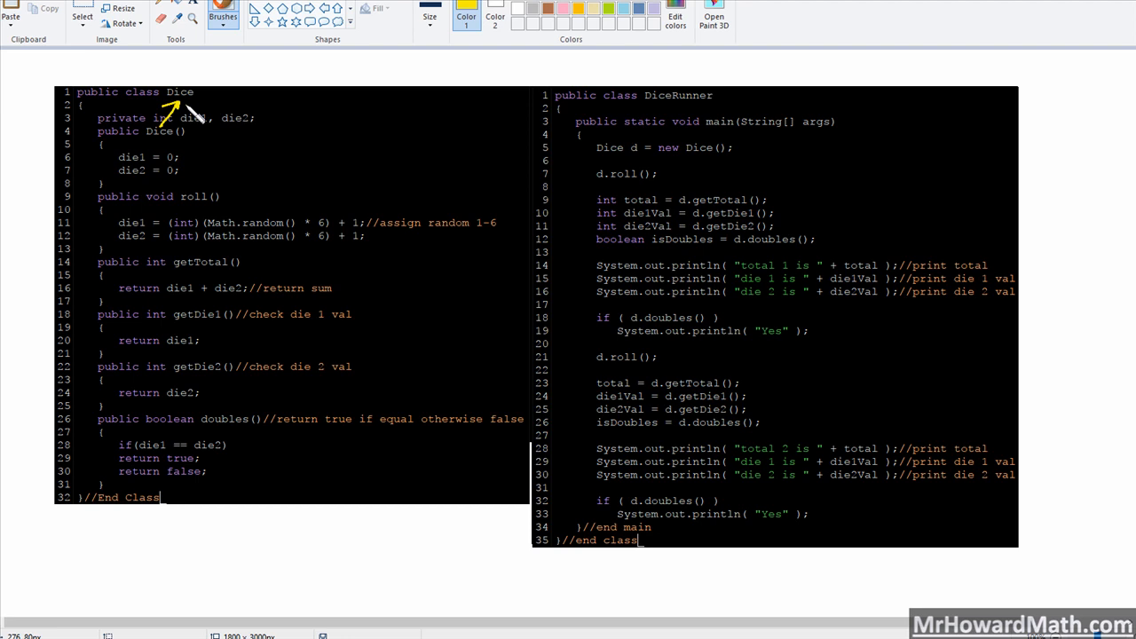
mouse_move(75, 333)
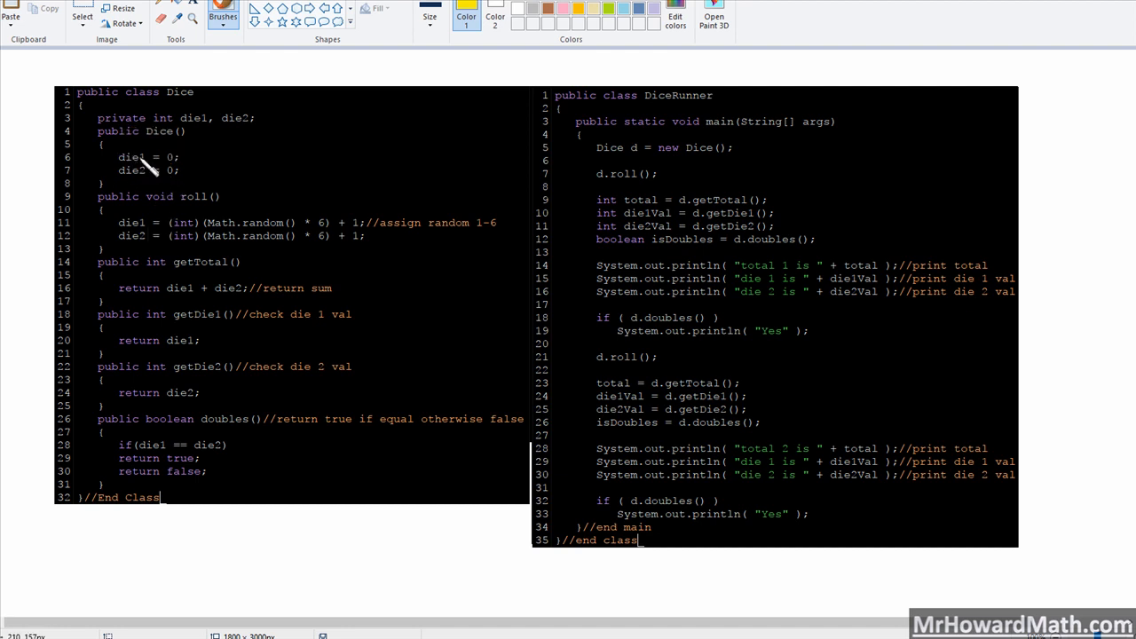
mouse_move(182, 162)
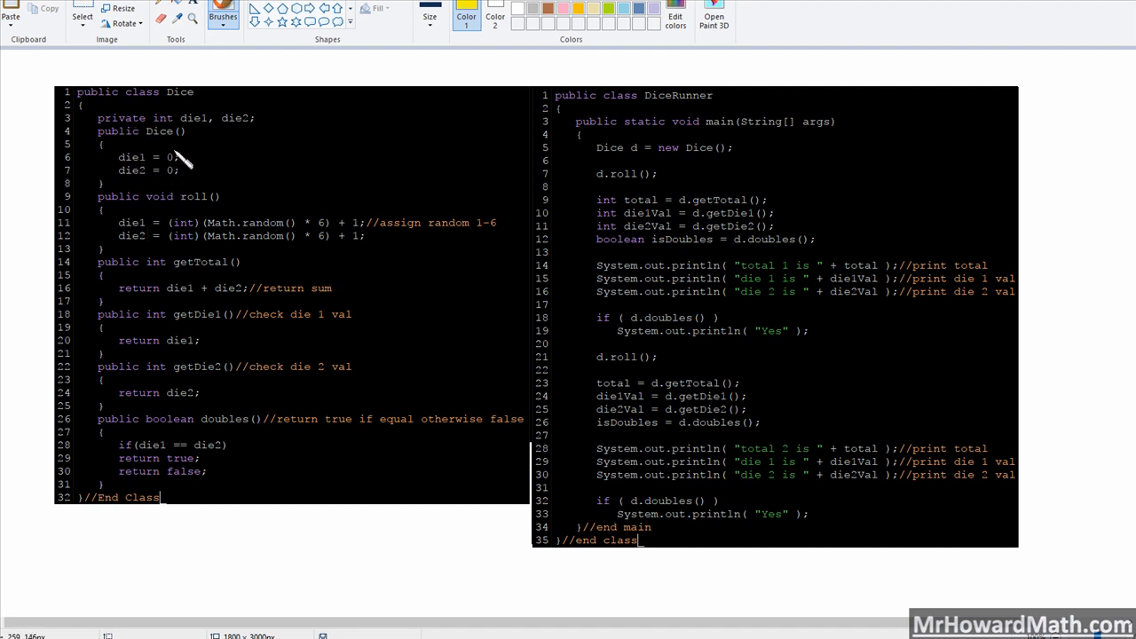
mouse_move(209, 244)
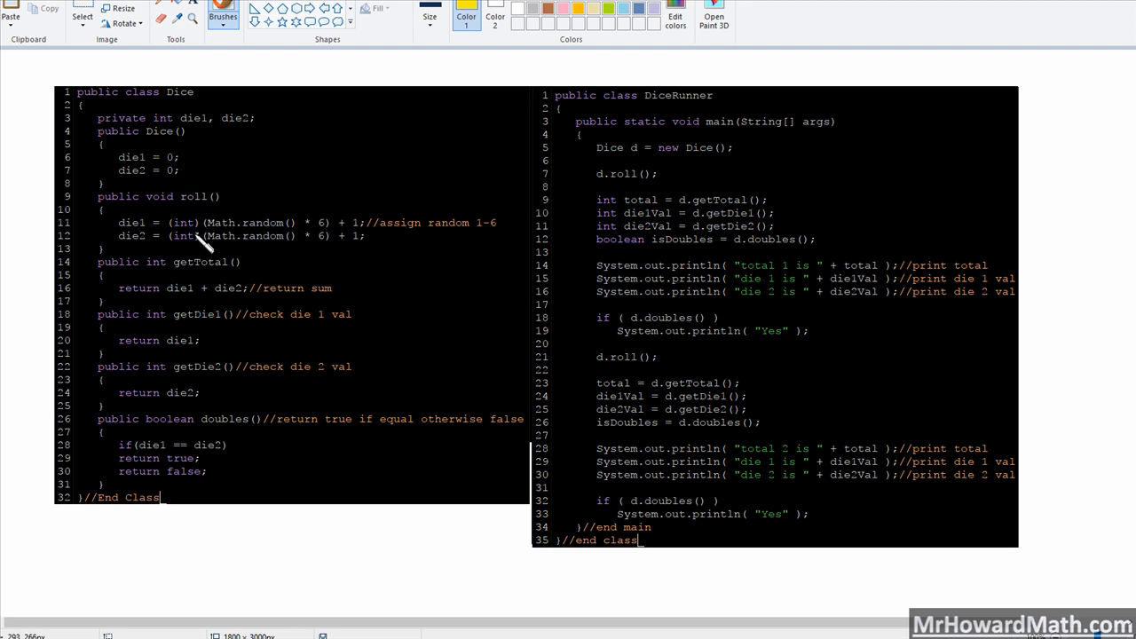
mouse_move(159, 195)
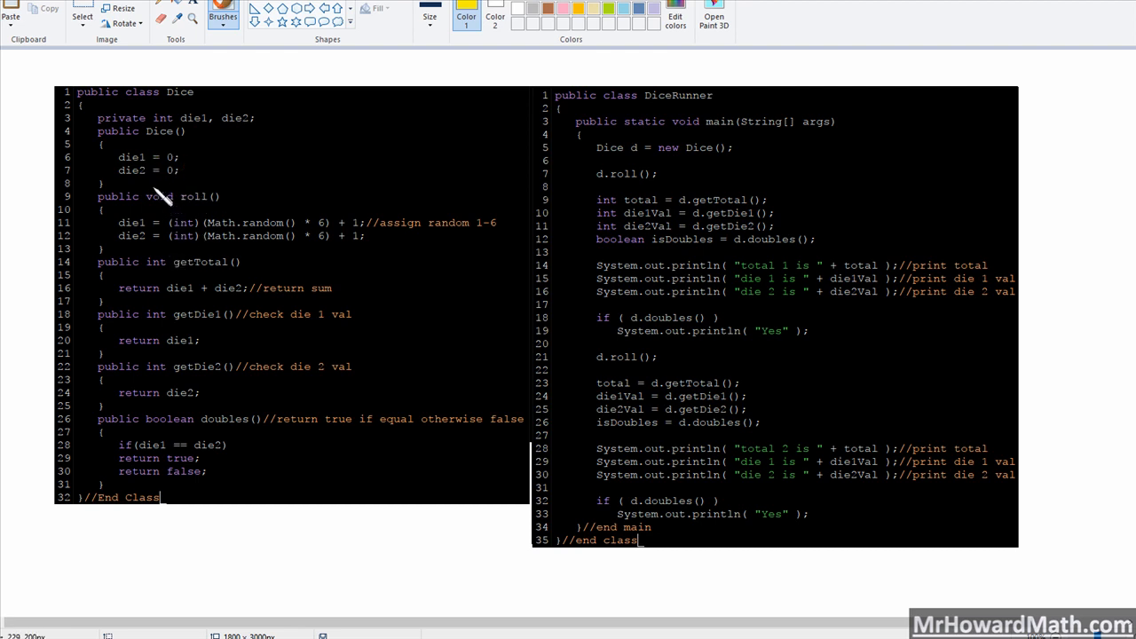
left_click_drag(159, 191, 128, 262)
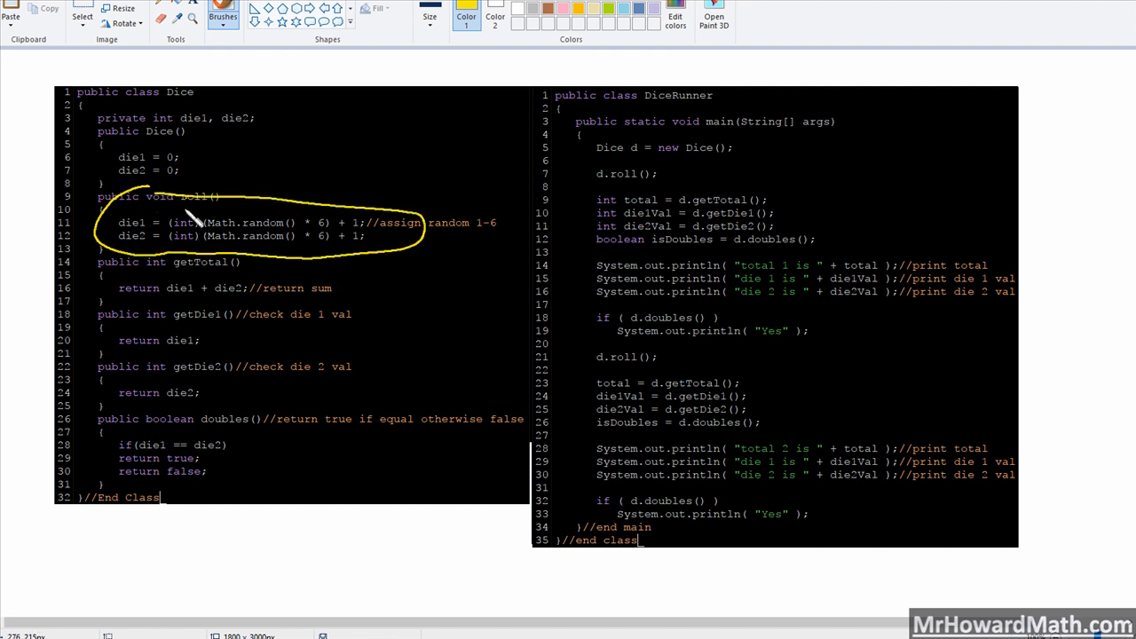
mouse_move(178, 284)
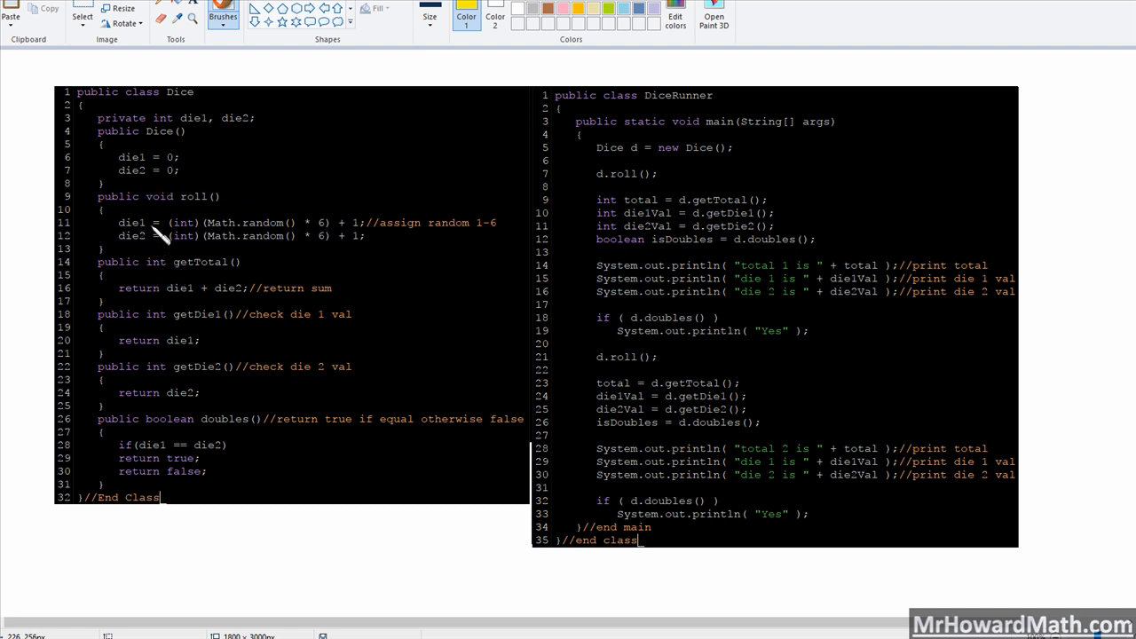
mouse_move(142, 227)
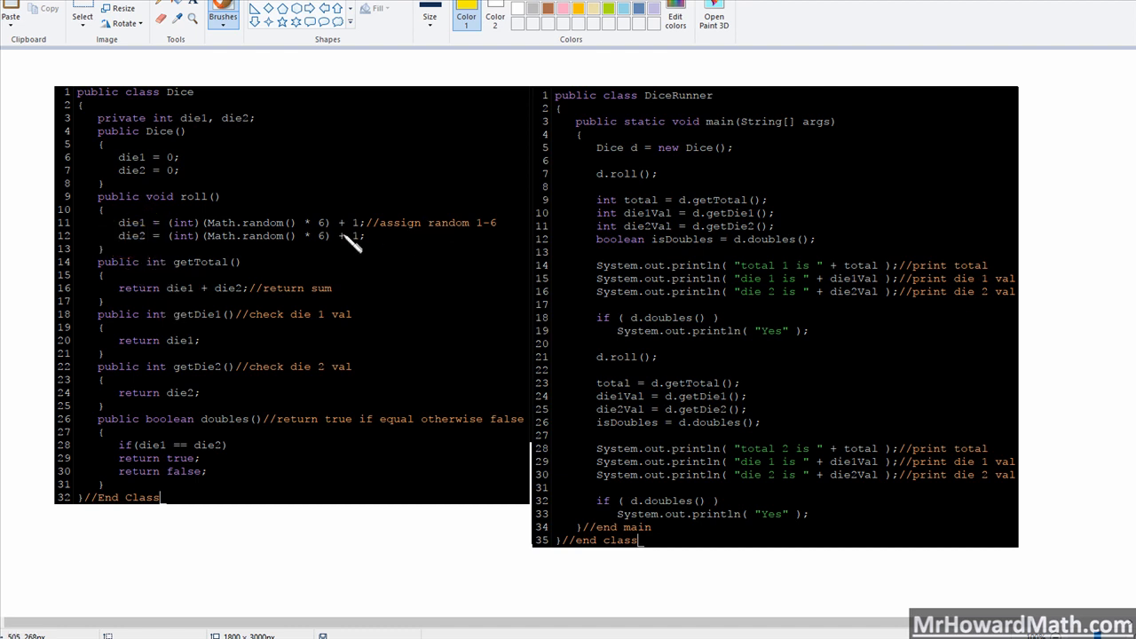
mouse_move(213, 212)
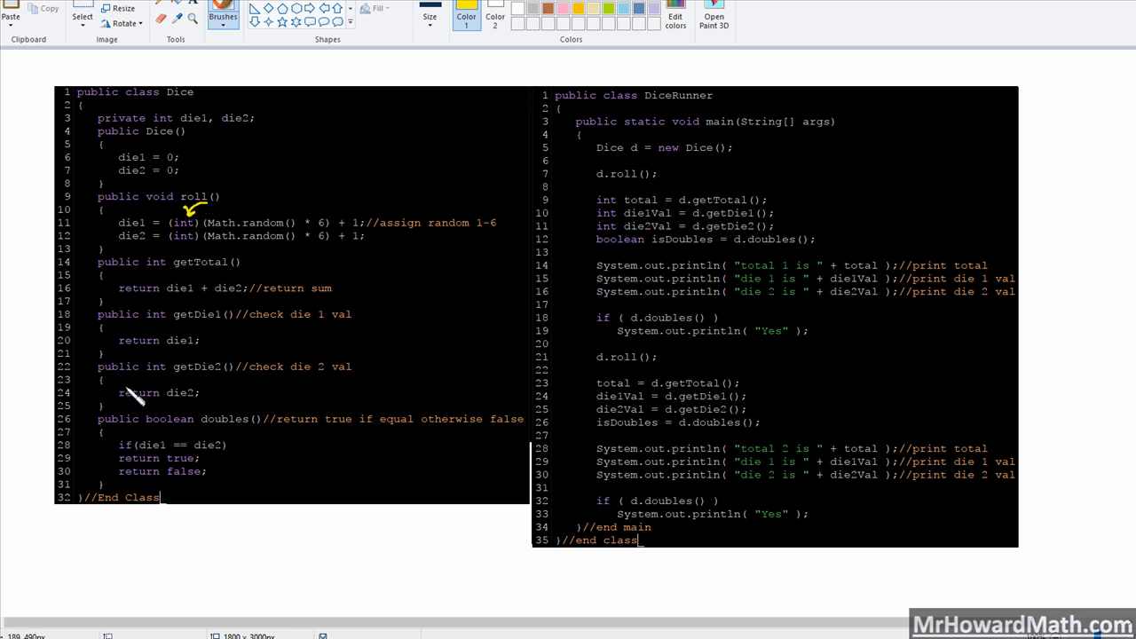
mouse_move(152, 388)
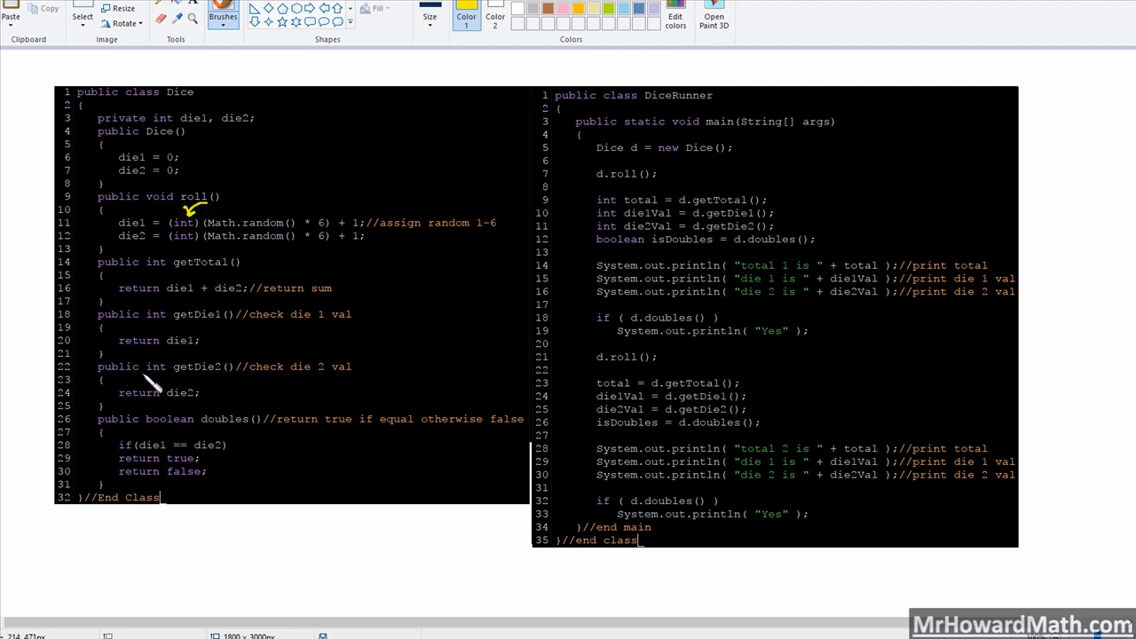
mouse_move(155, 377)
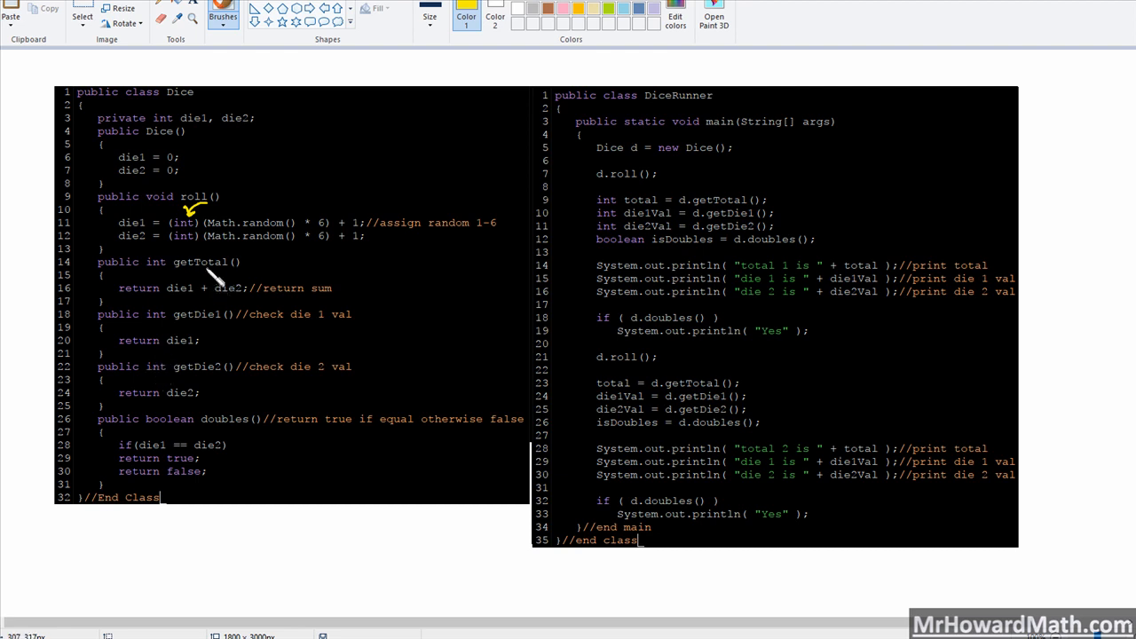
mouse_move(212, 291)
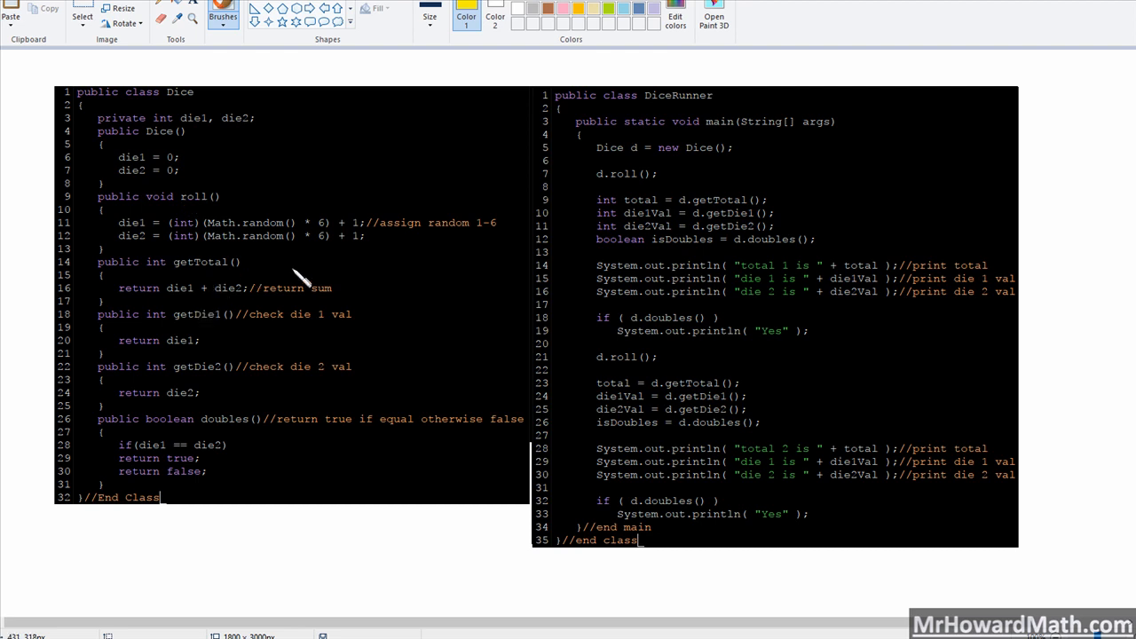
mouse_move(306, 274)
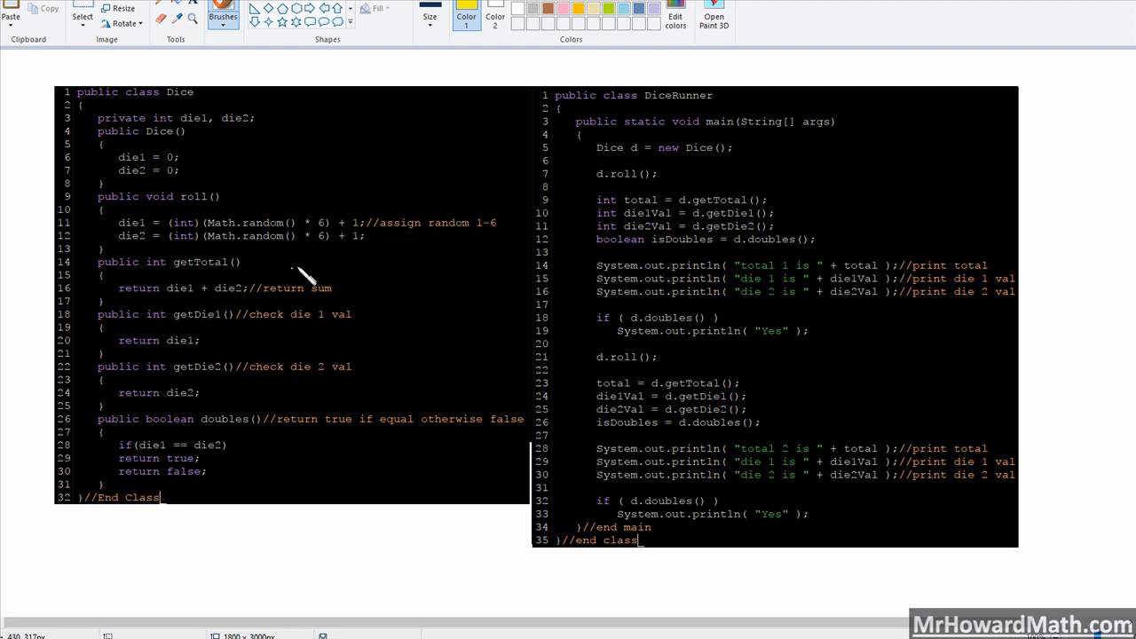
mouse_move(293, 249)
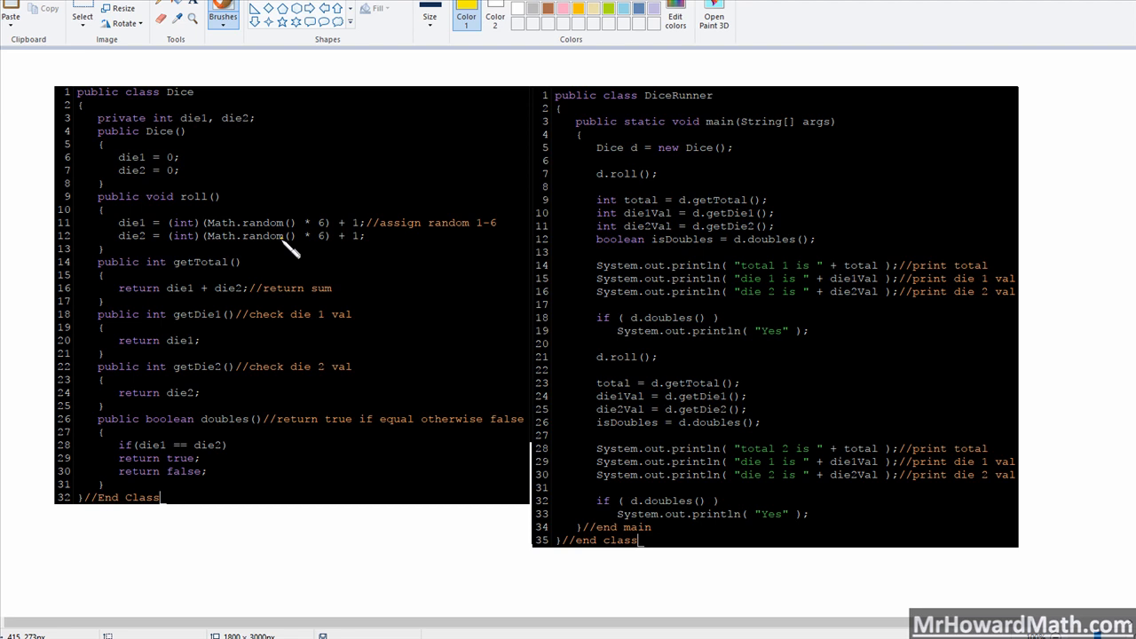
mouse_move(147, 262)
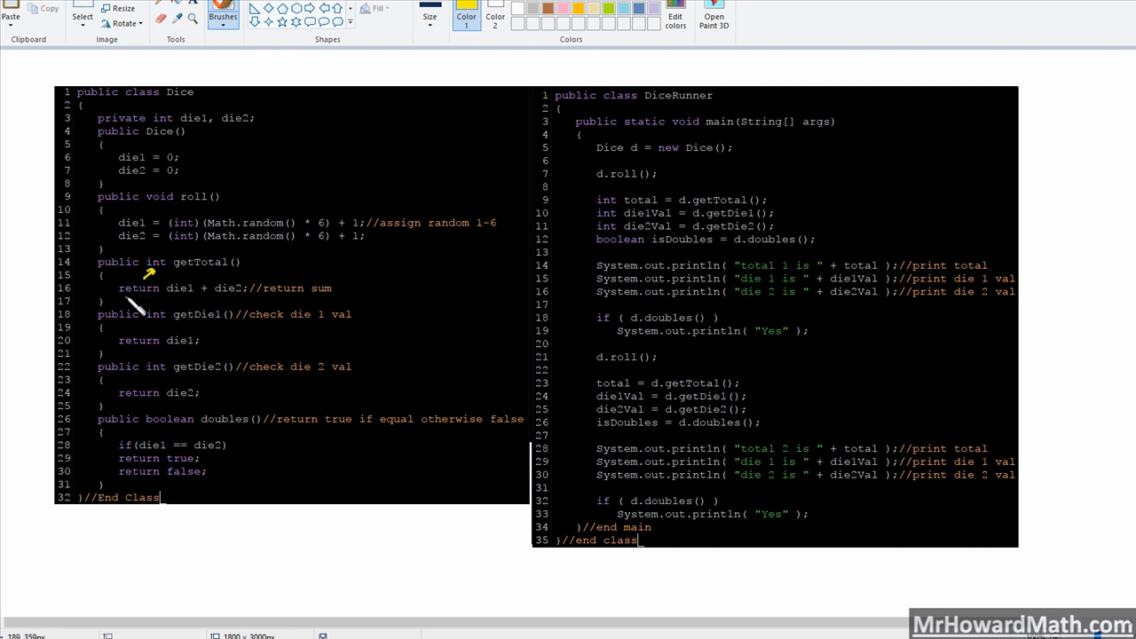
- Brush-underline the getTotal return statement and mark the getDie1 return lines
left_click_drag(120, 297, 253, 293)
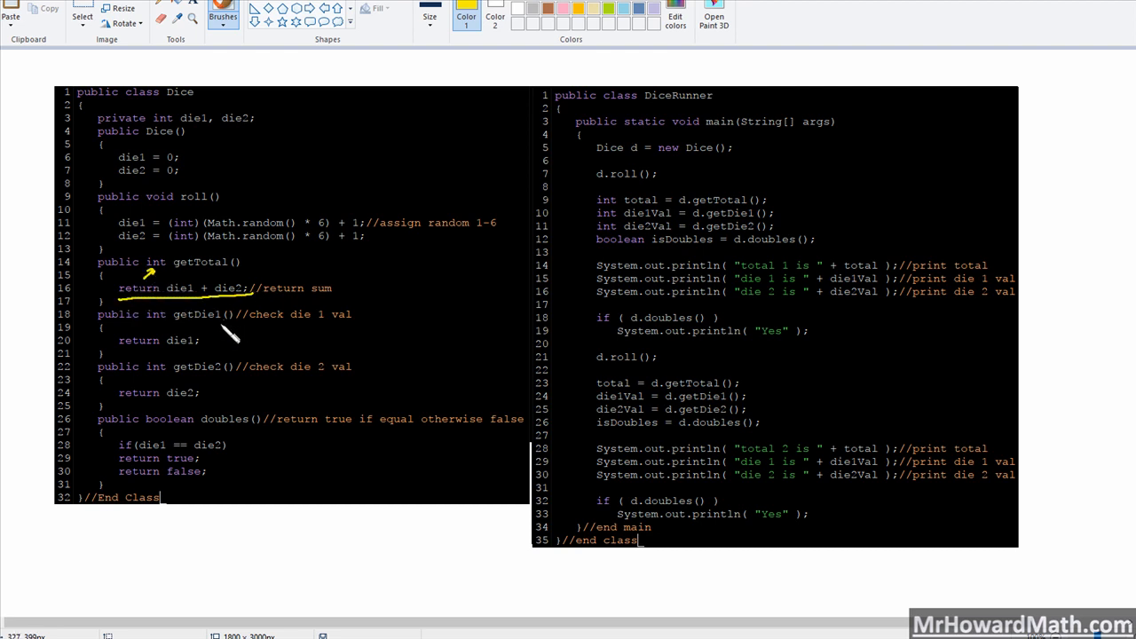
mouse_move(200, 307)
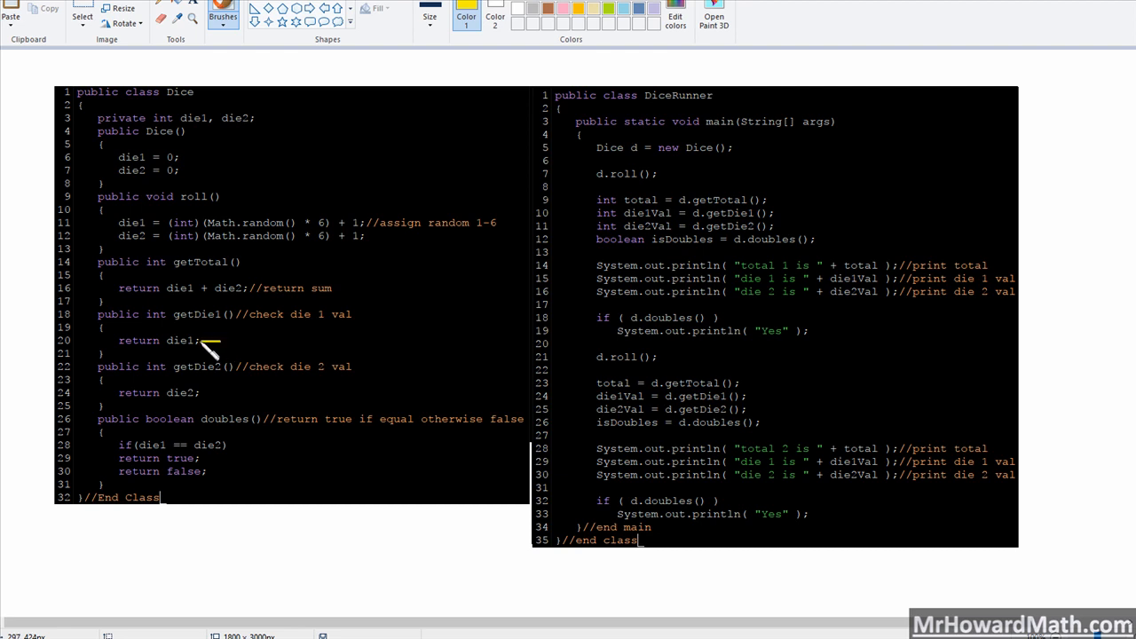
mouse_move(253, 360)
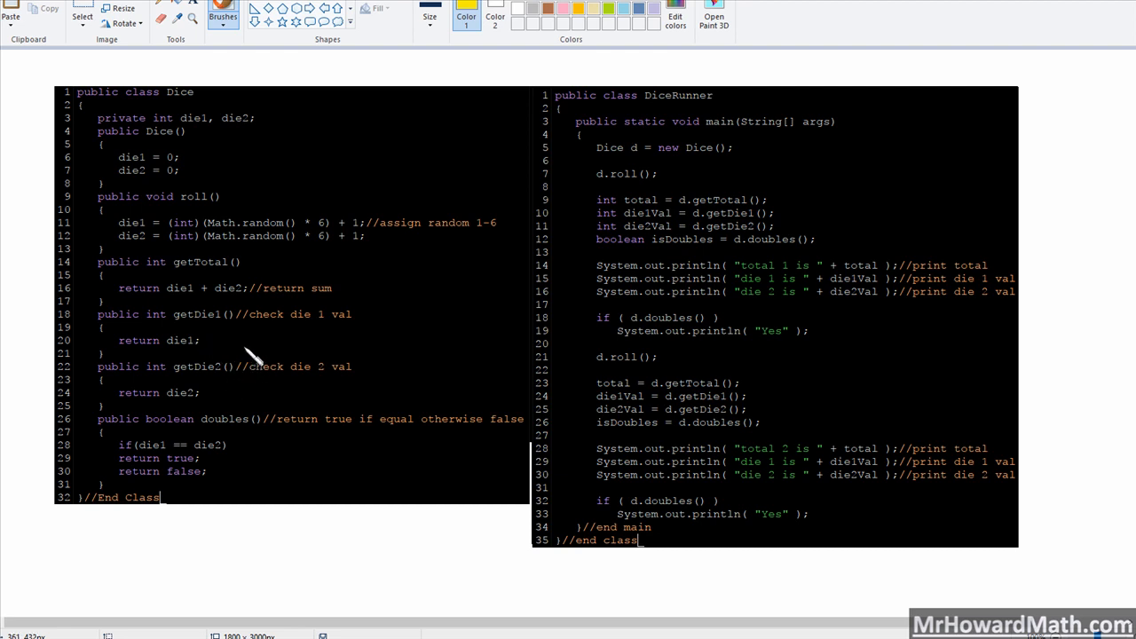
mouse_move(125, 222)
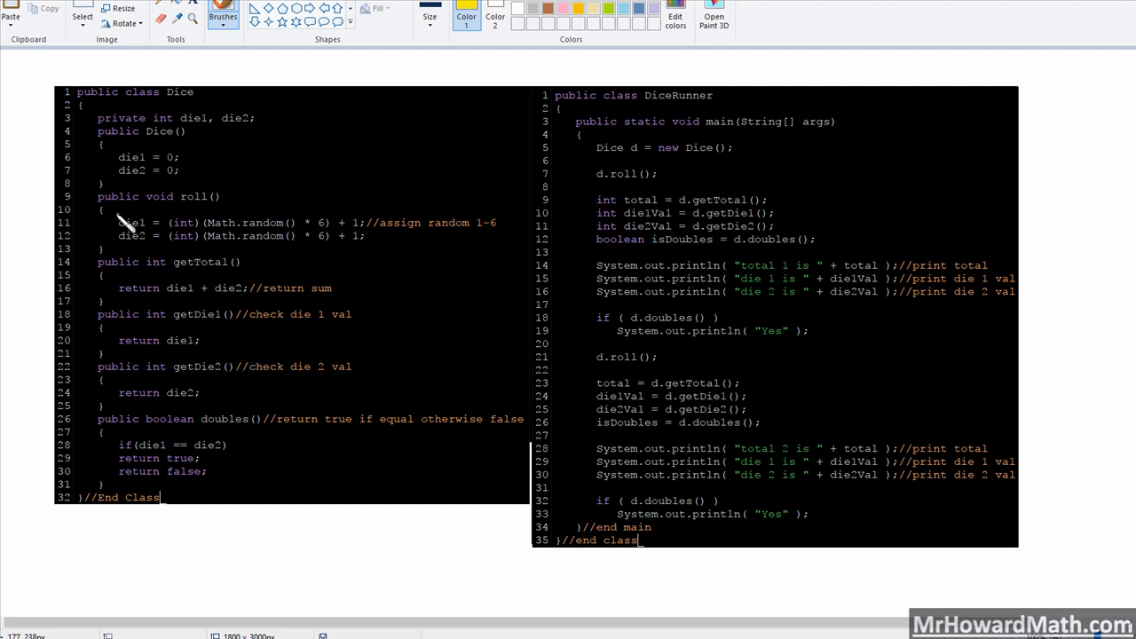
mouse_move(205, 386)
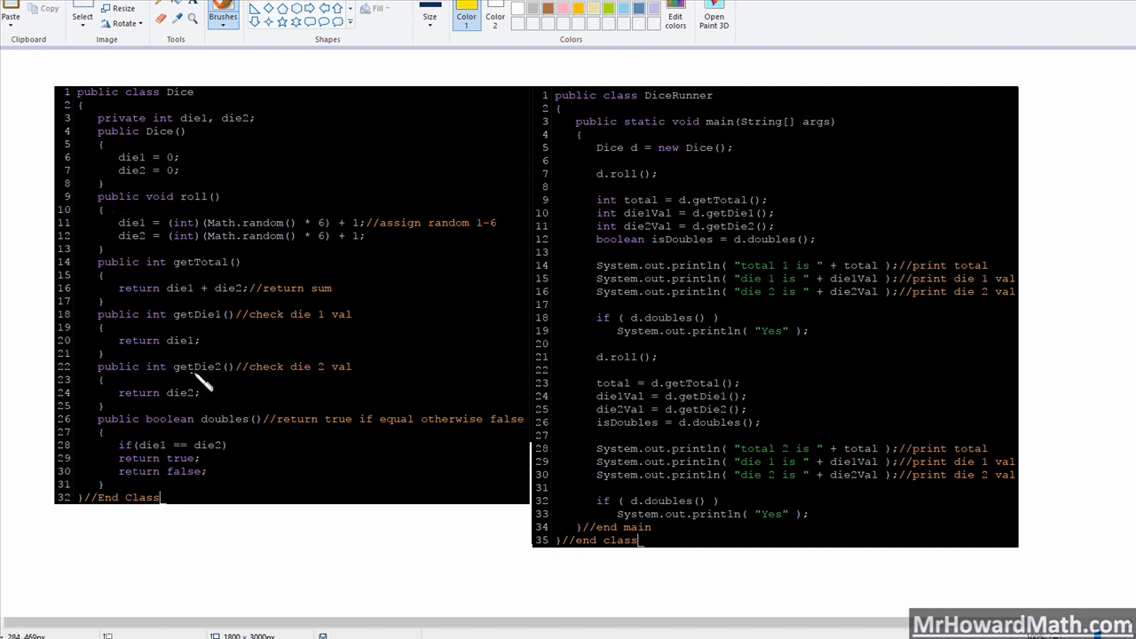
left_click_drag(174, 382, 129, 418)
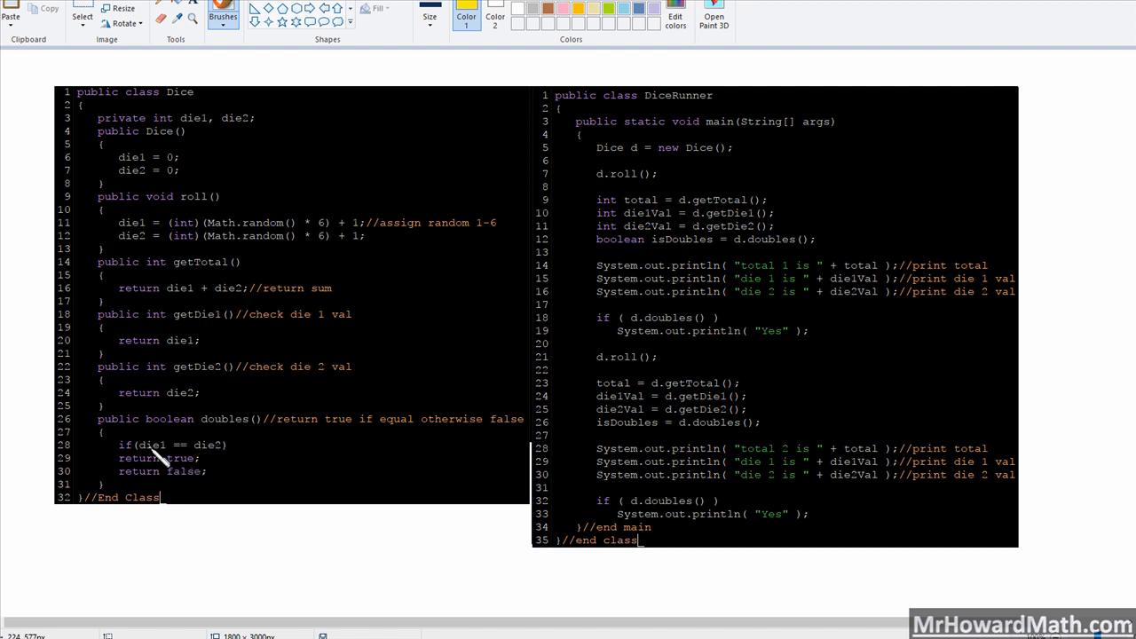
left_click_drag(115, 470, 231, 483)
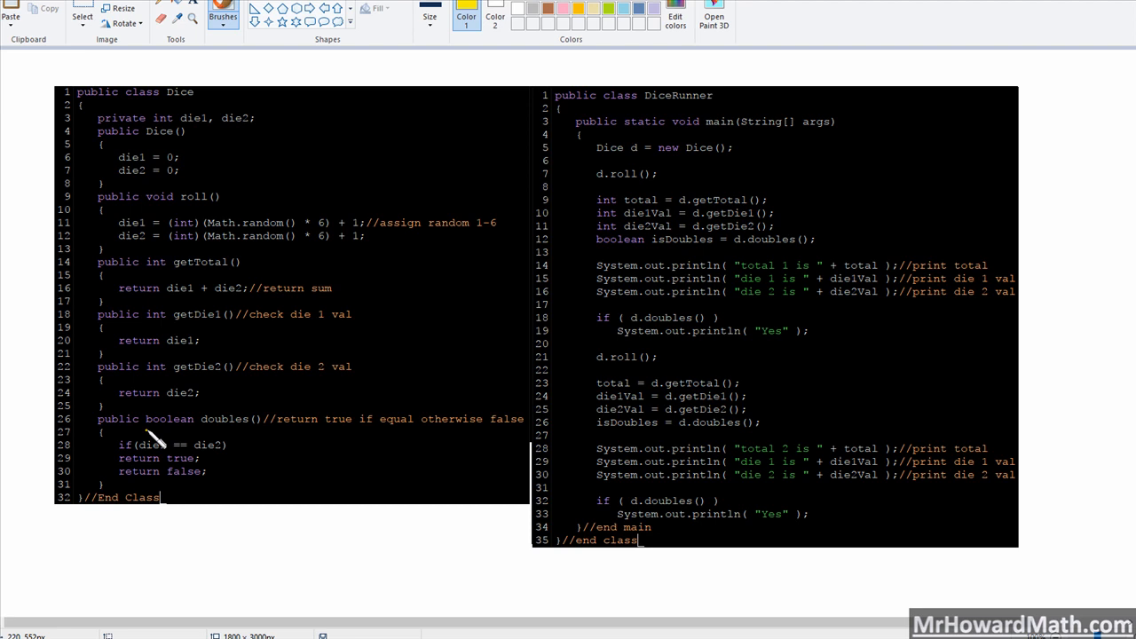
left_click_drag(177, 435, 191, 497)
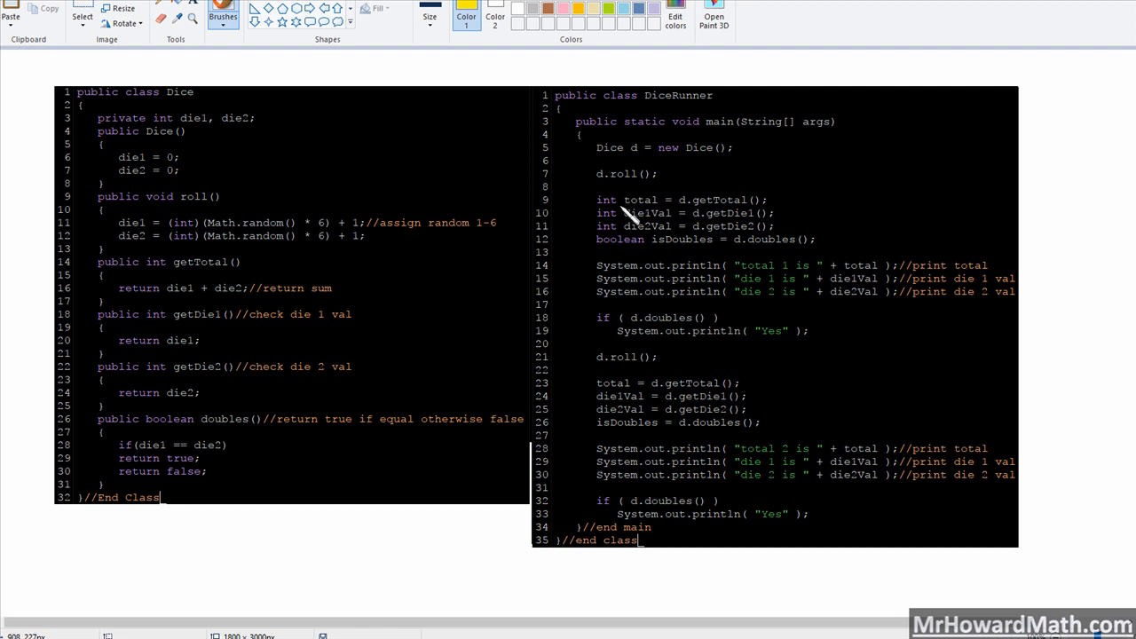
mouse_move(665, 160)
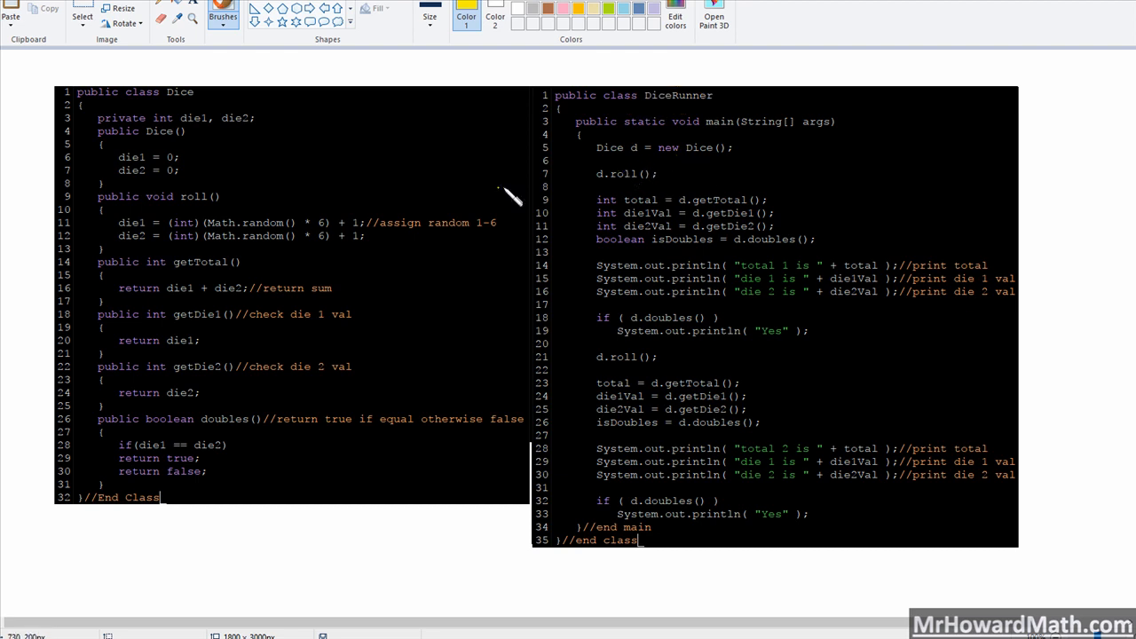
left_click_drag(292, 107, 142, 444)
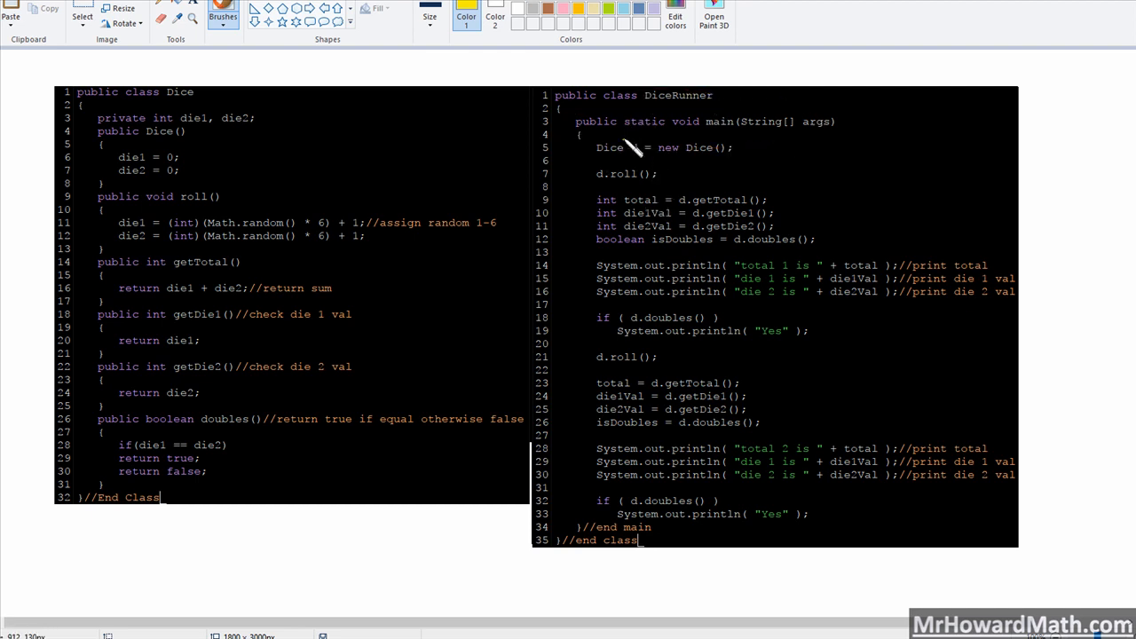
left_click_drag(625, 138, 625, 519)
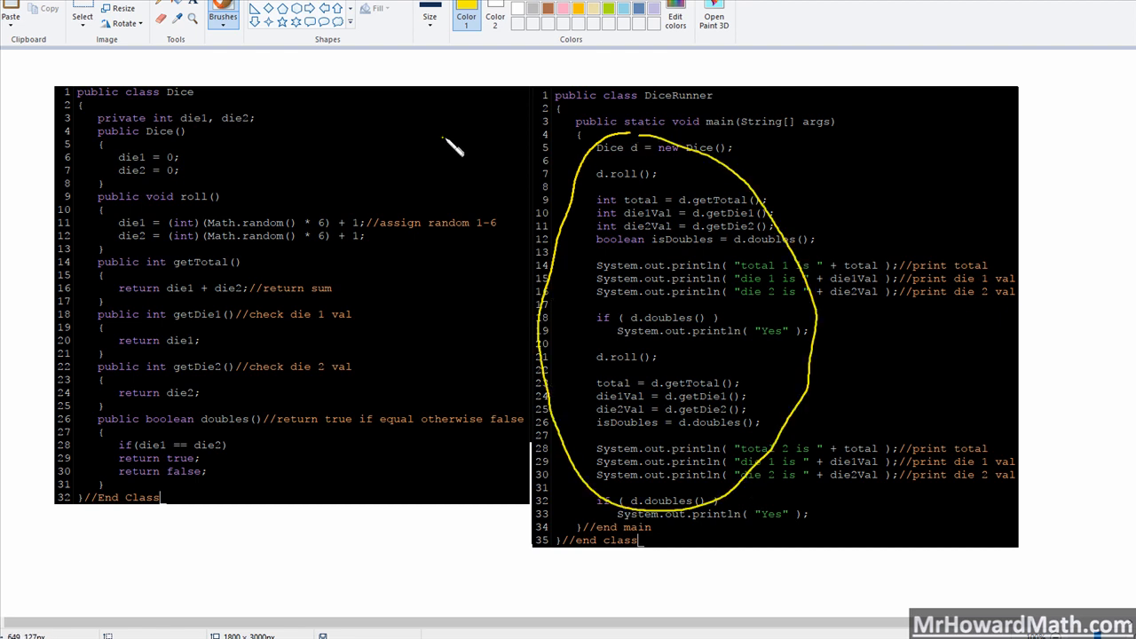
left_click_drag(443, 137, 284, 173)
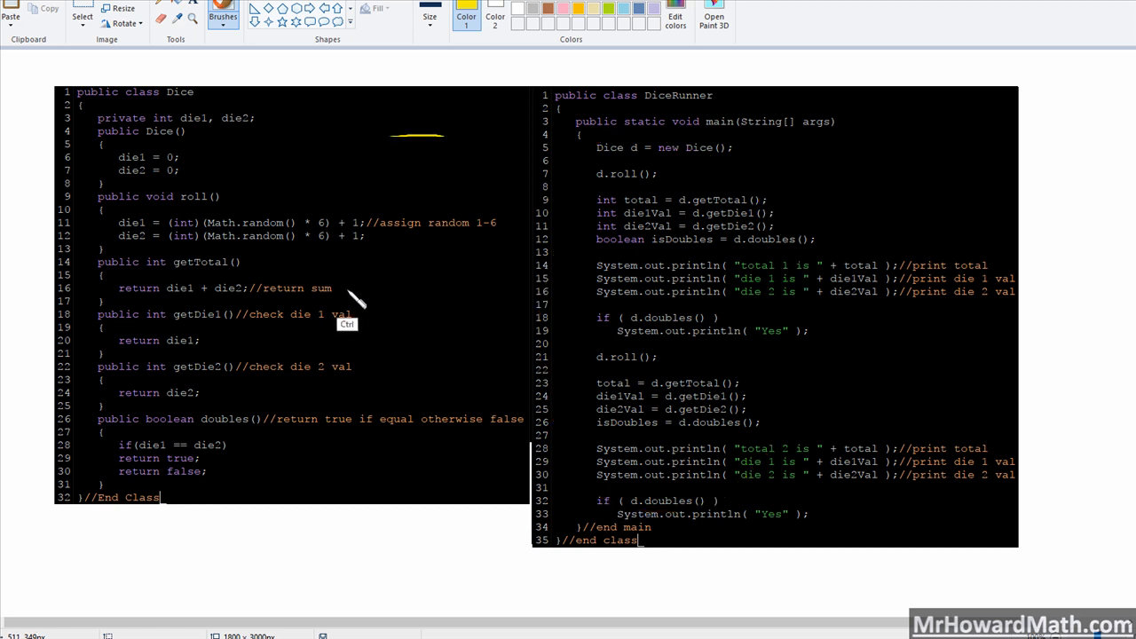
mouse_move(630, 147)
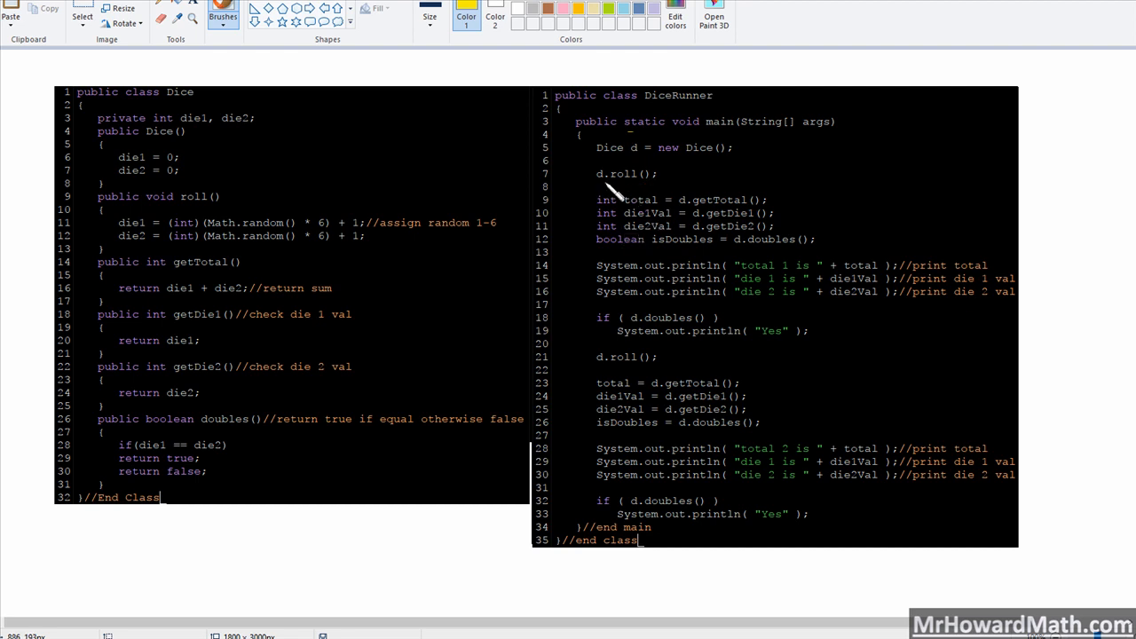
left_click_drag(612, 190, 297, 200)
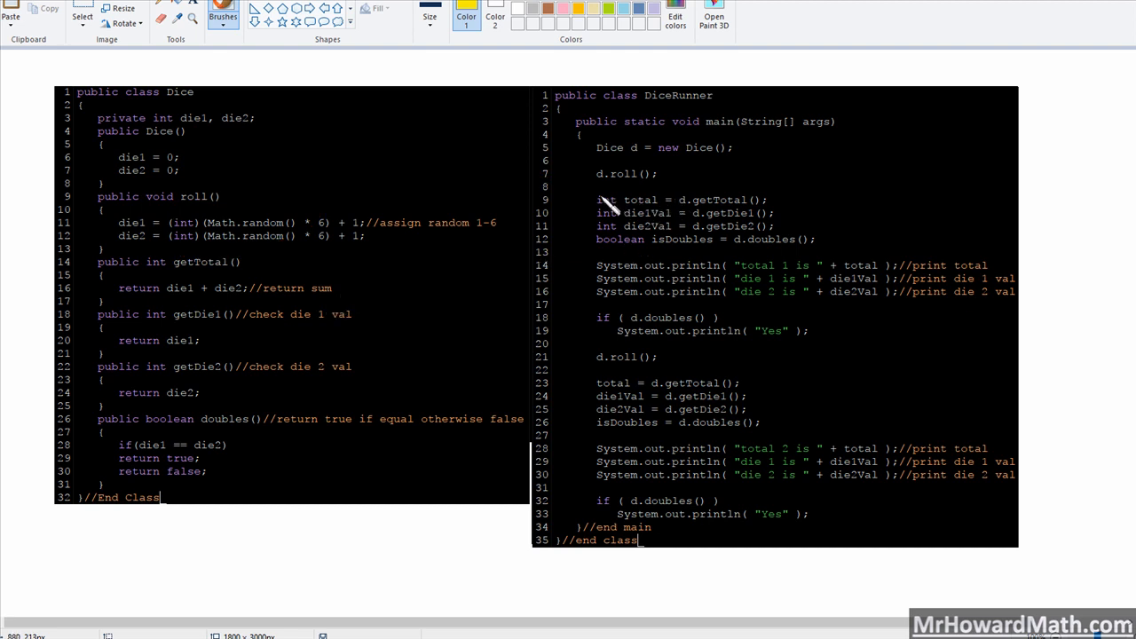
mouse_move(621, 213)
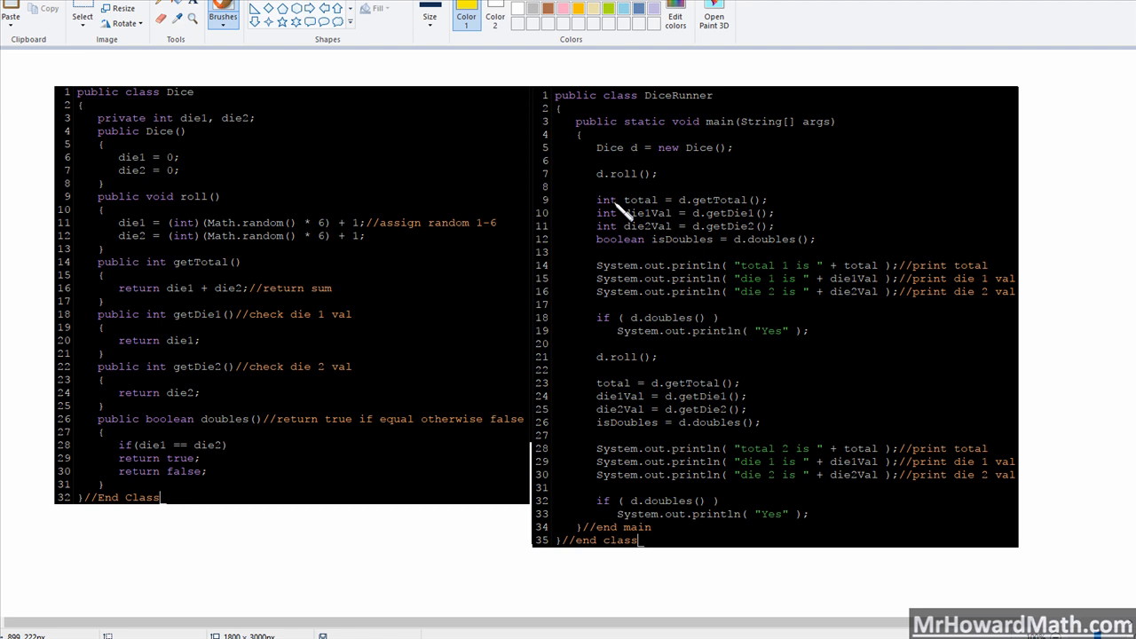
left_click_drag(594, 200, 588, 233)
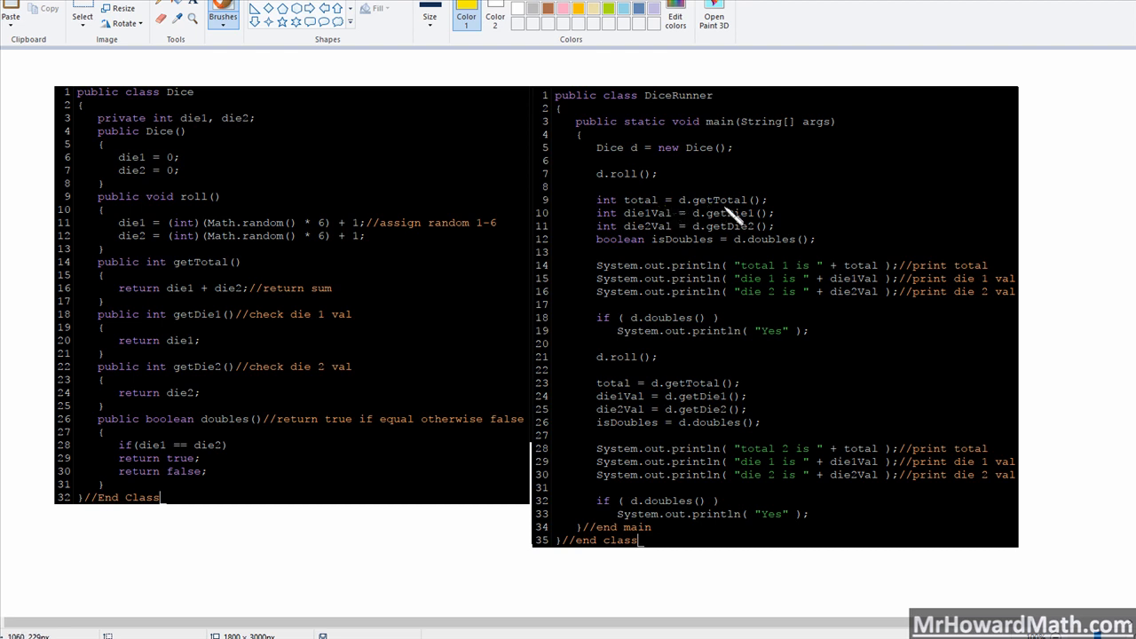
mouse_move(707, 211)
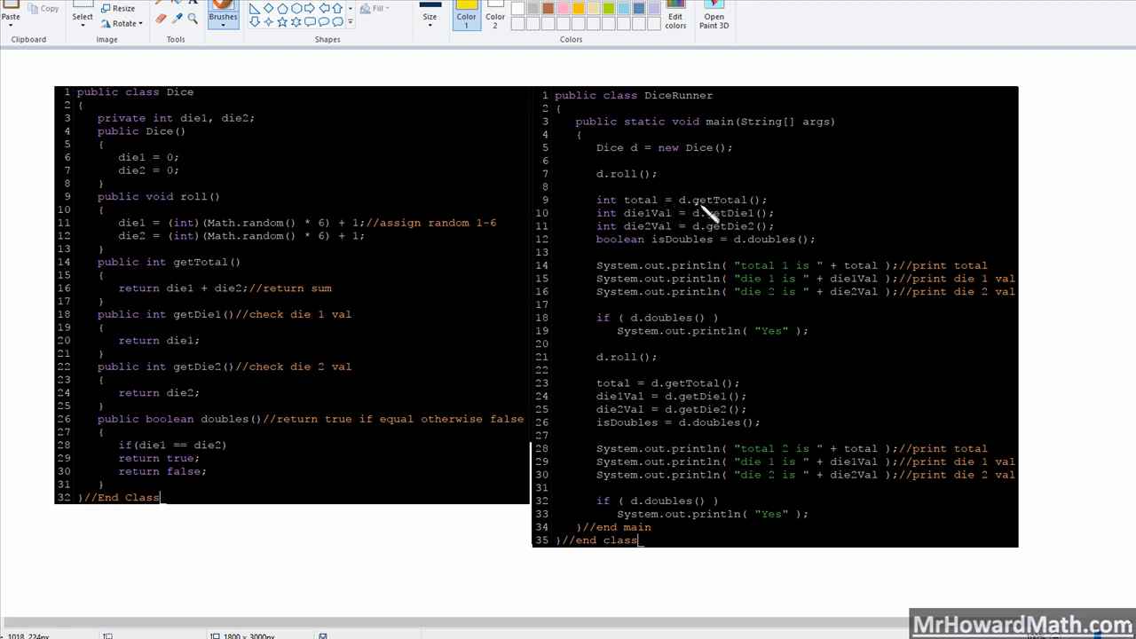
mouse_move(688, 189)
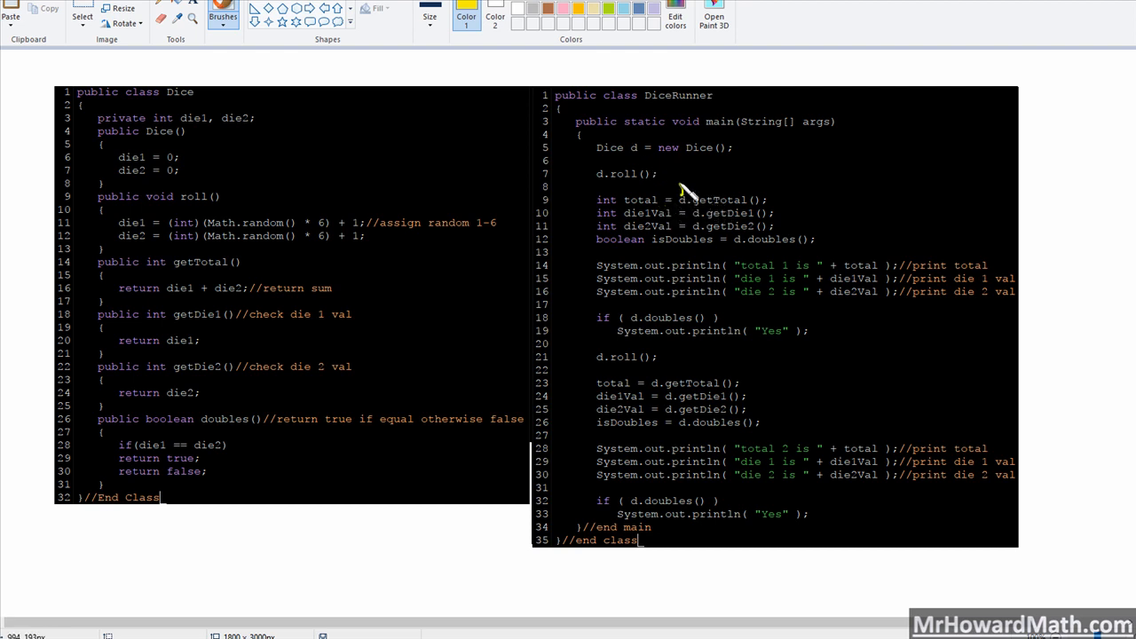
- Draw yellow brush marks on DiceRunner, underlining the first d.roll() call on line 7
left_click_drag(692, 200, 639, 158)
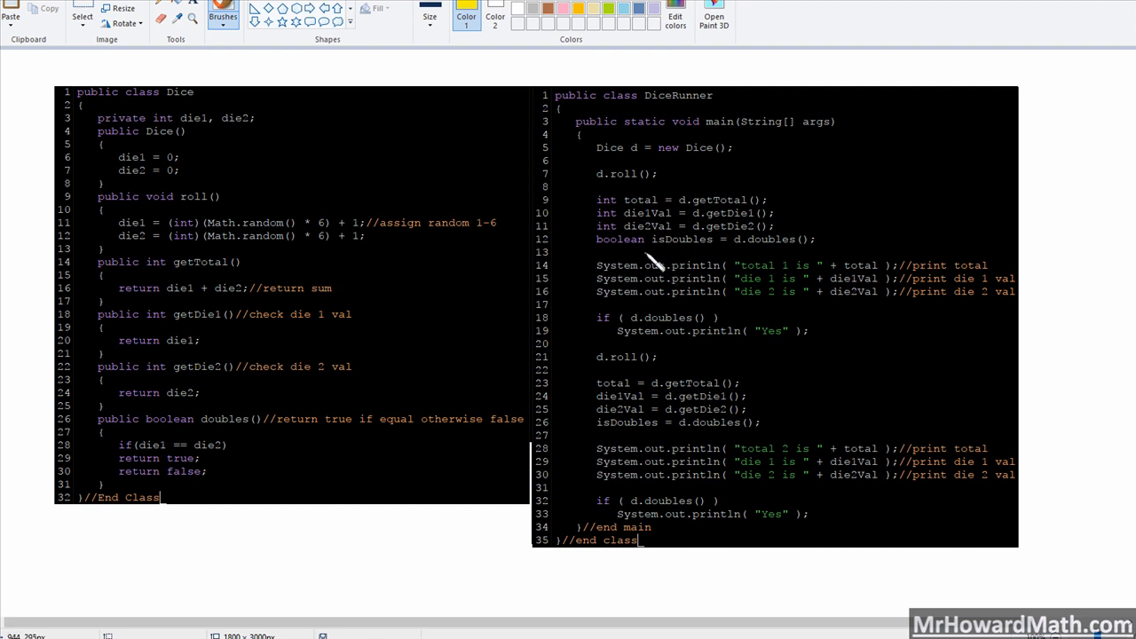
mouse_move(745, 260)
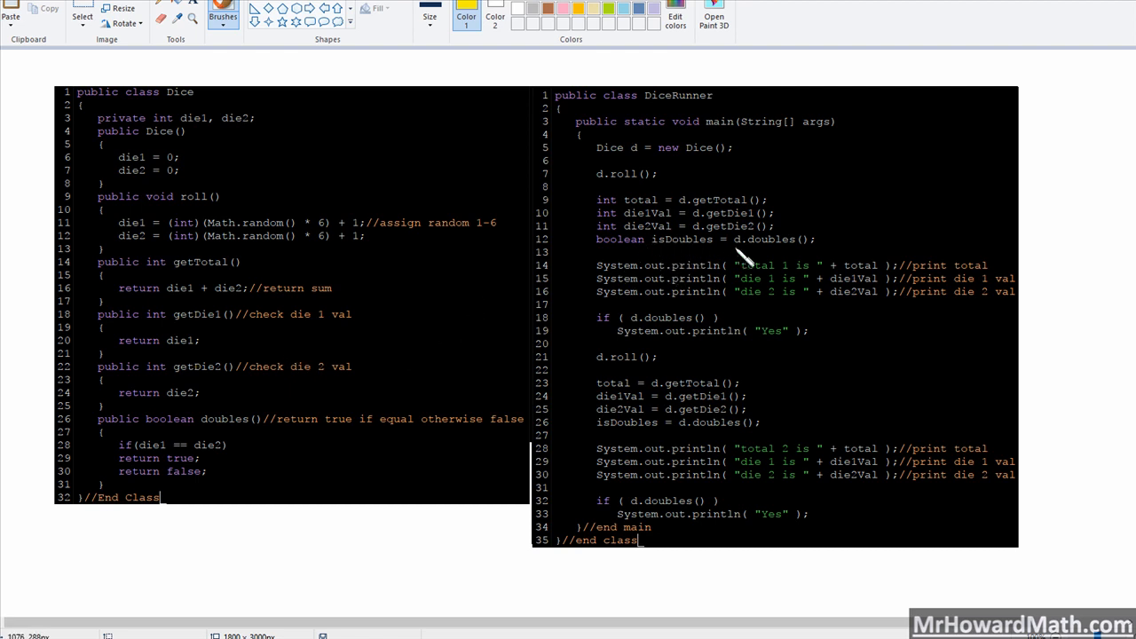
mouse_move(173, 417)
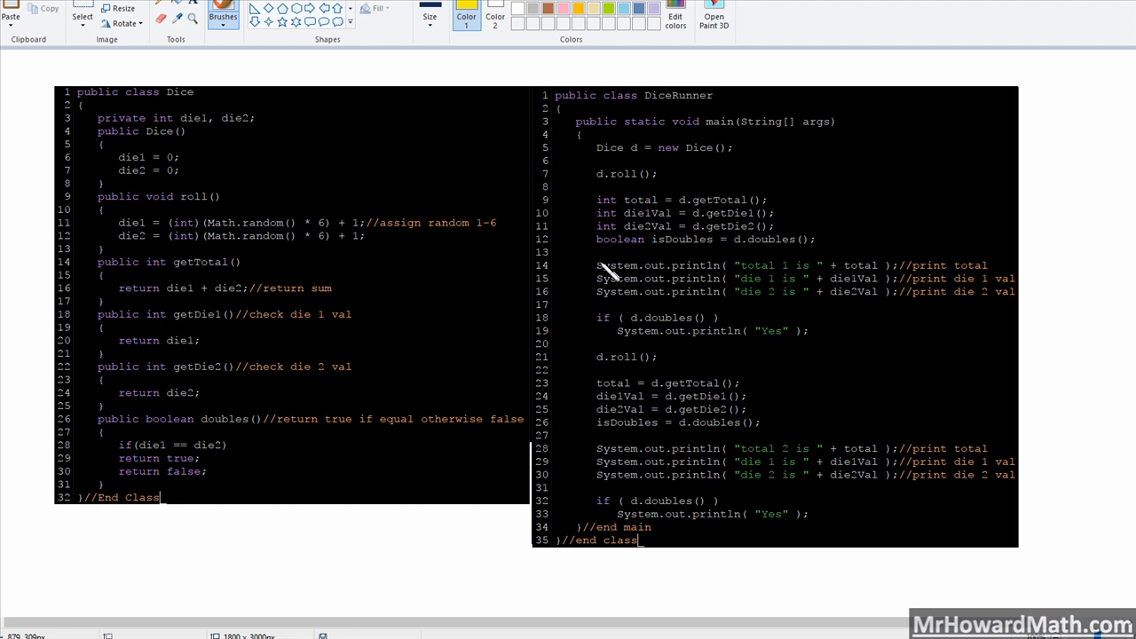
left_click_drag(590, 264, 581, 306)
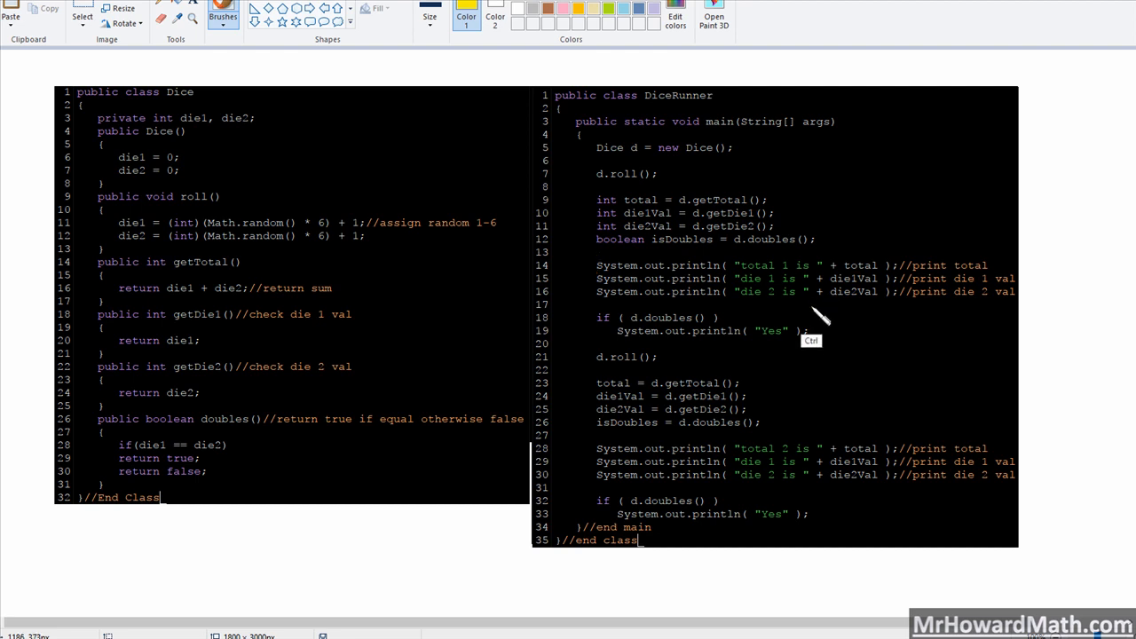
mouse_move(635, 319)
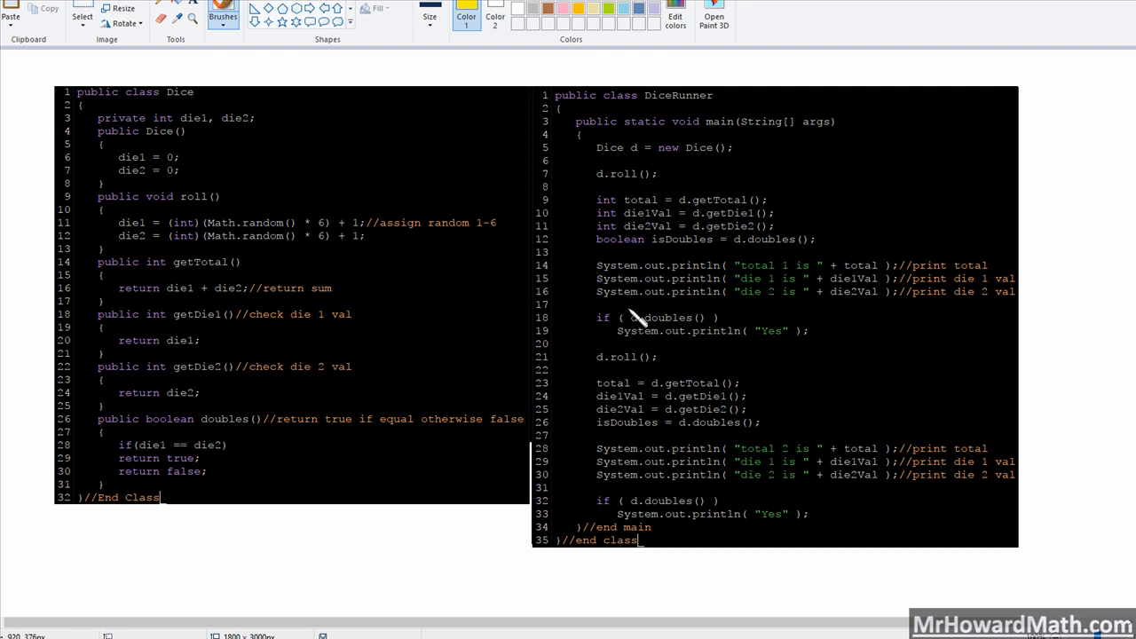
left_click_drag(613, 311, 595, 346)
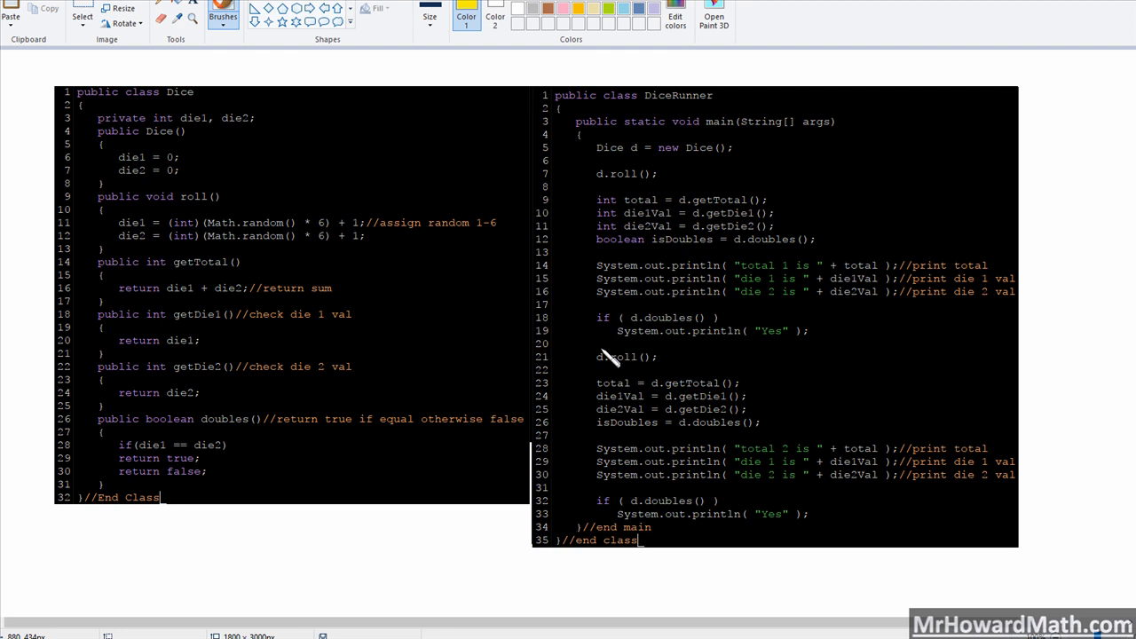
mouse_move(639, 382)
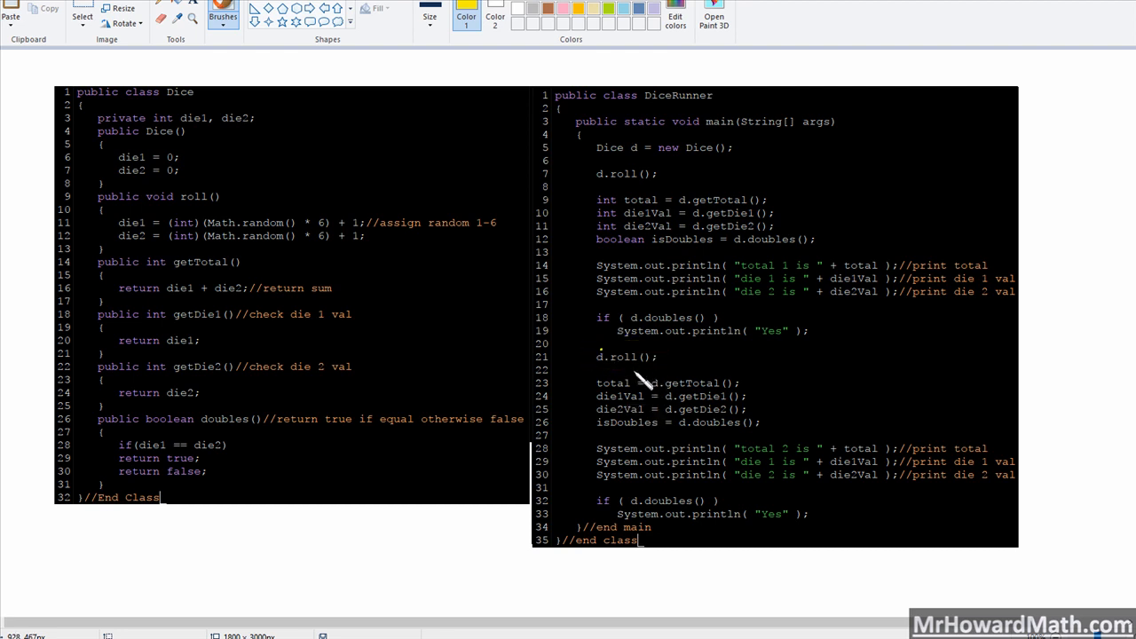
mouse_move(623, 197)
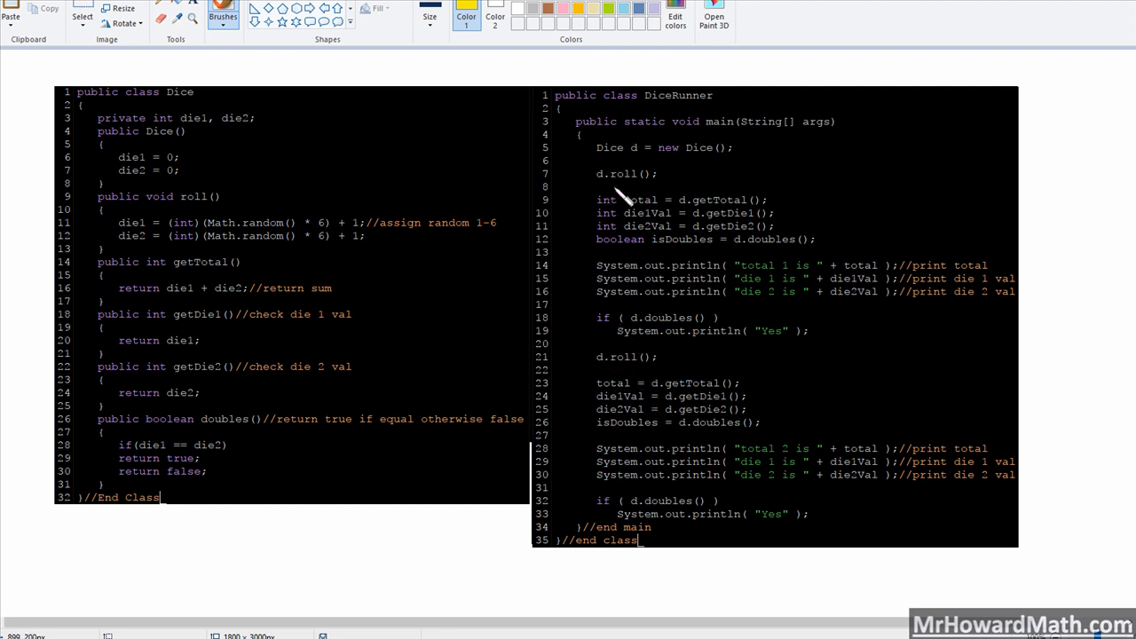
left_click_drag(612, 191, 613, 258)
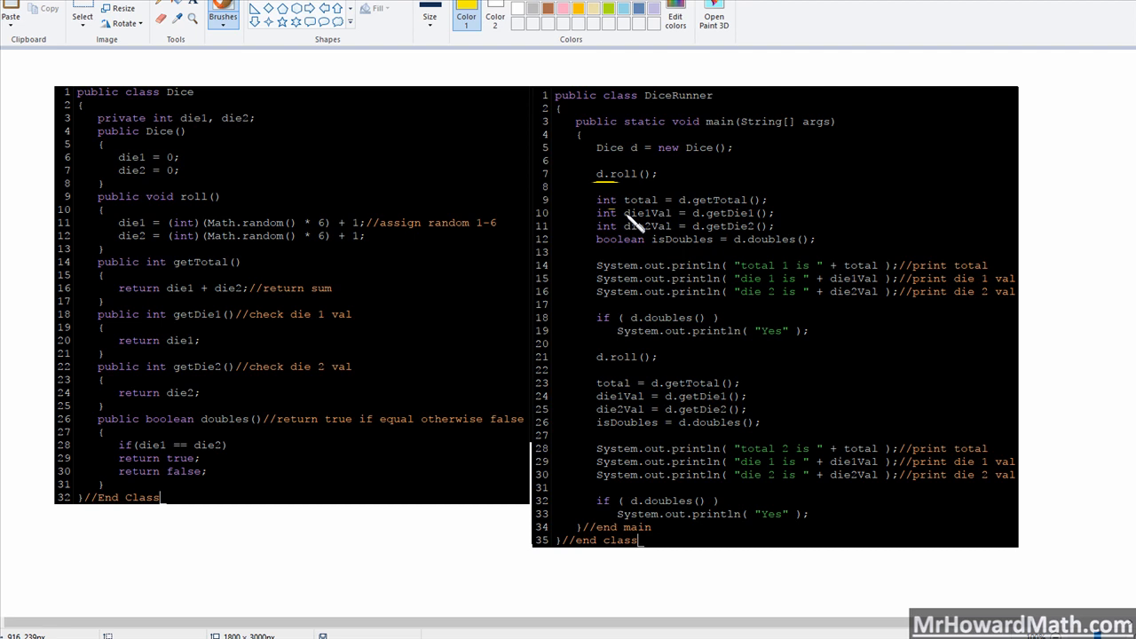
left_click_drag(631, 368, 603, 439)
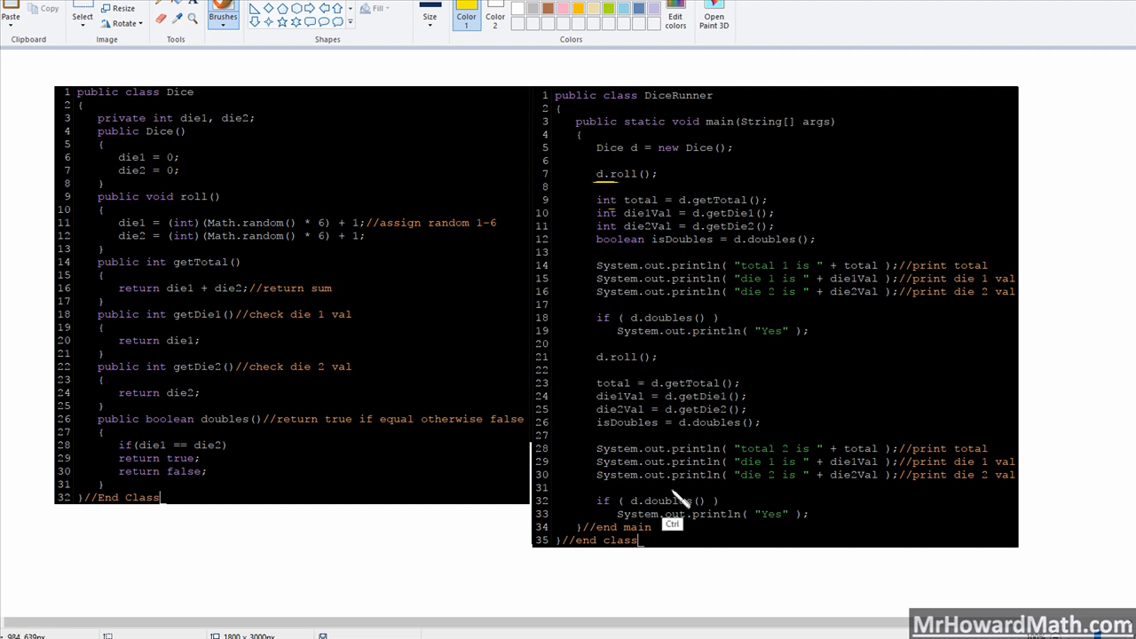
left_click_drag(585, 448, 675, 479)
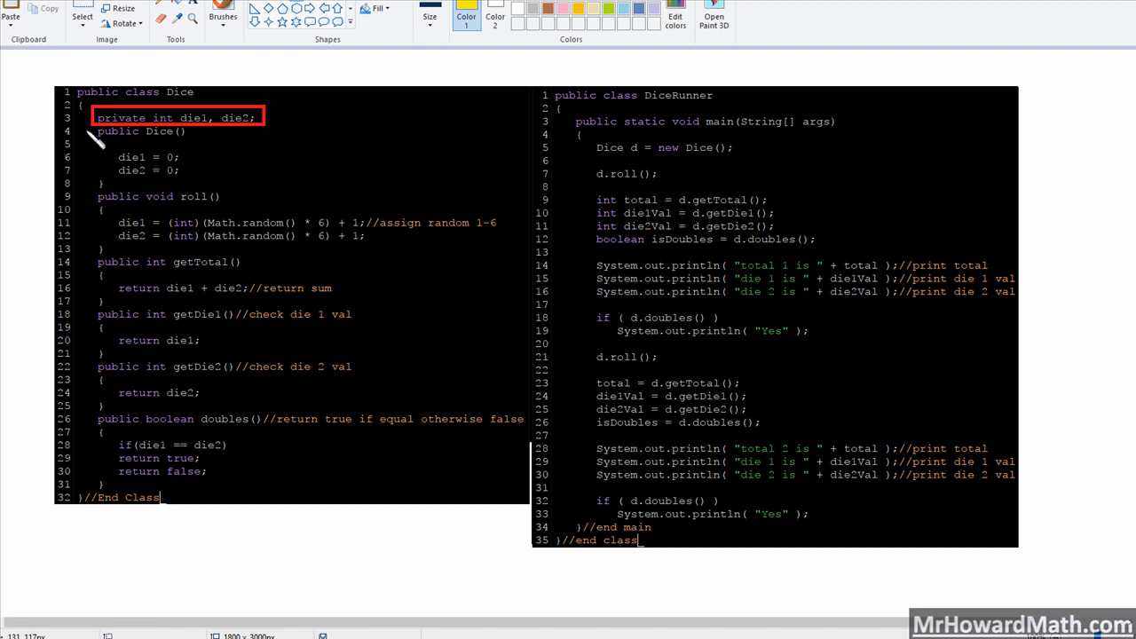
- Box the Dice constructor in yellow and the roll-through-doubles methods in orange
left_click_drag(97, 138, 253, 204)
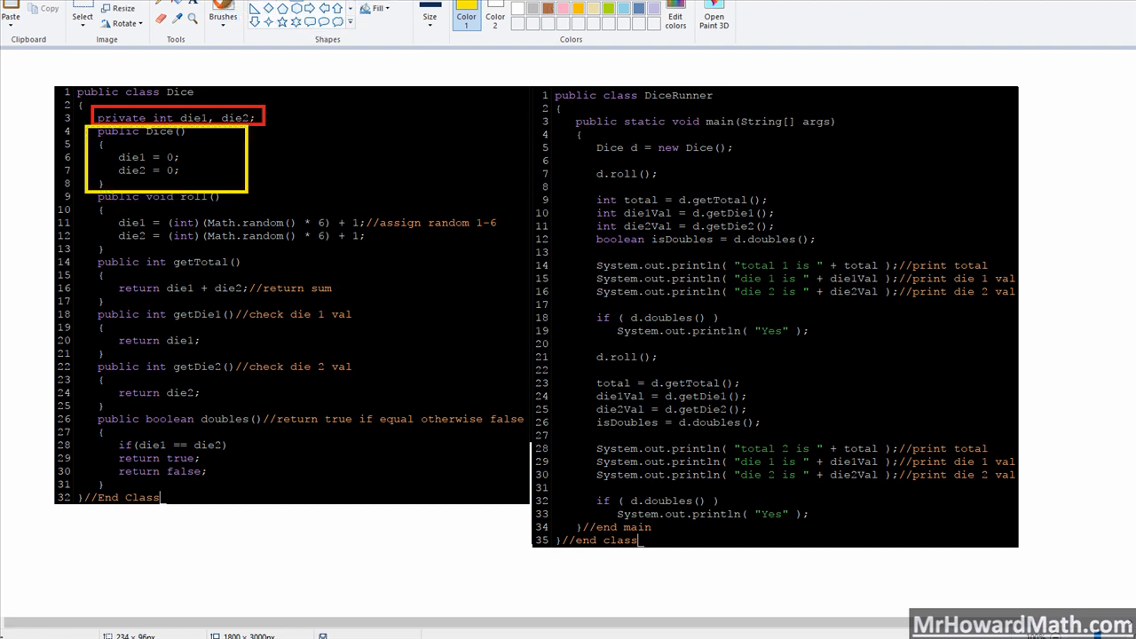
mouse_move(85, 202)
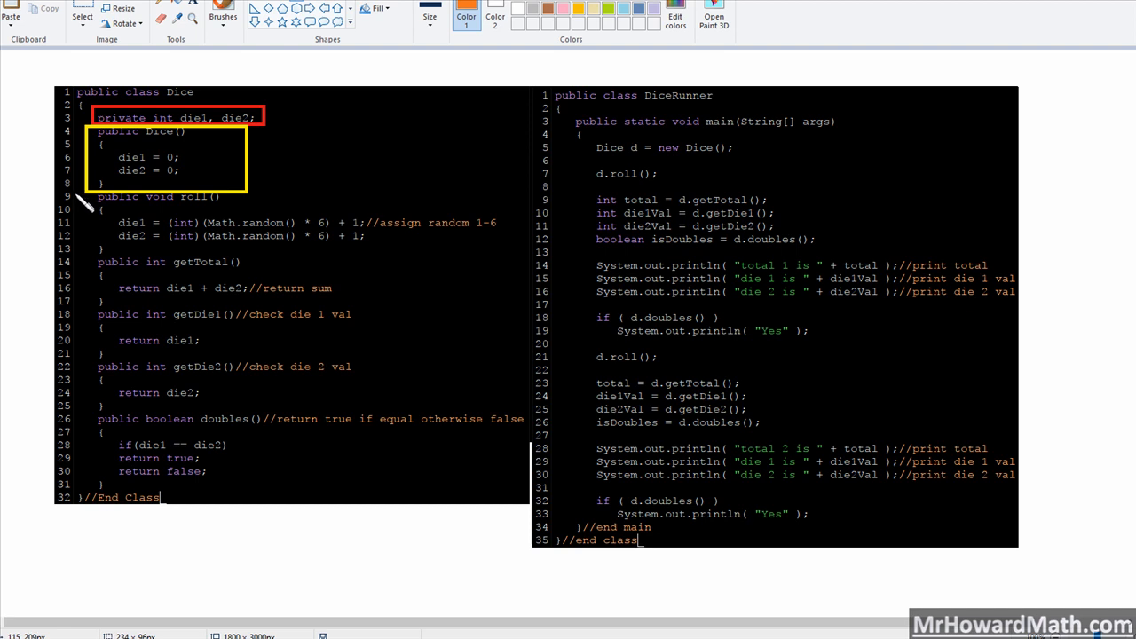
left_click_drag(79, 193, 502, 497)
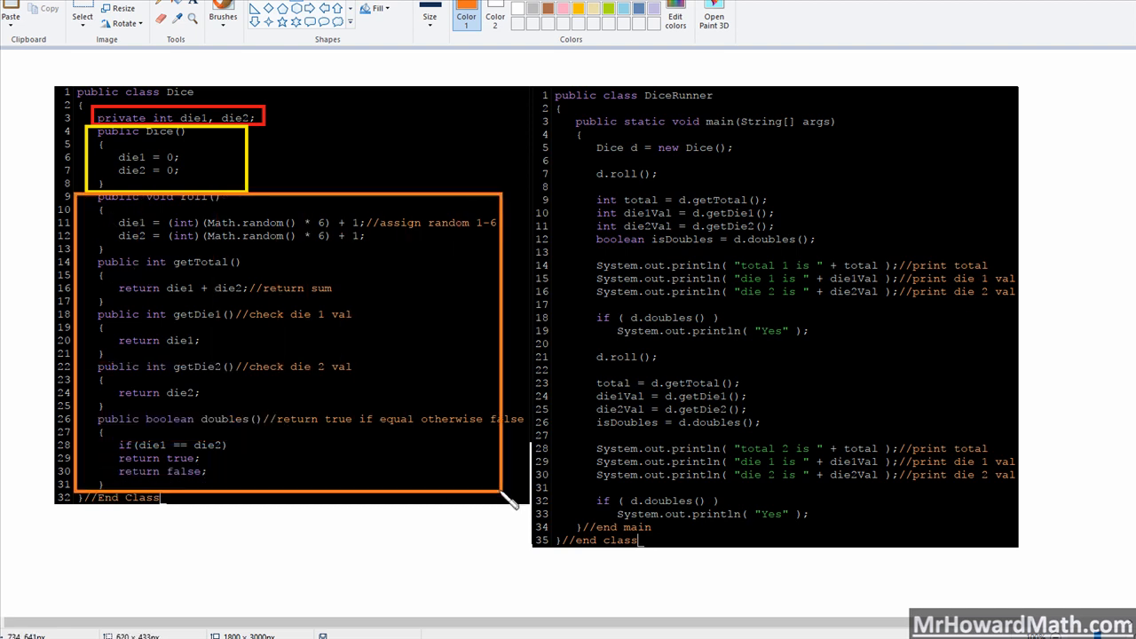
left_click_drag(524, 497, 501, 497)
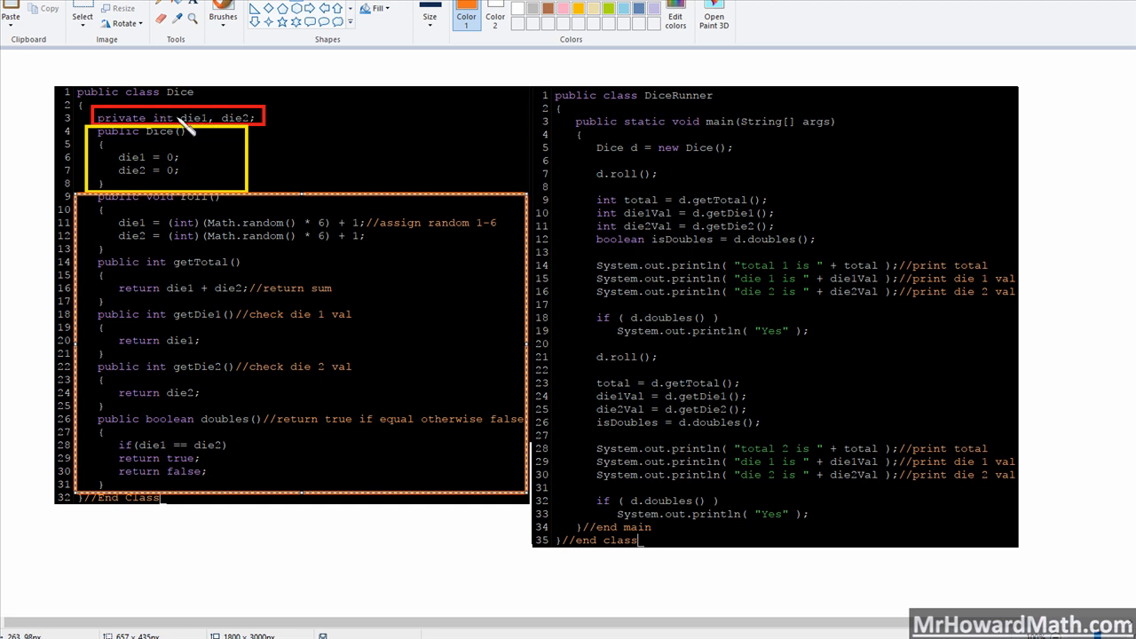
mouse_move(158, 168)
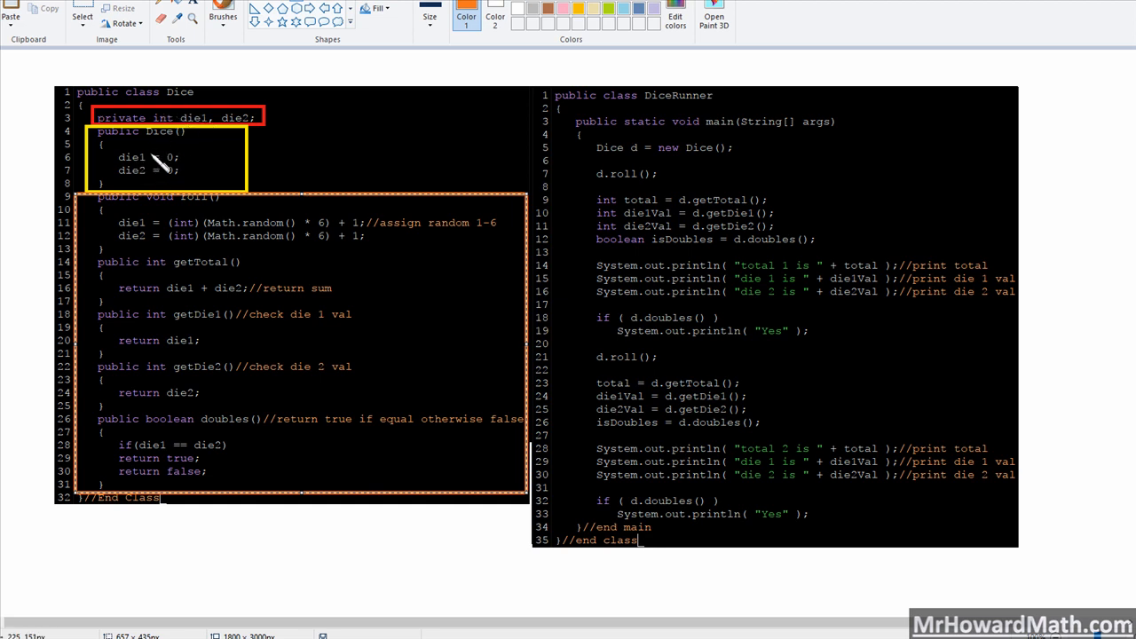
mouse_move(164, 169)
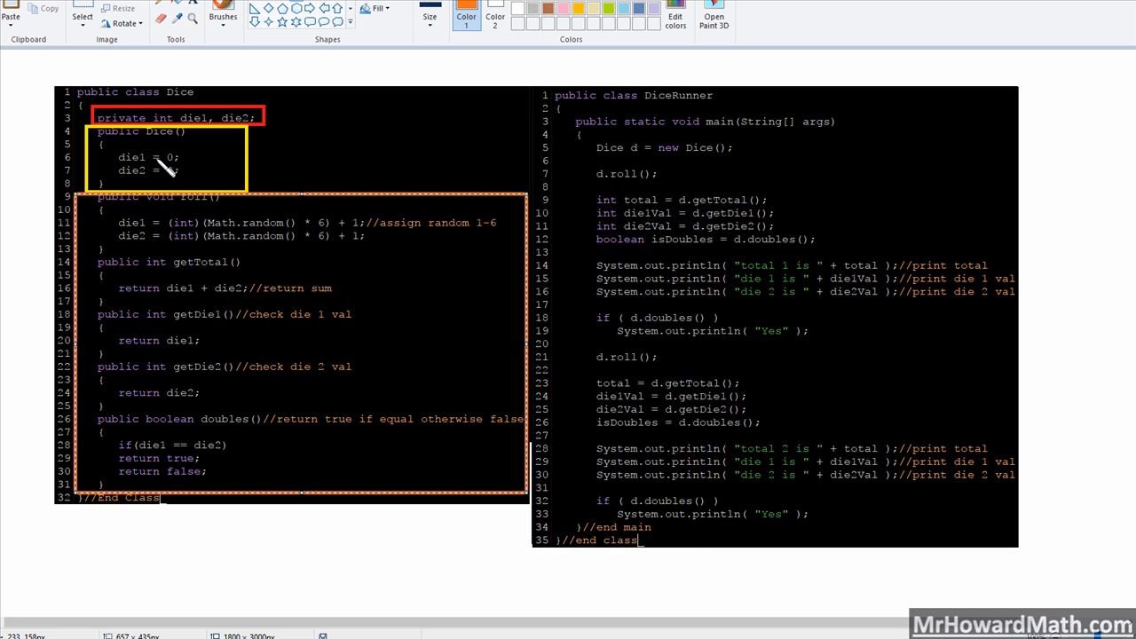
mouse_move(182, 382)
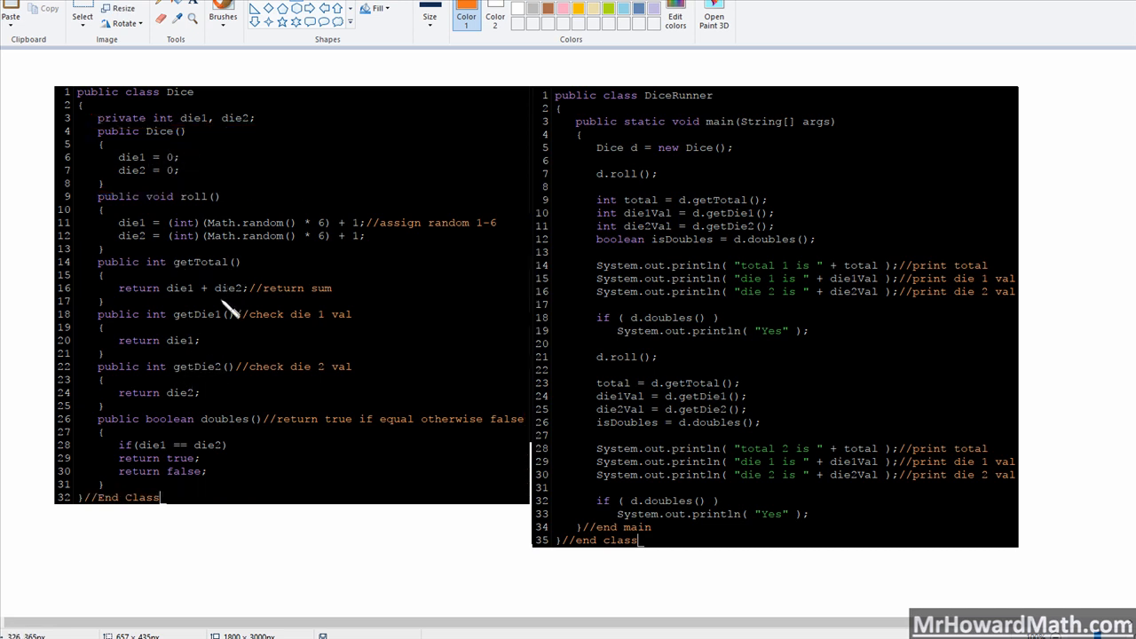
mouse_move(244, 269)
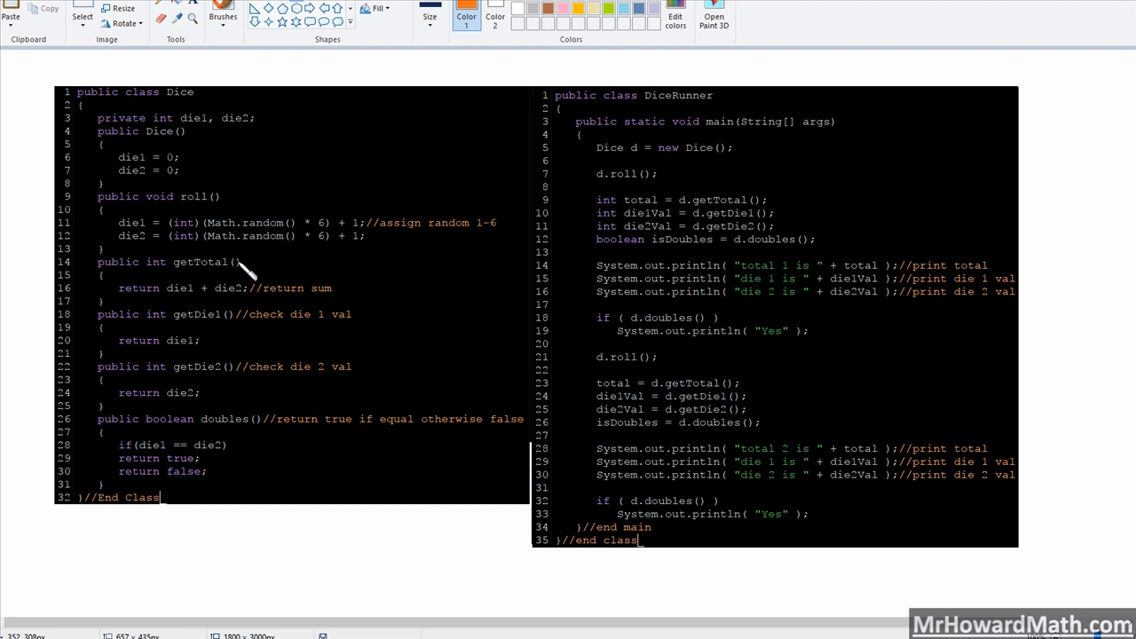
mouse_move(261, 590)
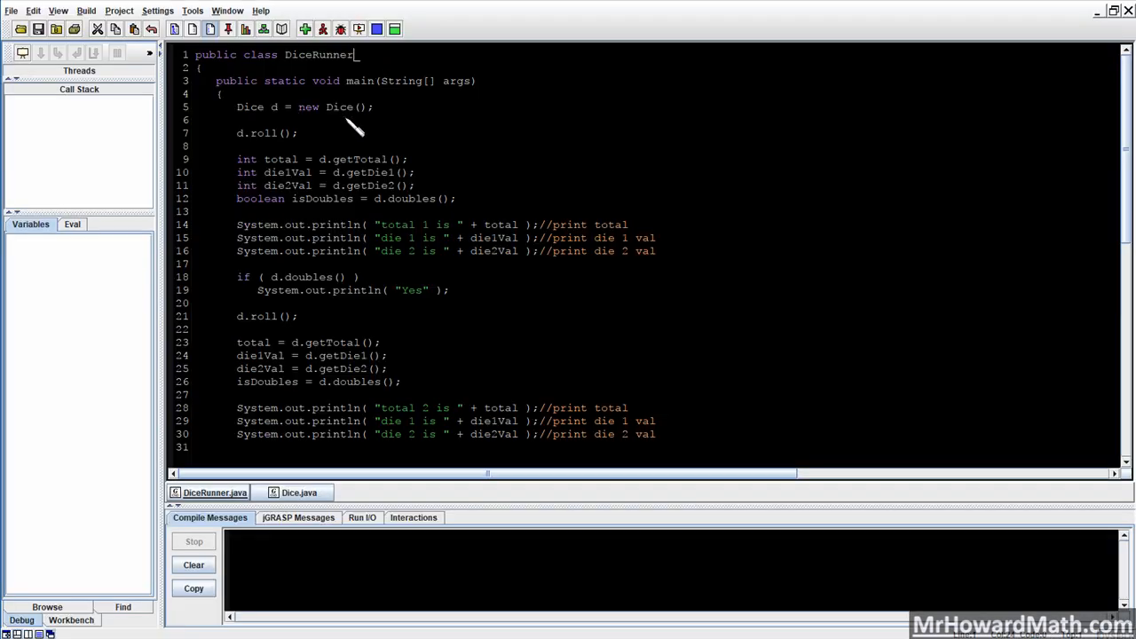
mouse_move(358, 29)
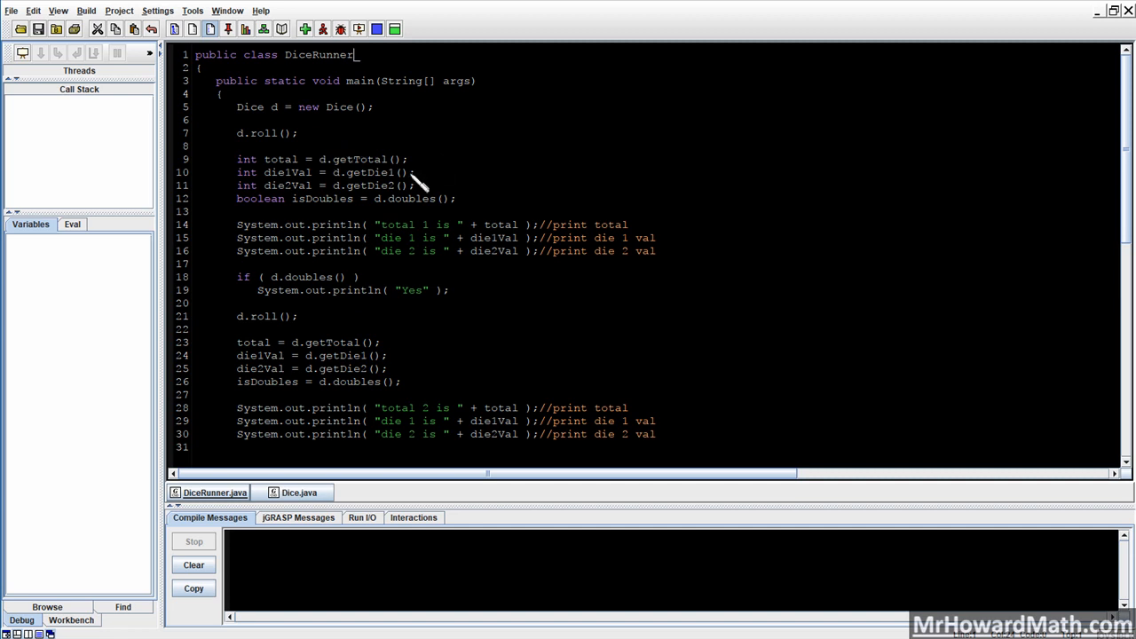
mouse_move(408, 84)
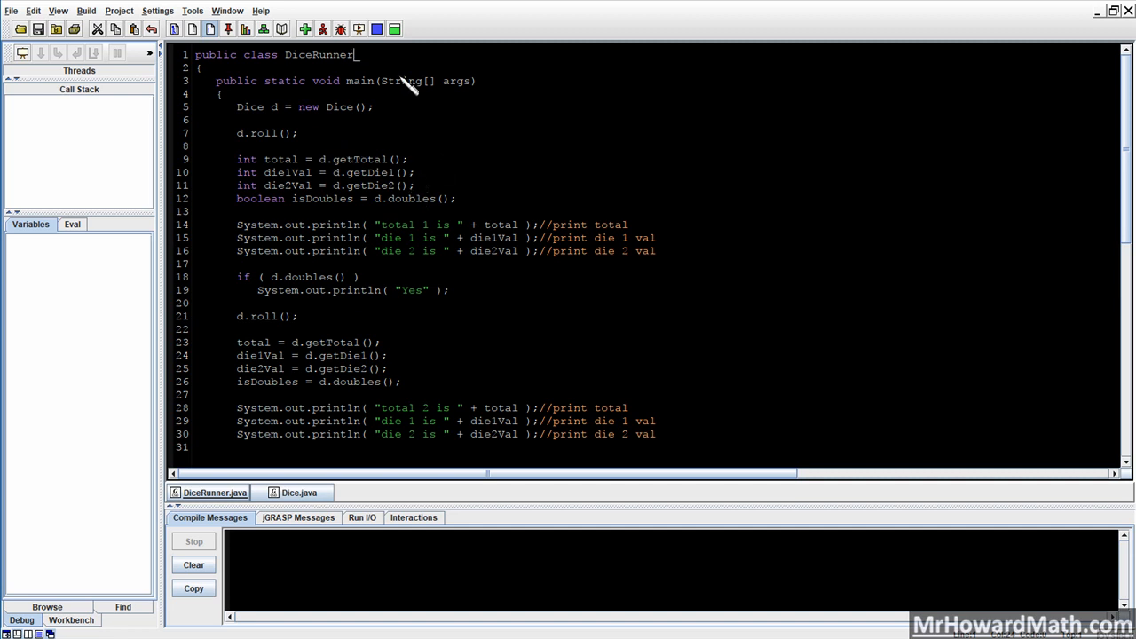
mouse_move(410, 89)
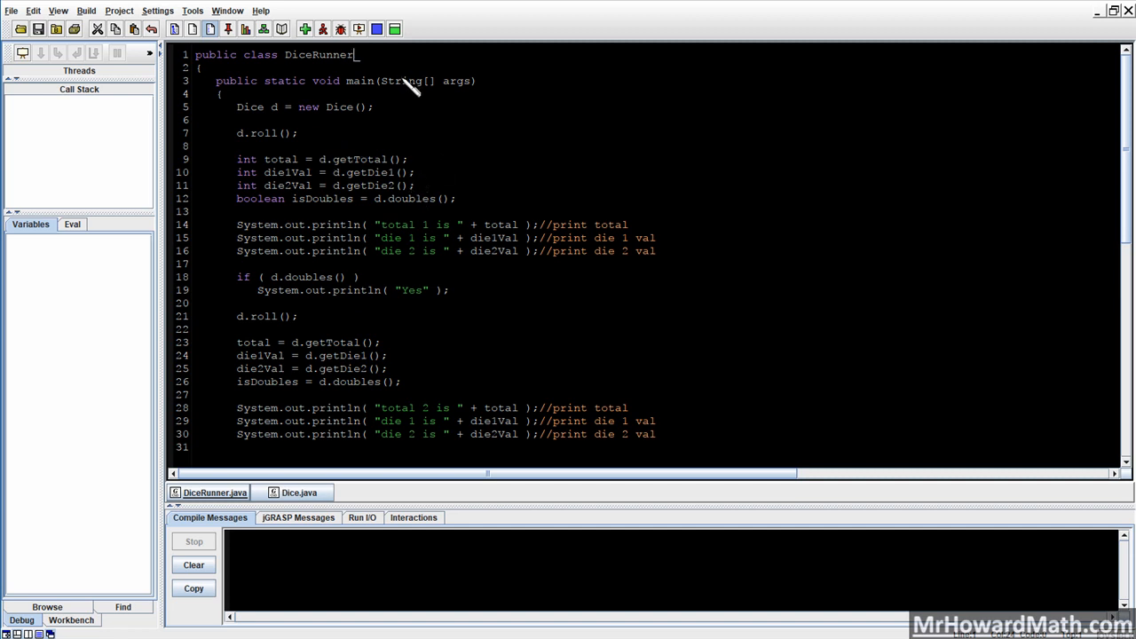
mouse_move(369, 89)
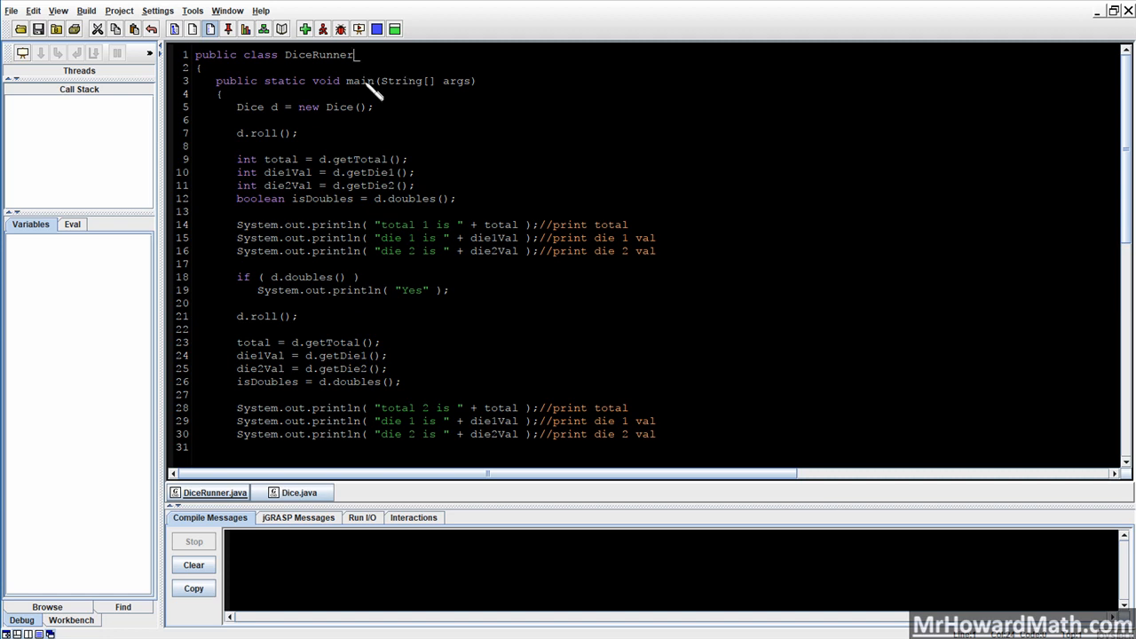
mouse_move(364, 62)
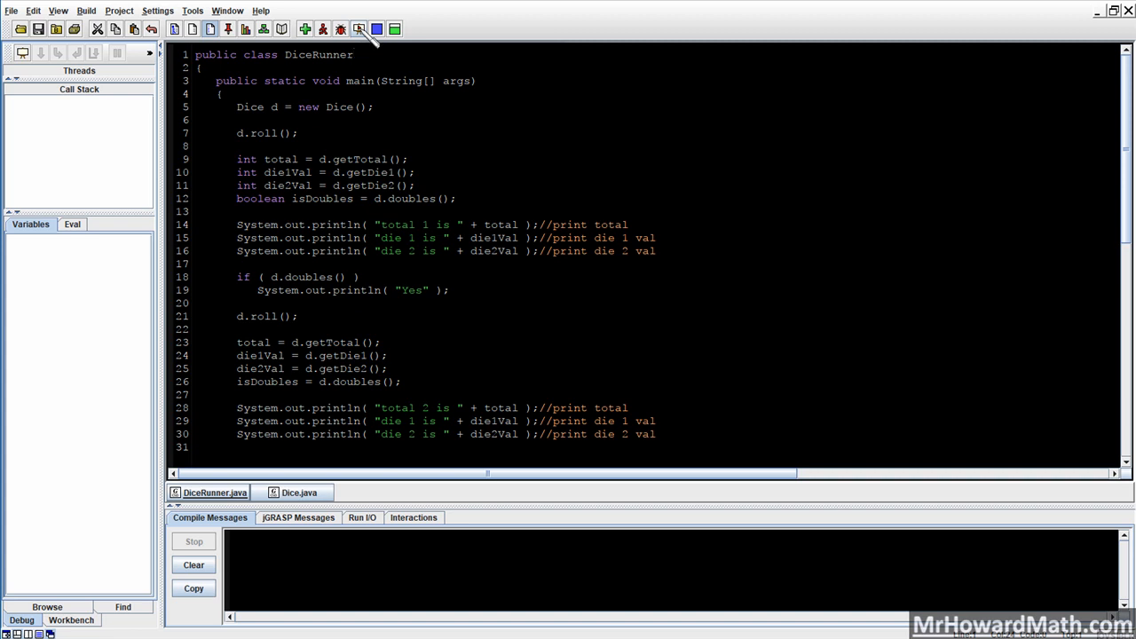
- Launch DiceRunner in the debugger canvas and step through the Dice constructor back to main
left_click(359, 29)
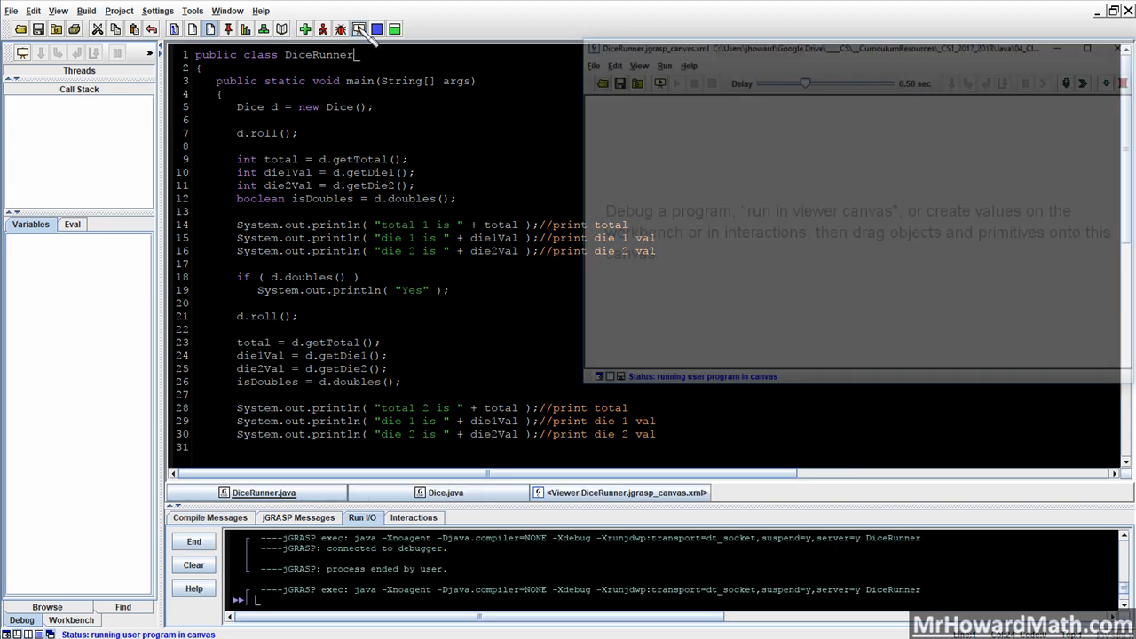
left_click(358, 29)
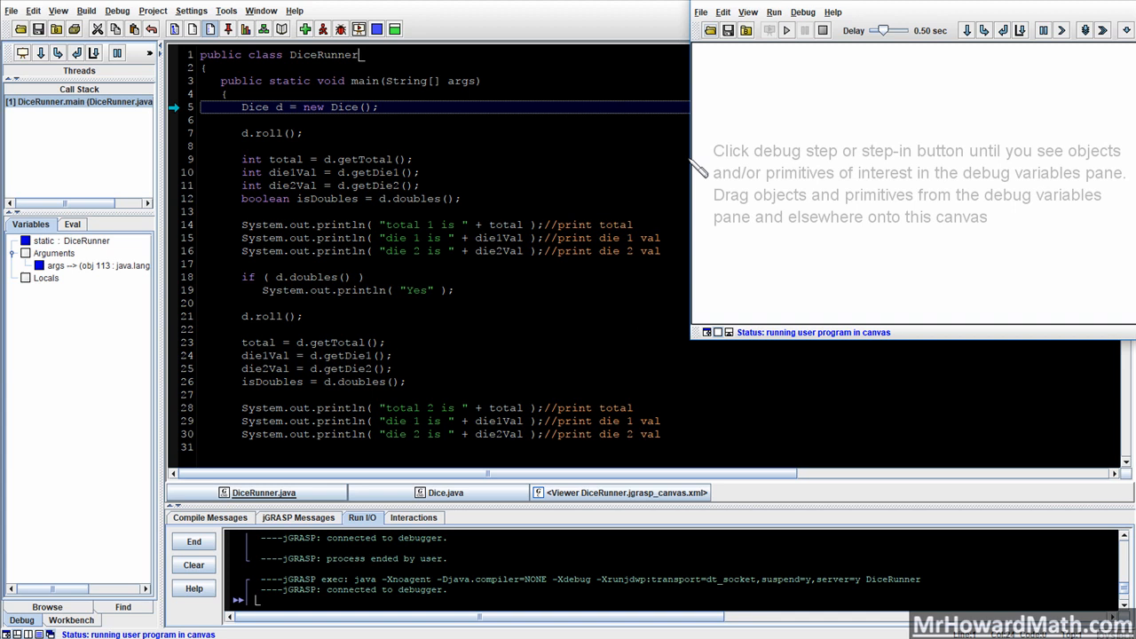
mouse_move(382, 131)
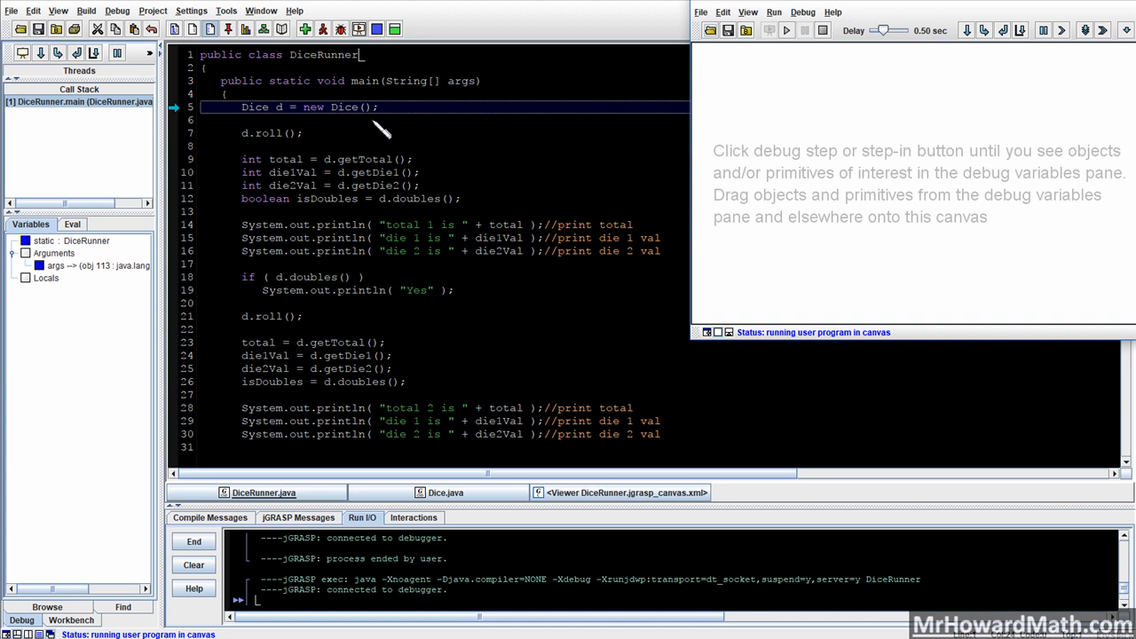
mouse_move(380, 124)
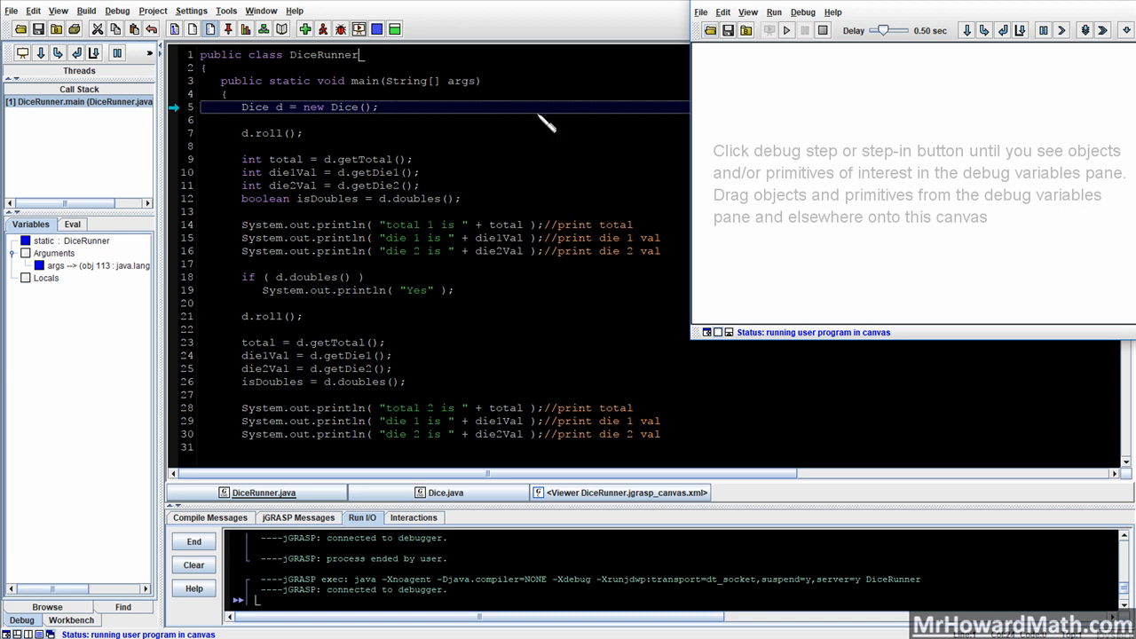
mouse_move(929, 71)
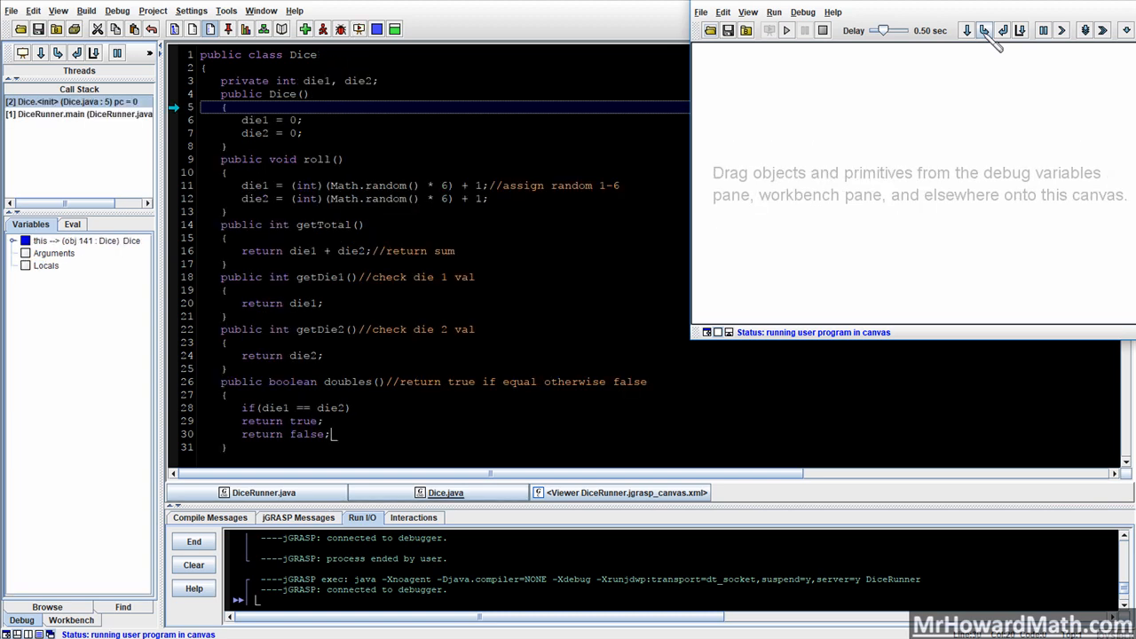
left_click(983, 29)
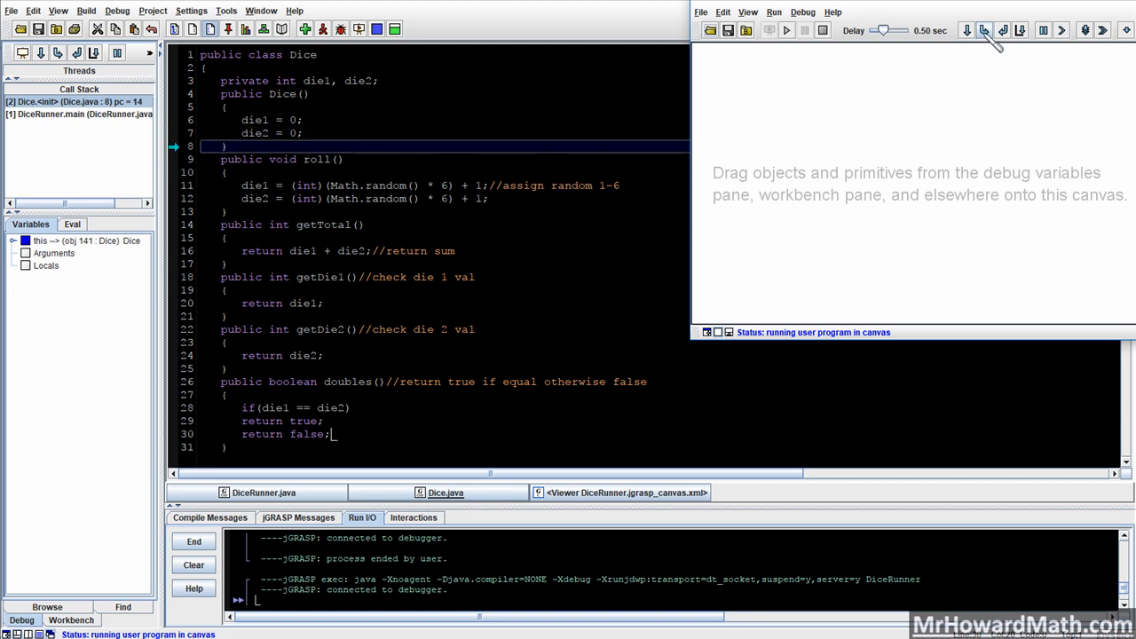
left_click(263, 492)
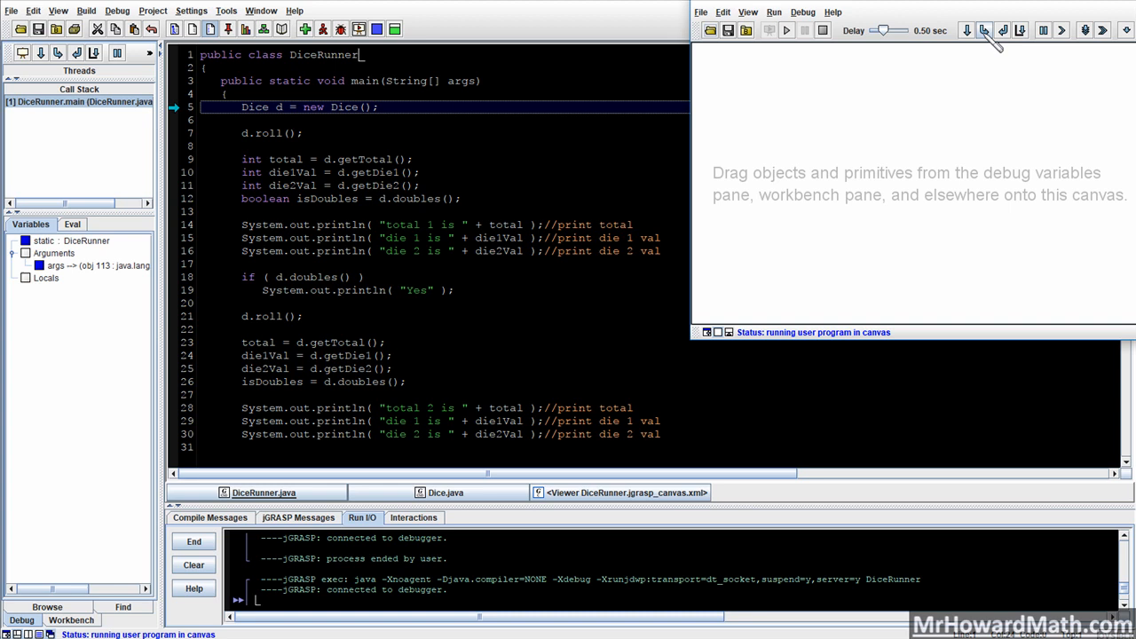
left_click(984, 29)
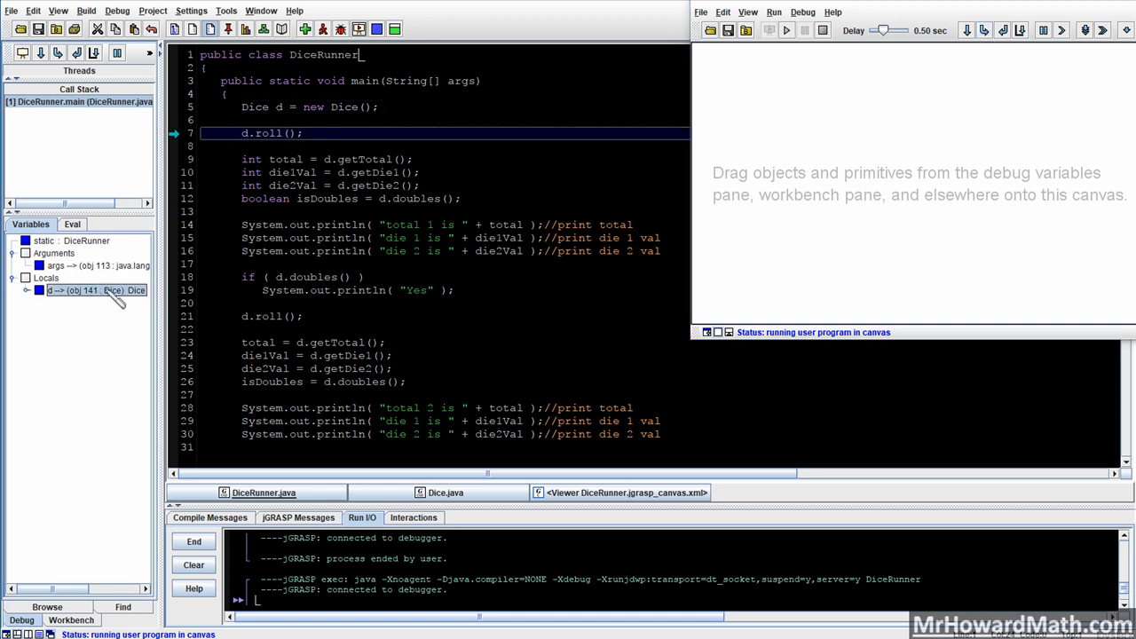
mouse_move(284, 111)
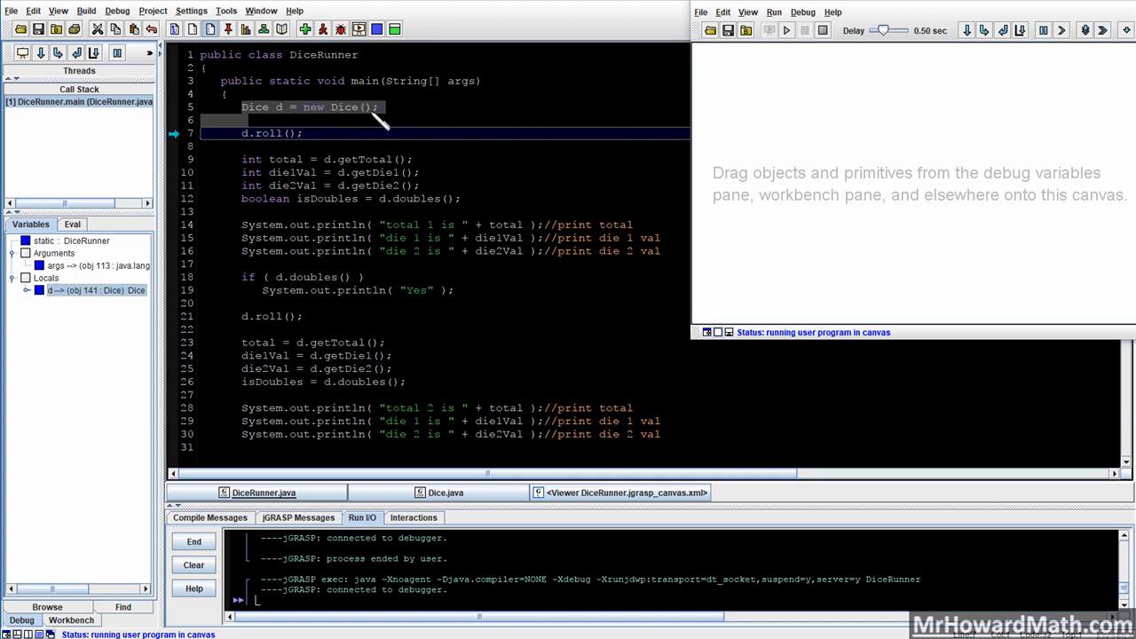
mouse_move(404, 109)
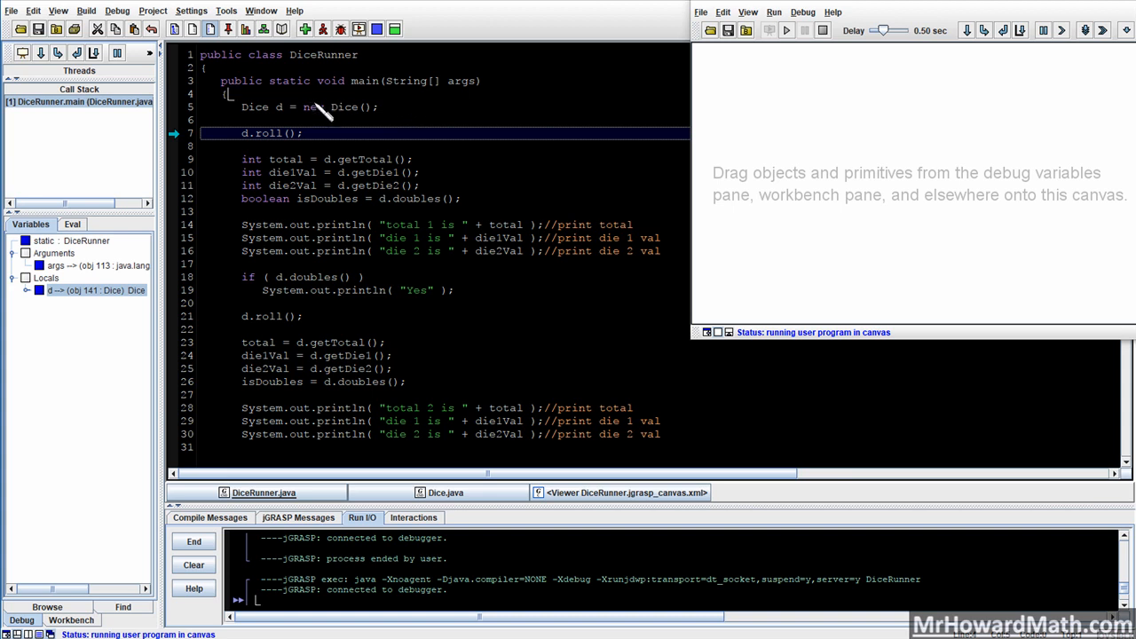
mouse_move(124, 302)
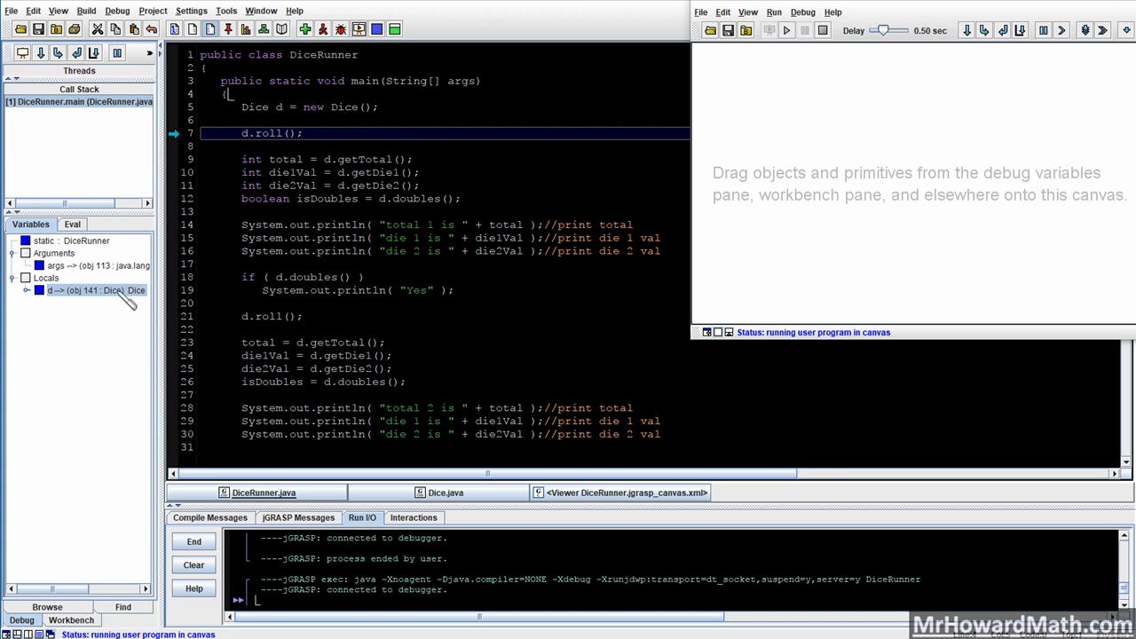
- Drag Dice object d onto the canvas, then step into roll so die1=4, die2=5
left_click(88, 291)
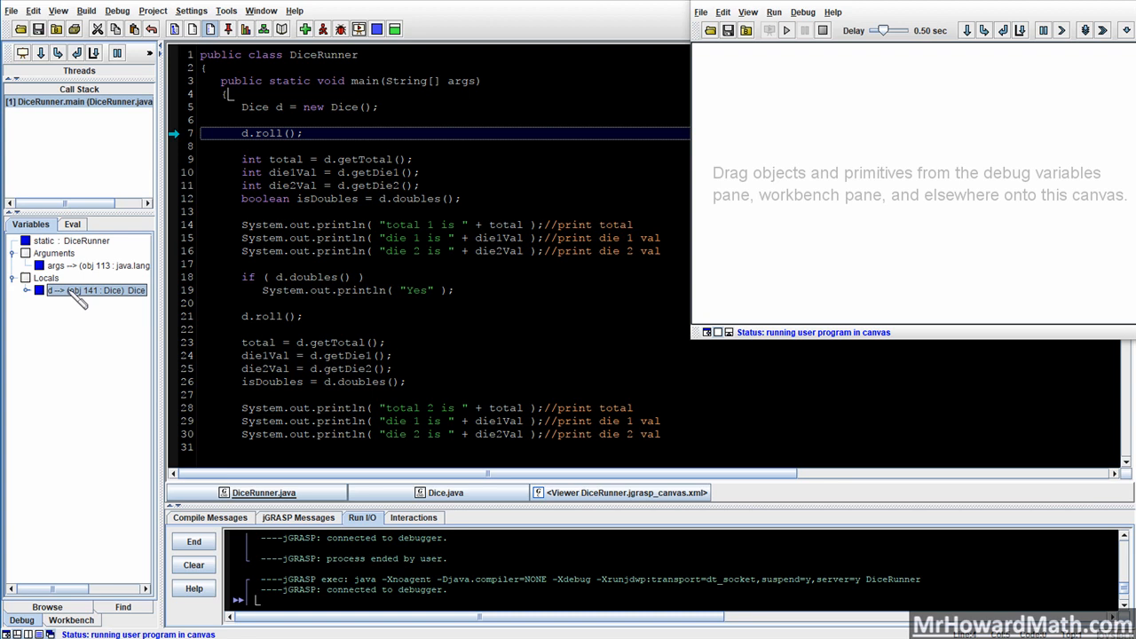
left_click_drag(76, 290, 799, 105)
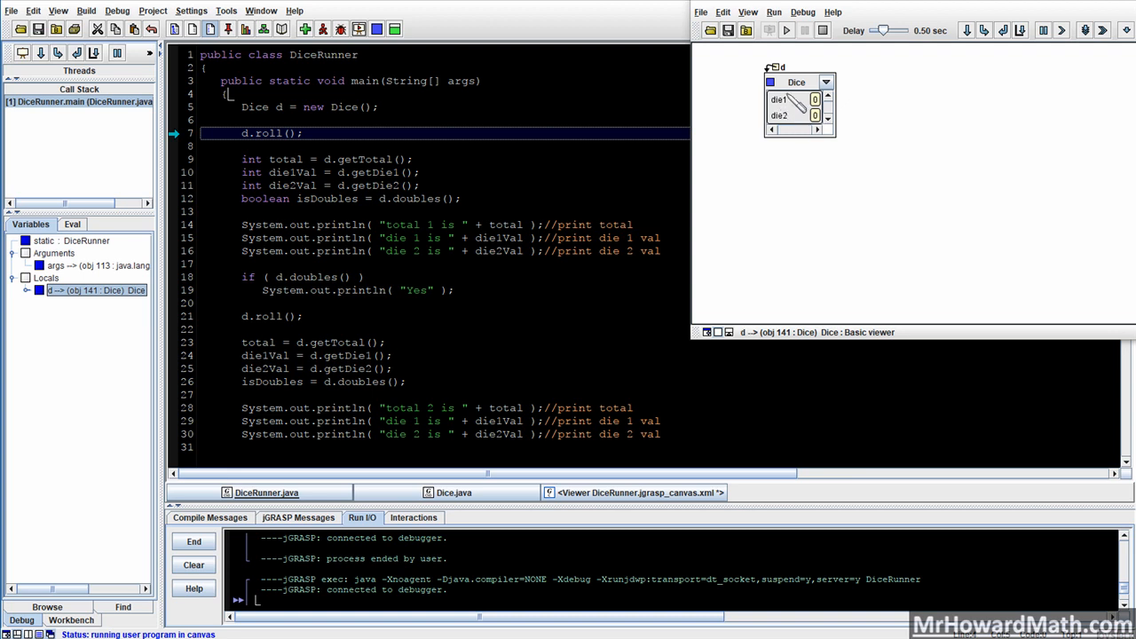
mouse_move(790, 115)
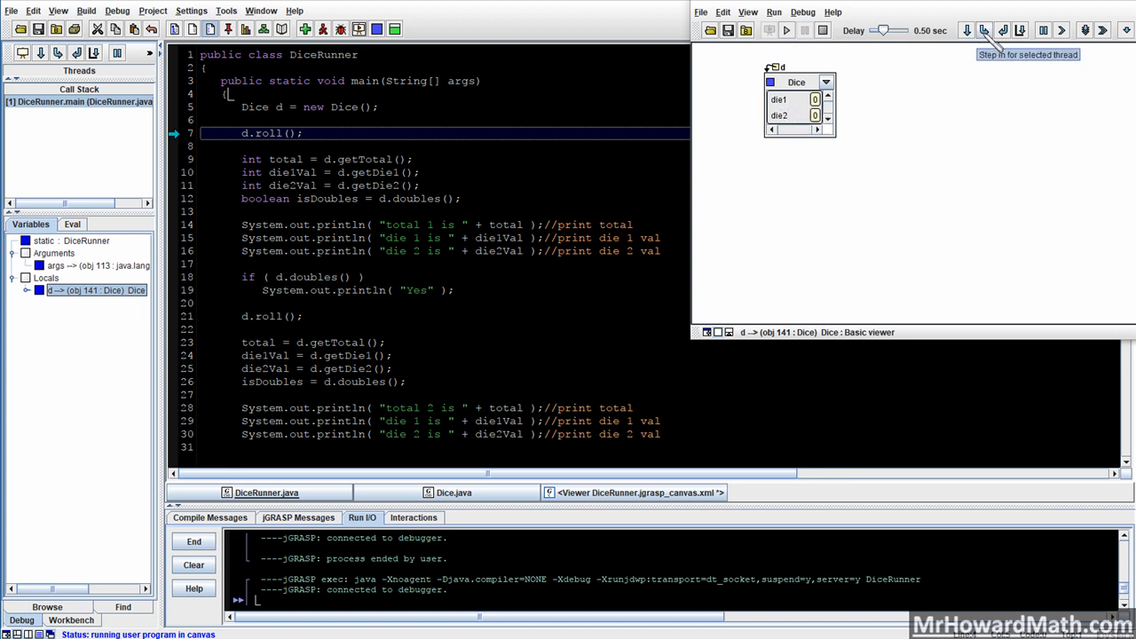
left_click(983, 30)
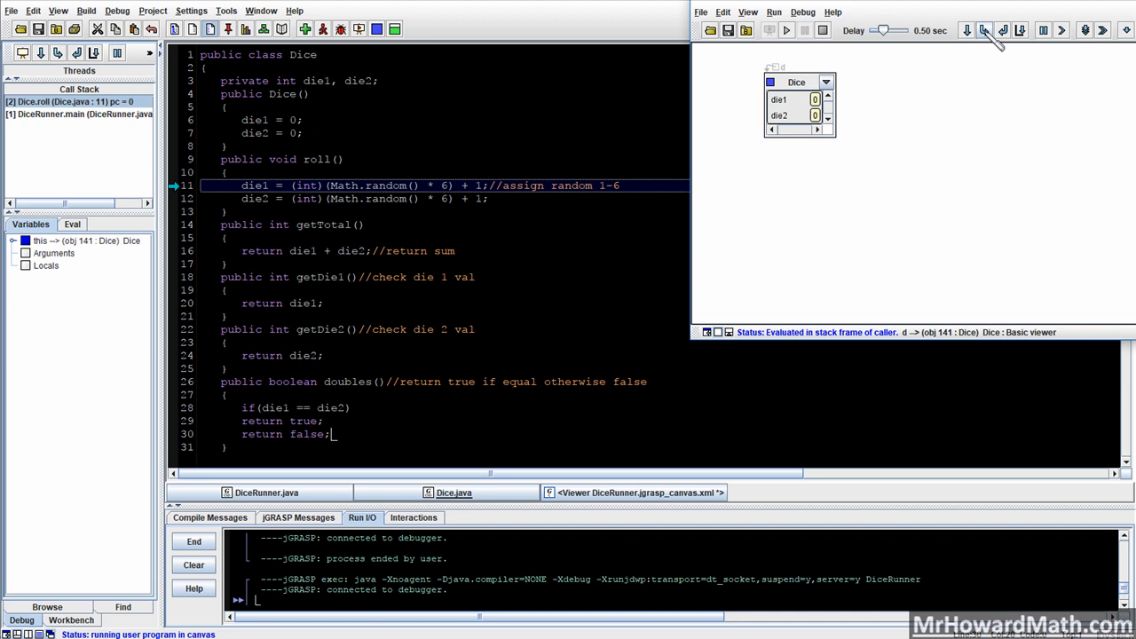
left_click(984, 29)
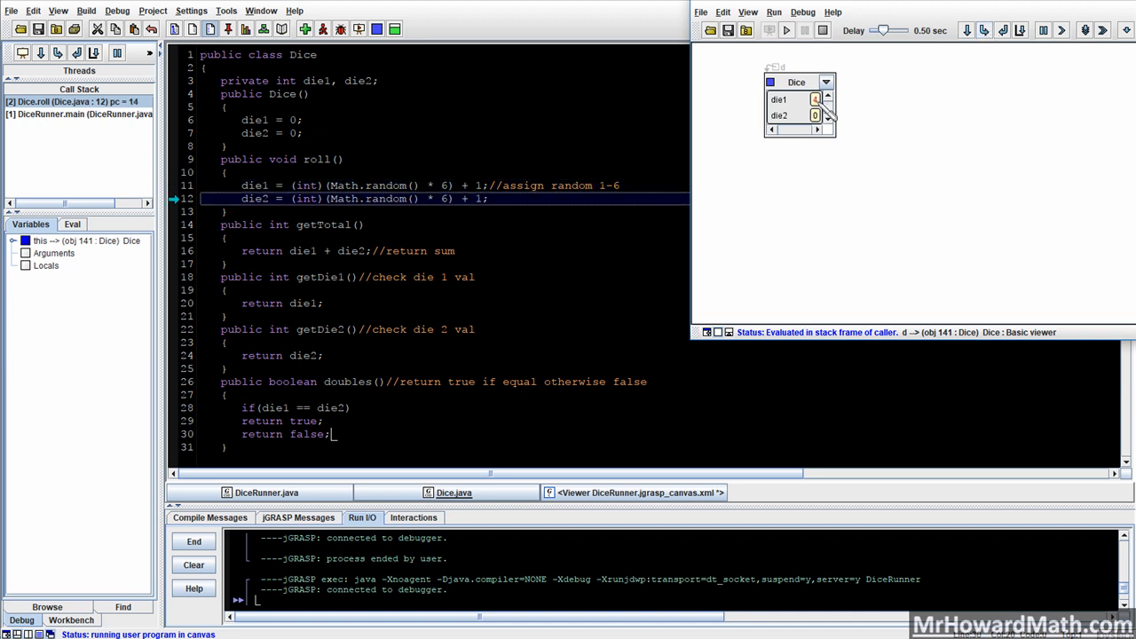
left_click(984, 30)
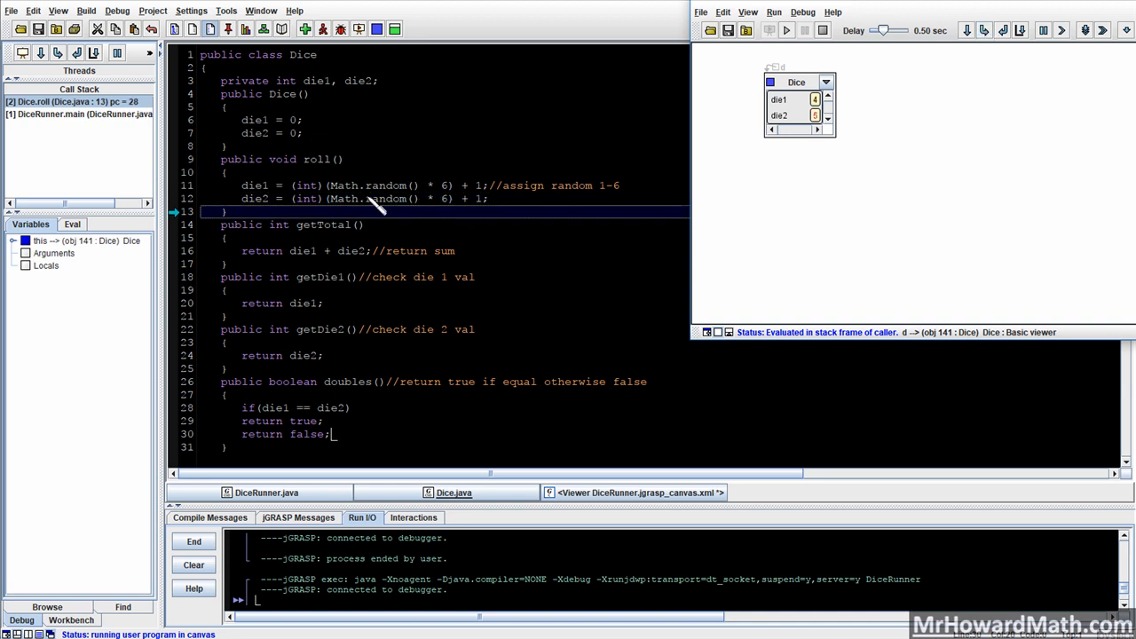
mouse_move(967, 58)
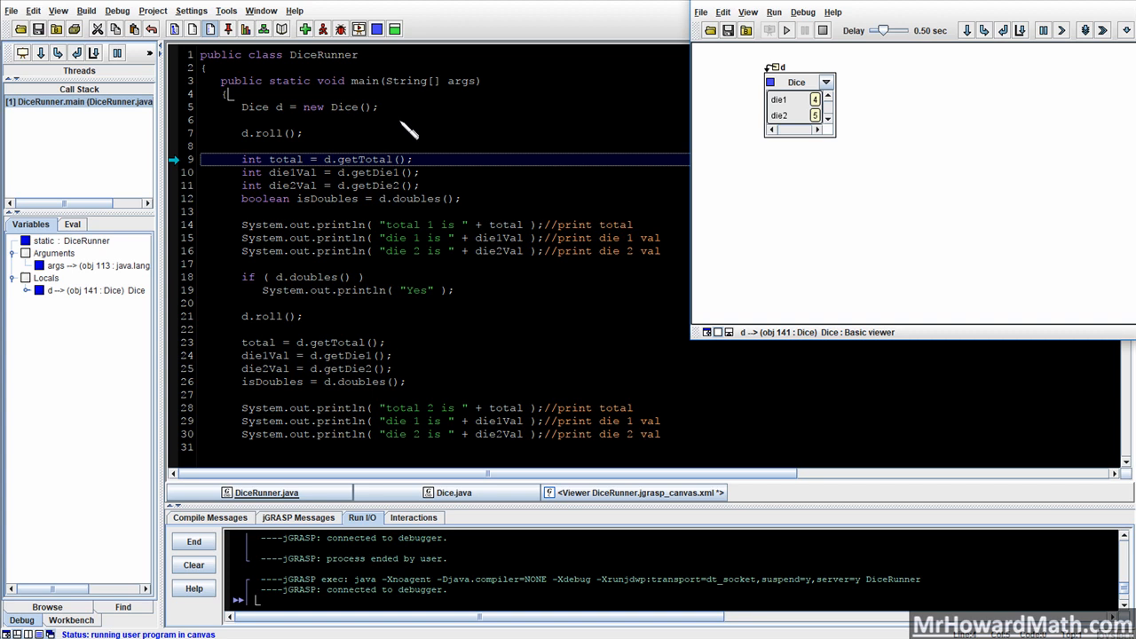
mouse_move(675, 146)
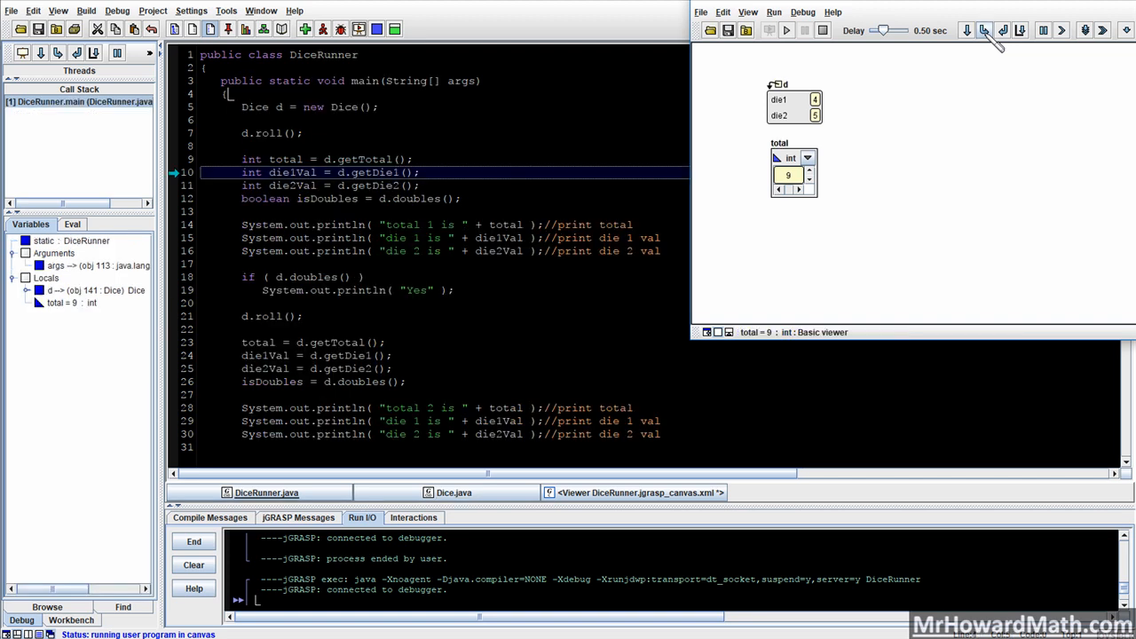
- Step through the getters and doubles: die1Val 4, die2Val 5, isDoubles false
left_click(983, 29)
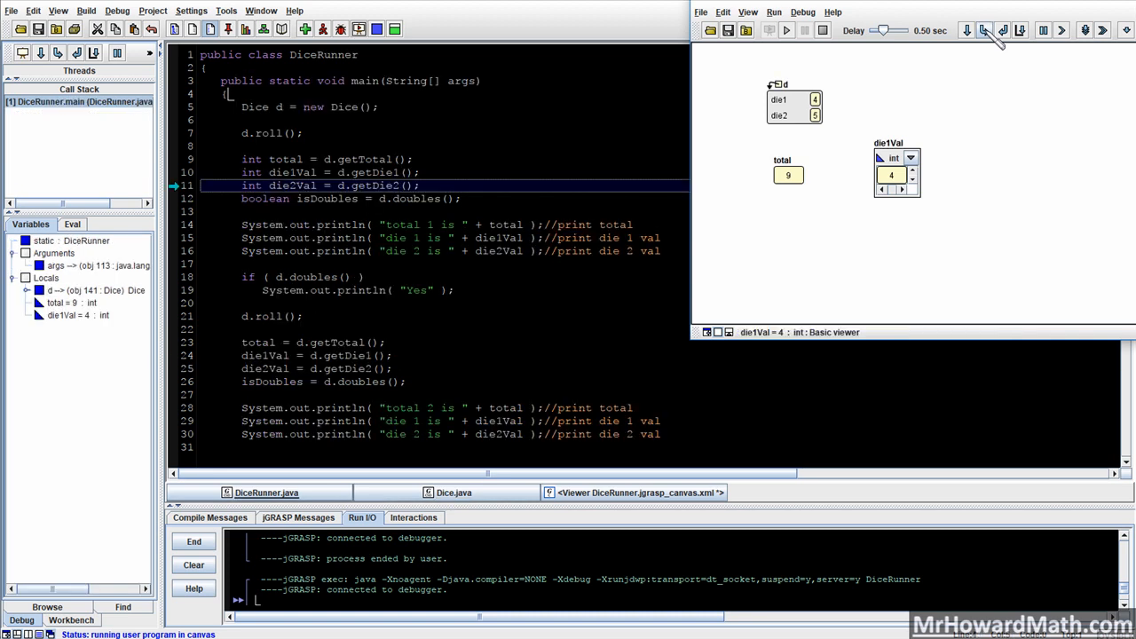
left_click(982, 29)
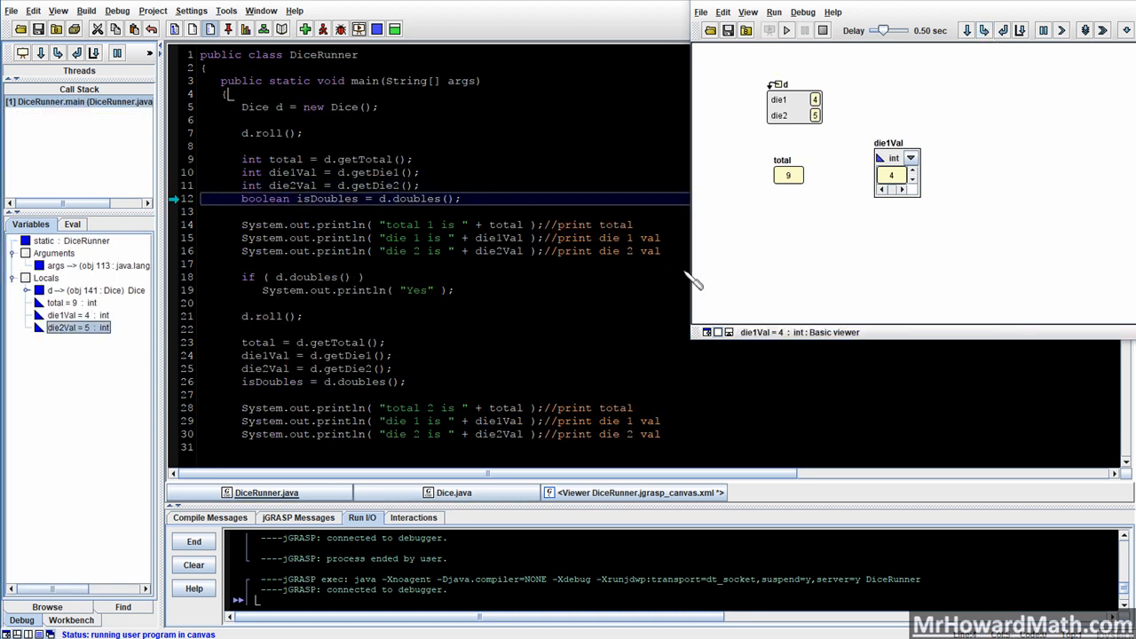
left_click(983, 30)
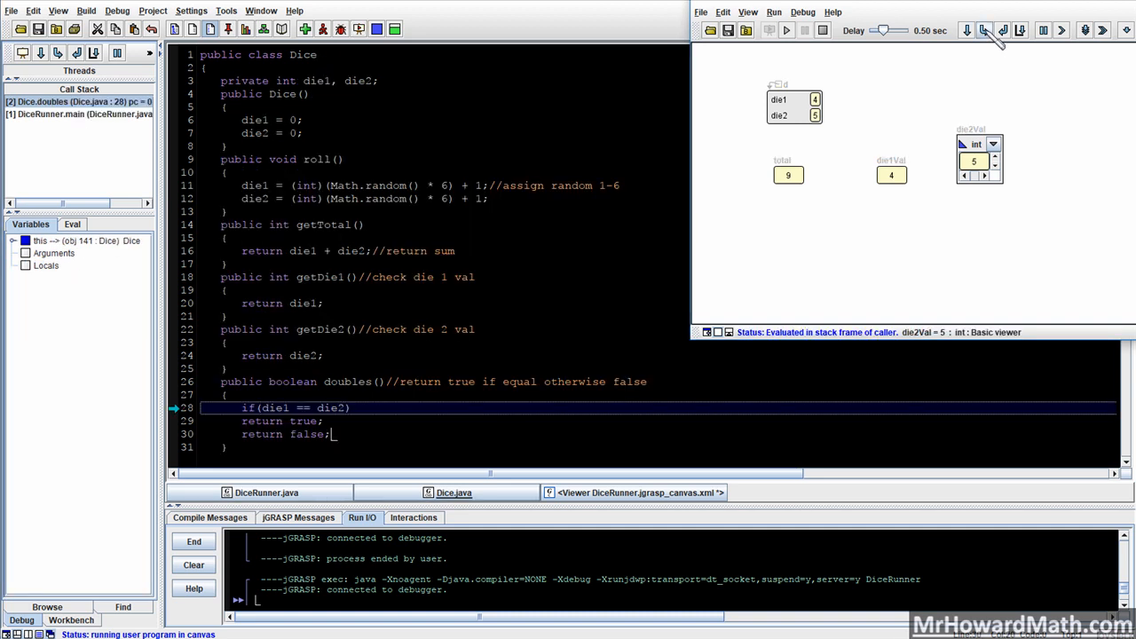
left_click(984, 30)
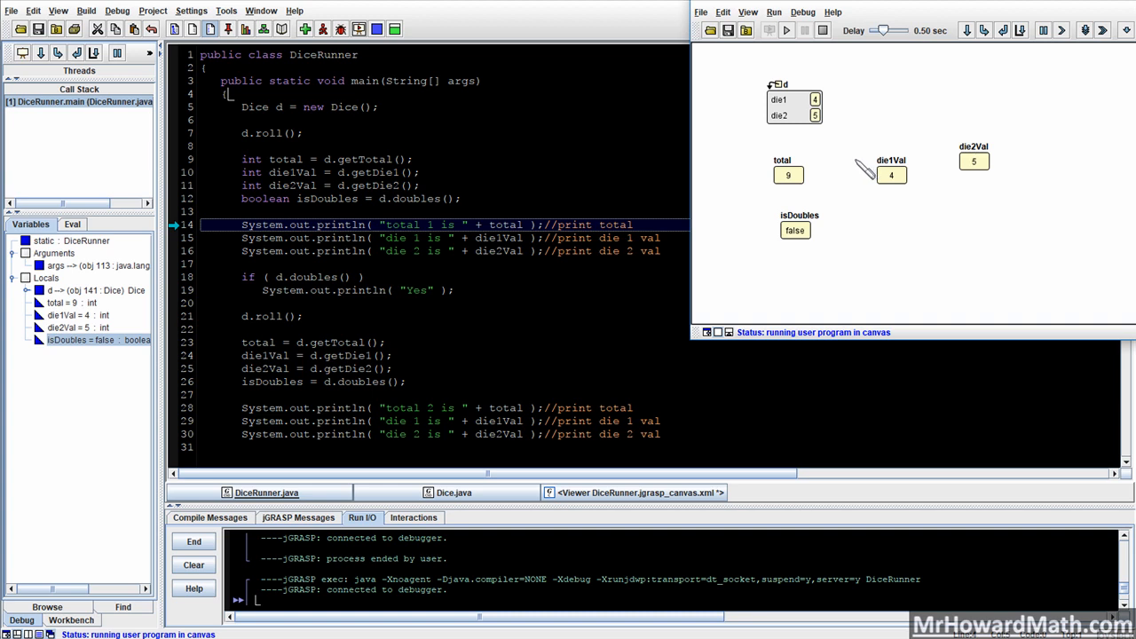
mouse_move(842, 142)
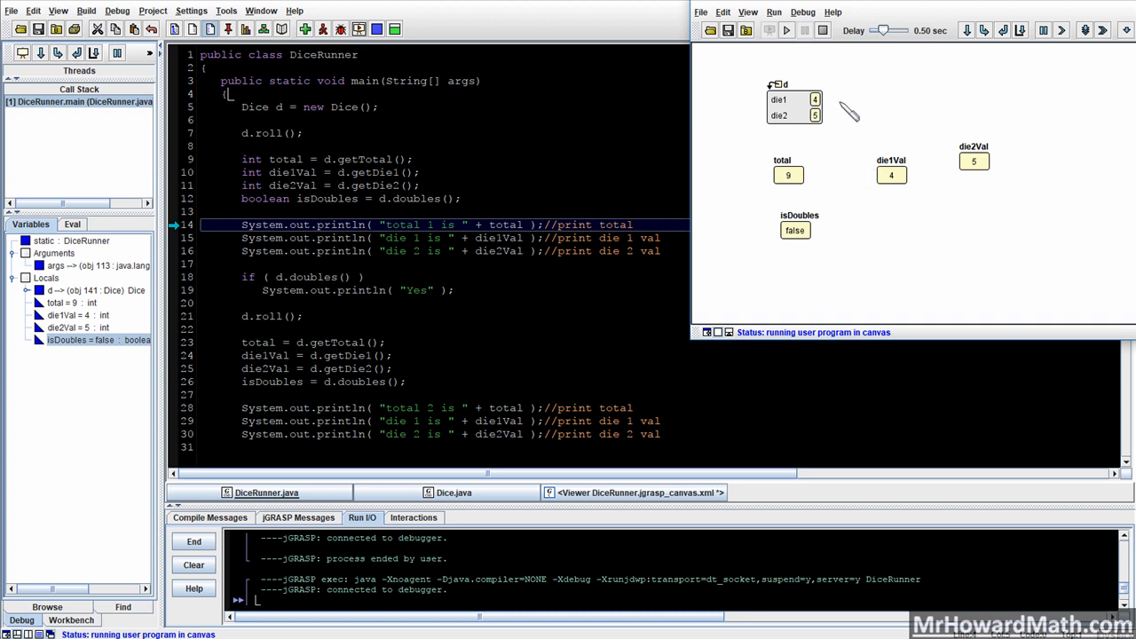
mouse_move(821, 115)
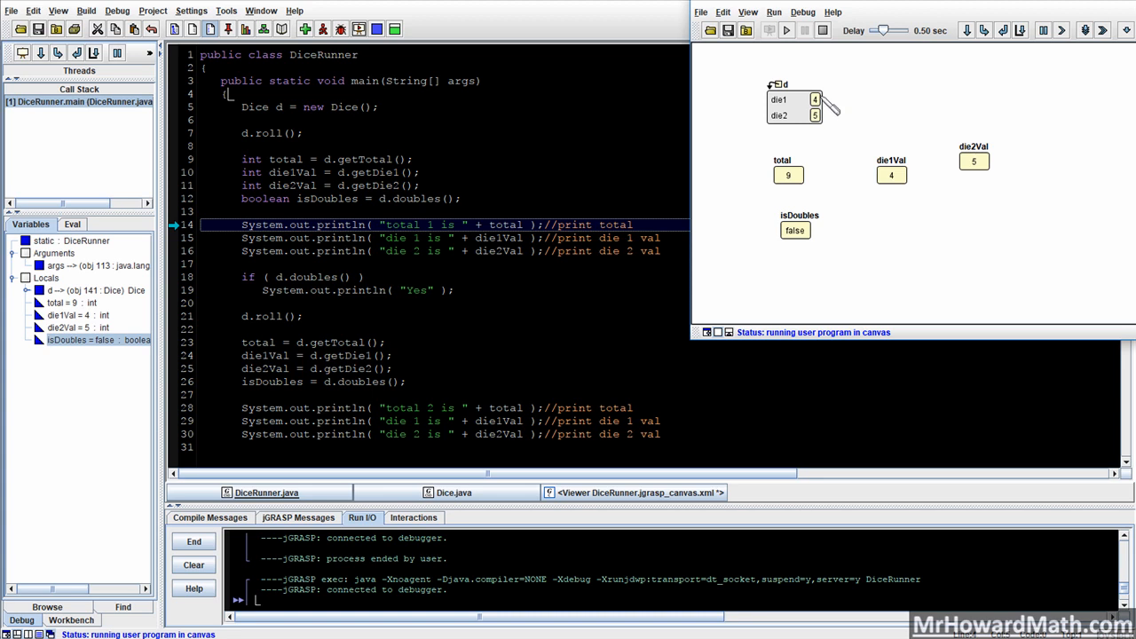
mouse_move(909, 204)
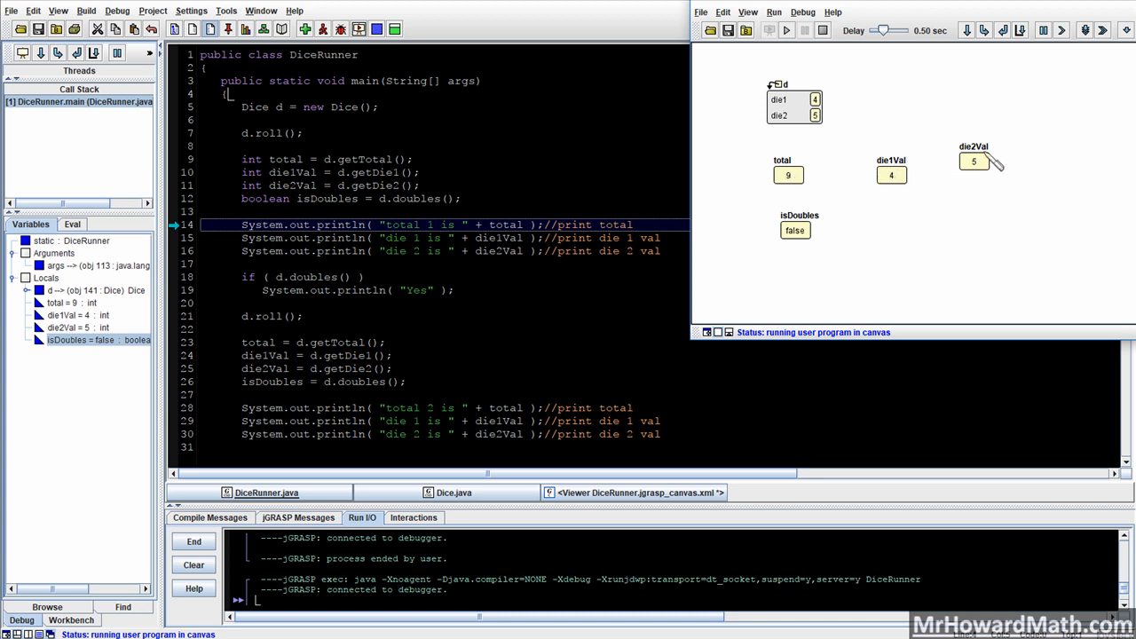
mouse_move(796, 231)
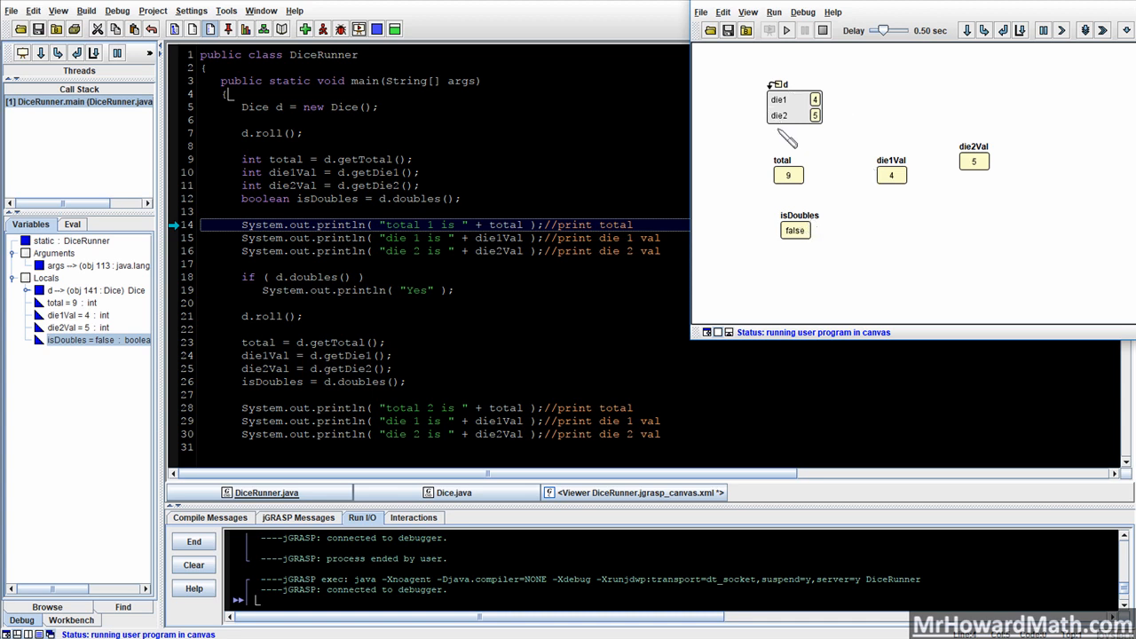
mouse_move(821, 87)
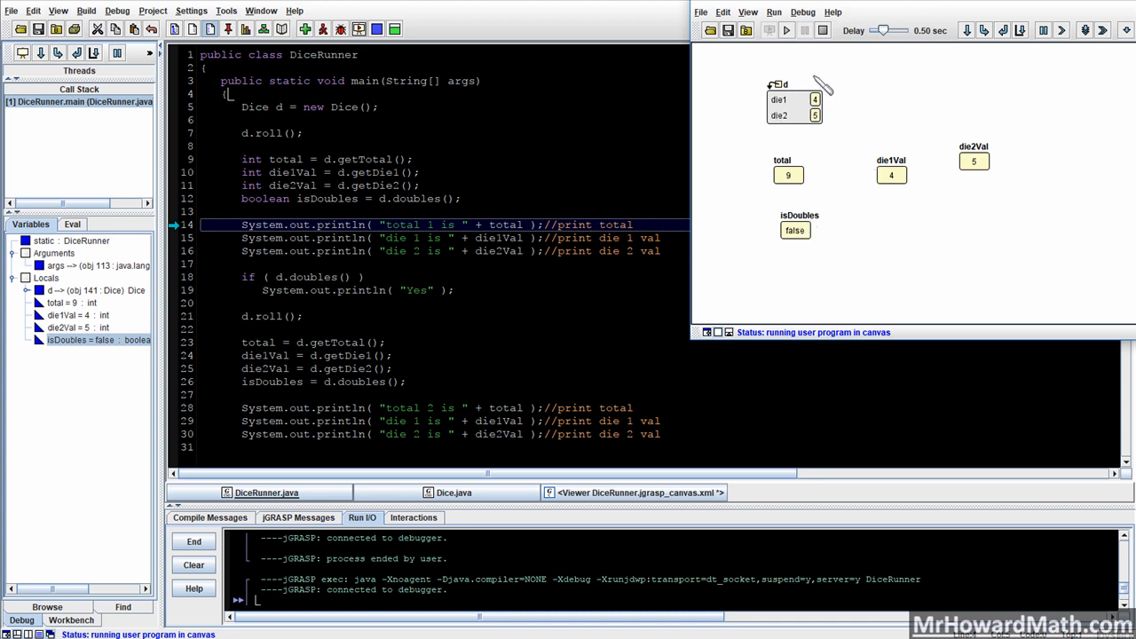
mouse_move(794, 133)
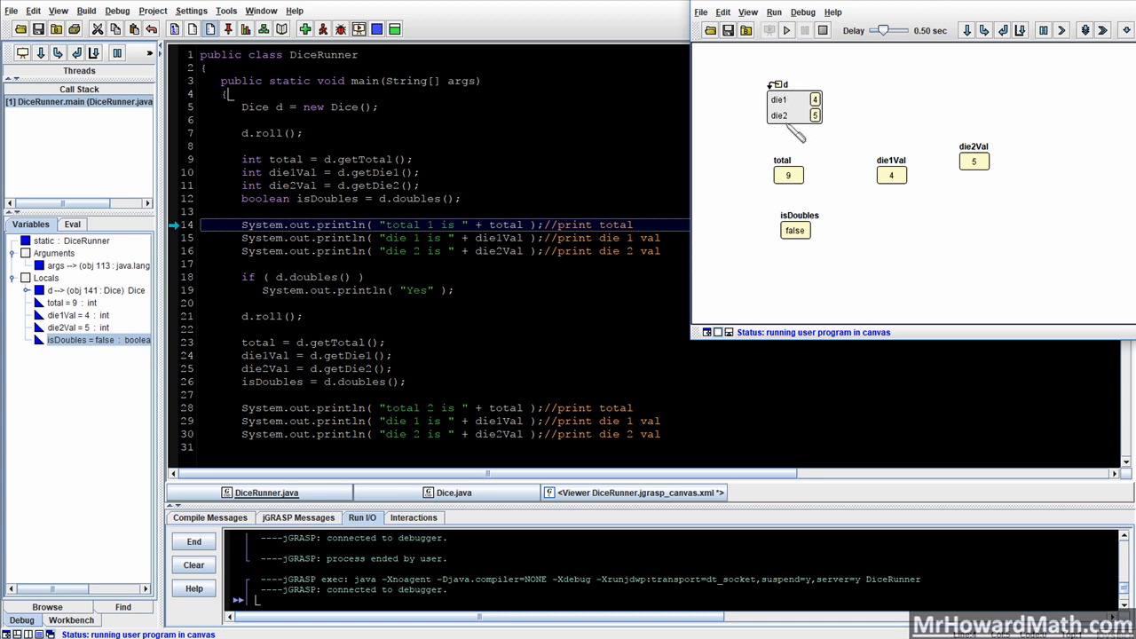
mouse_move(484, 140)
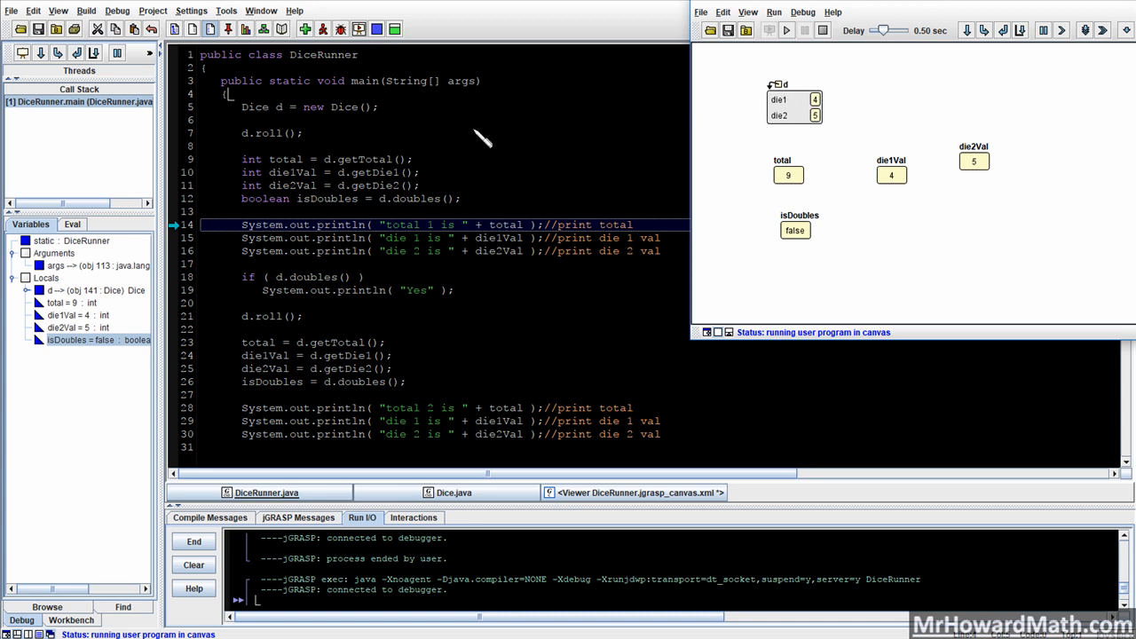
mouse_move(967, 76)
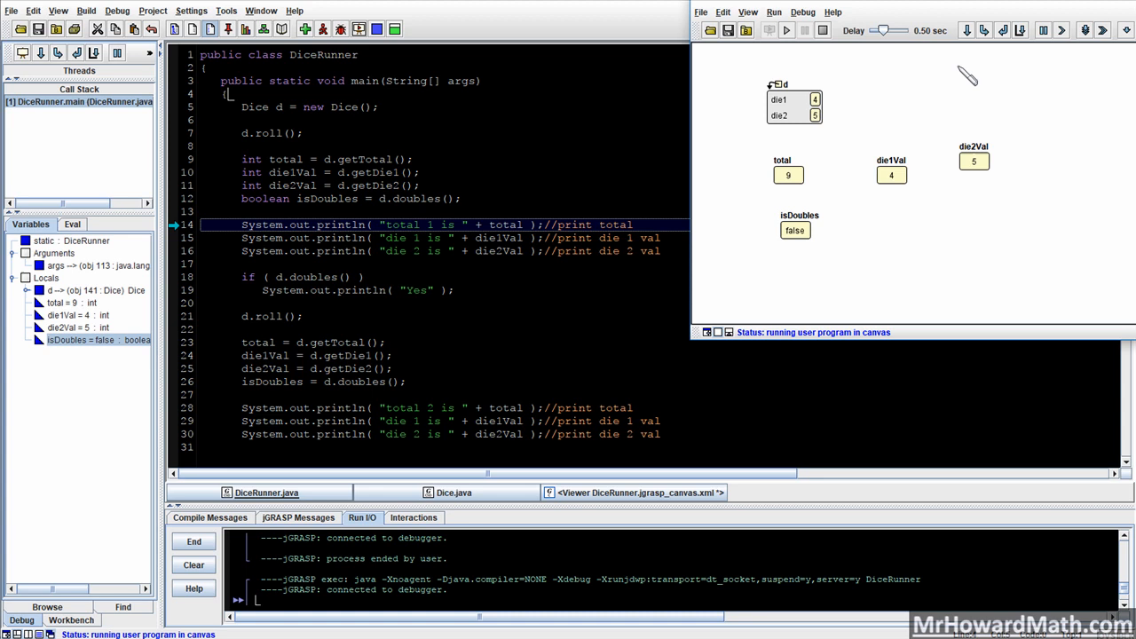
- Step past the total and die prints (4, 5) and the if, into the second roll
left_click(983, 29)
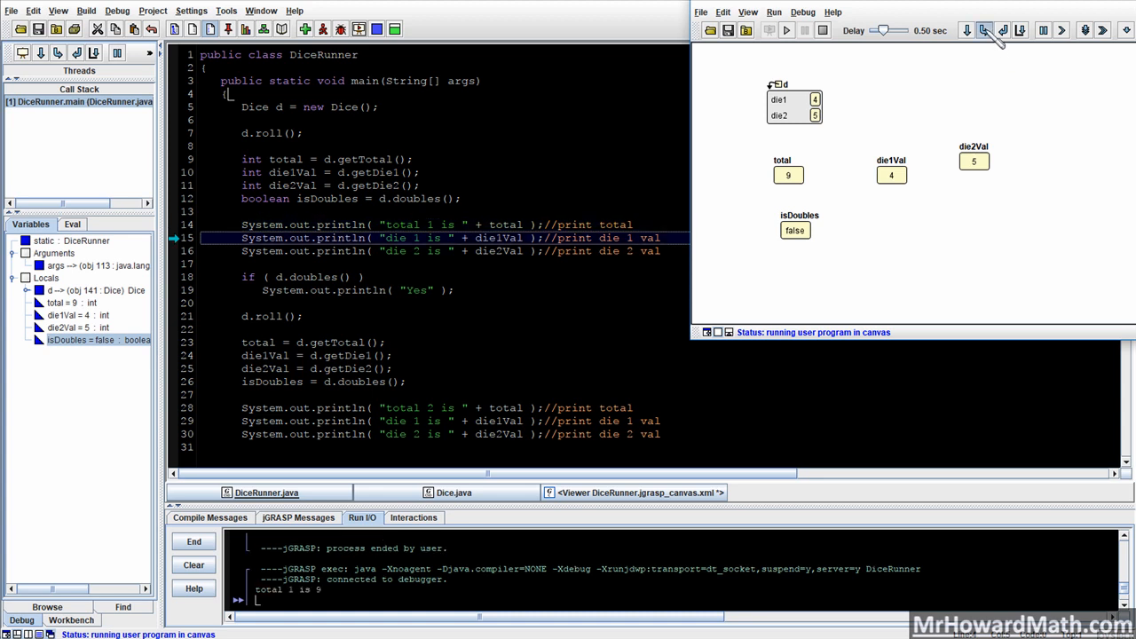
left_click(983, 29)
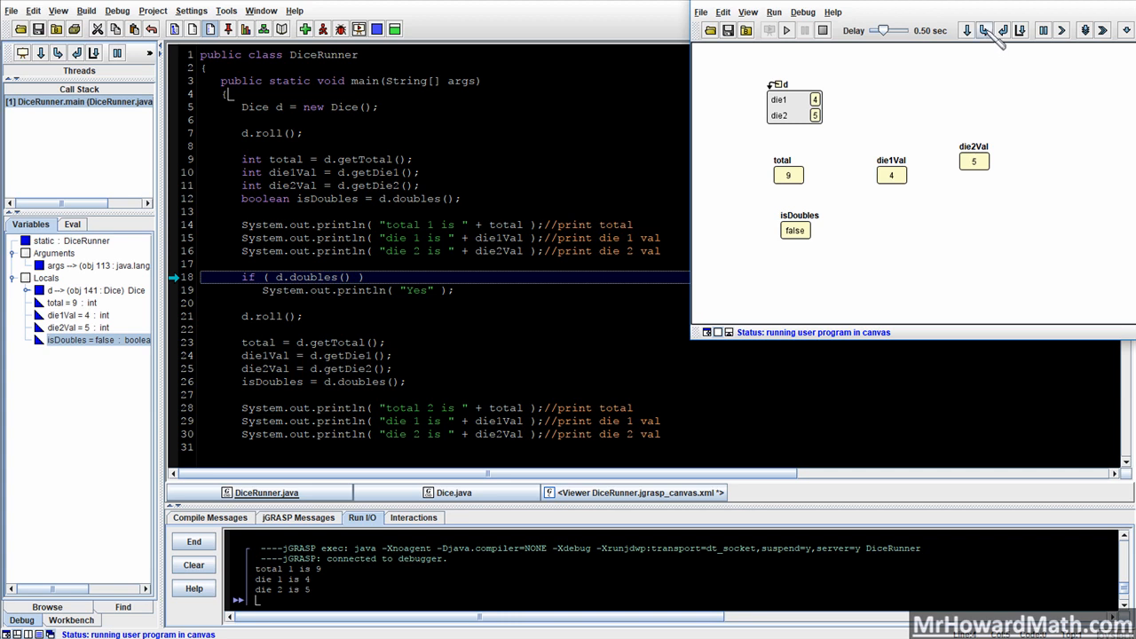
mouse_move(914, 79)
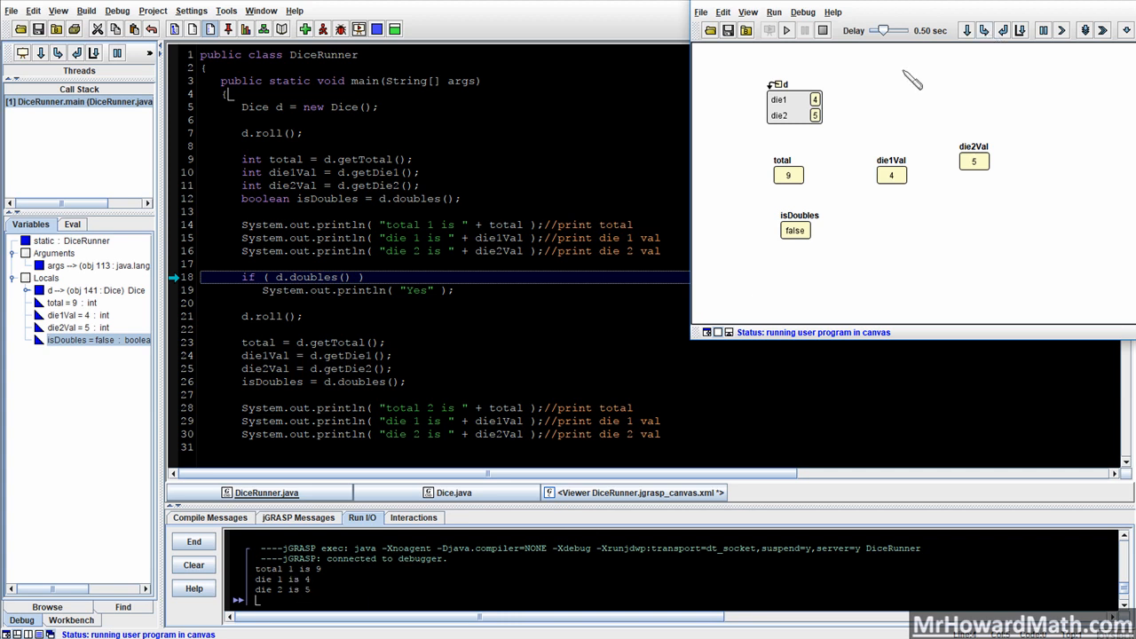
left_click(984, 30)
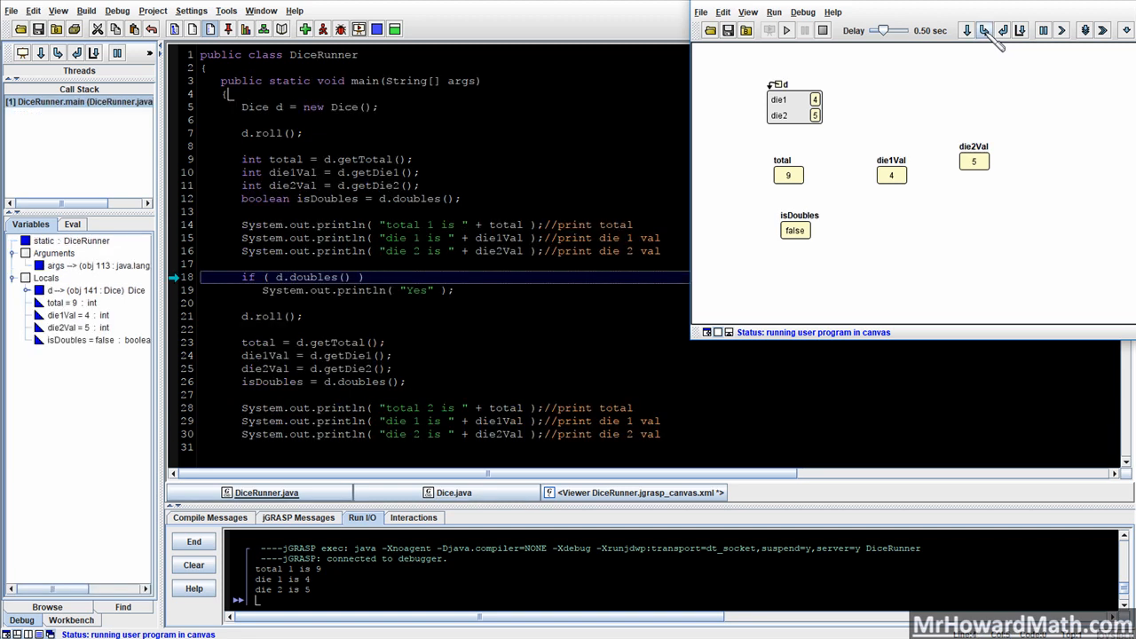
left_click(983, 29)
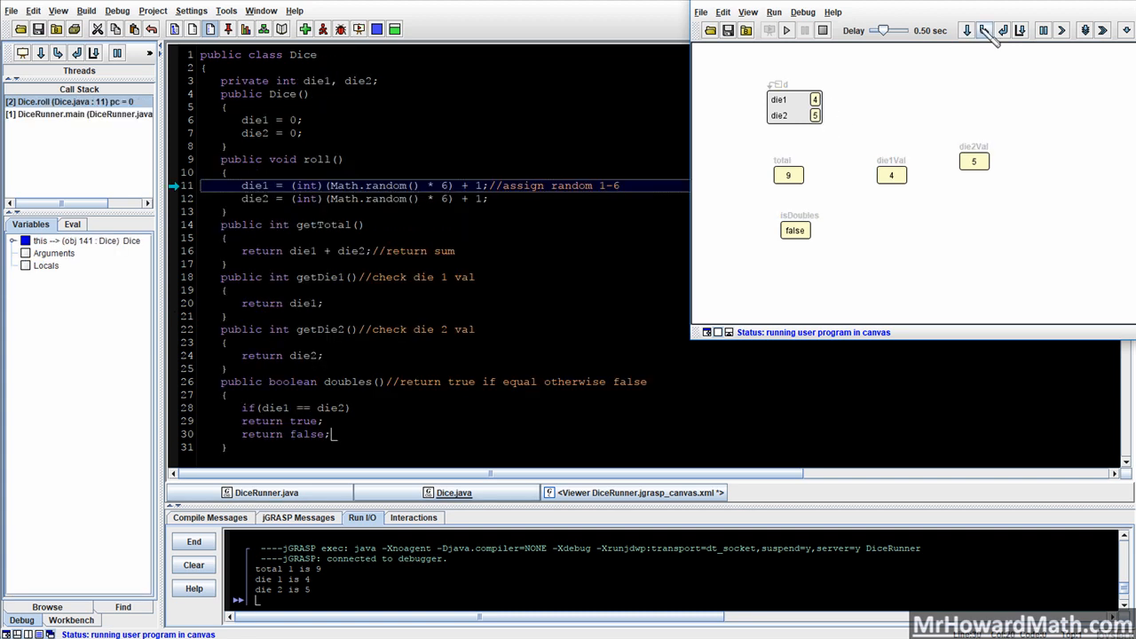
- Step through the second roll to main's end: die2 1, total 5, isDoubles false
left_click(984, 30)
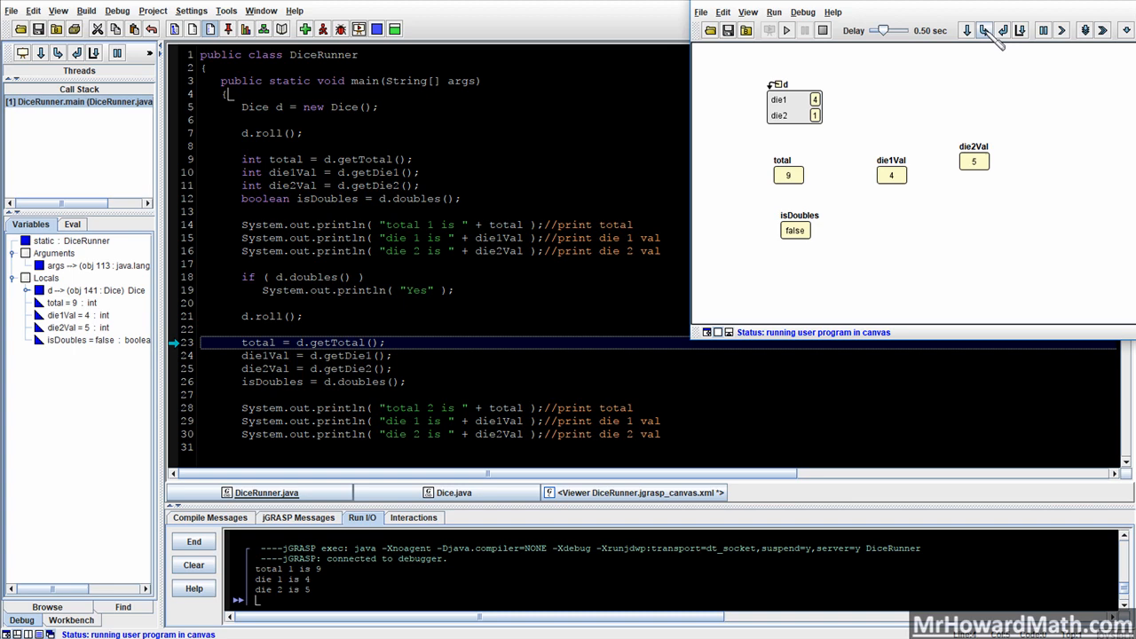
left_click(984, 29)
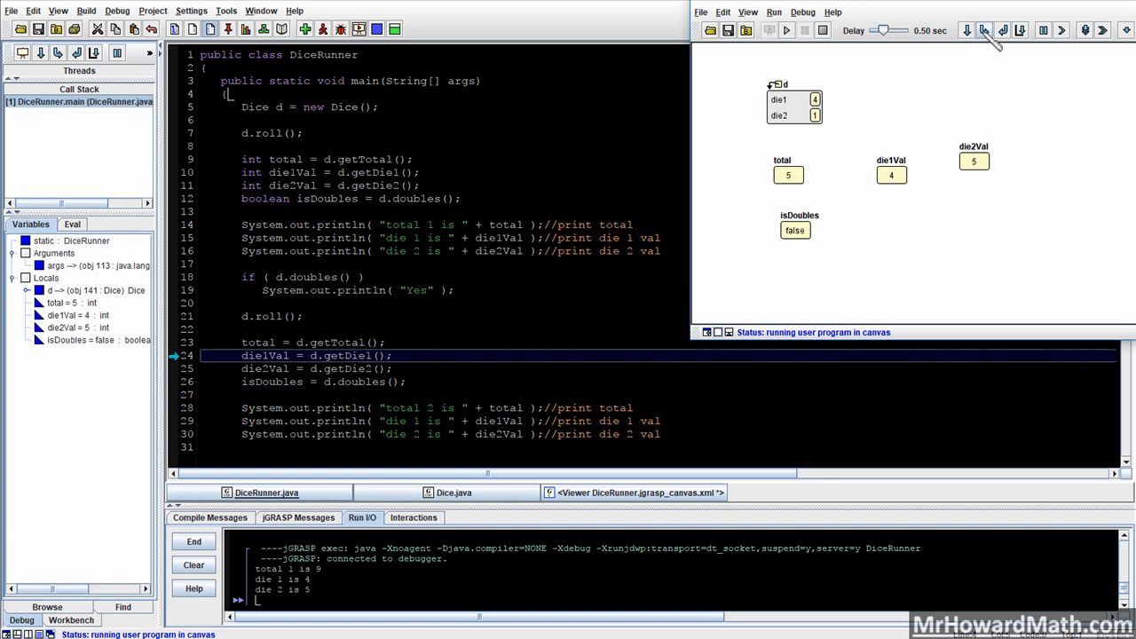
left_click(984, 29)
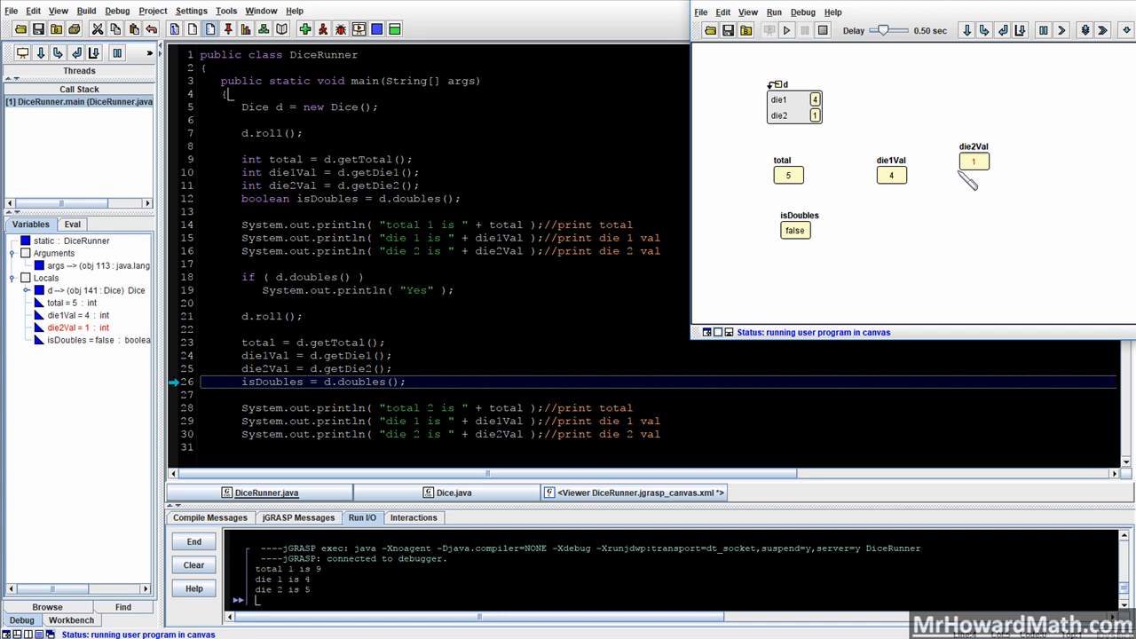
left_click(983, 30)
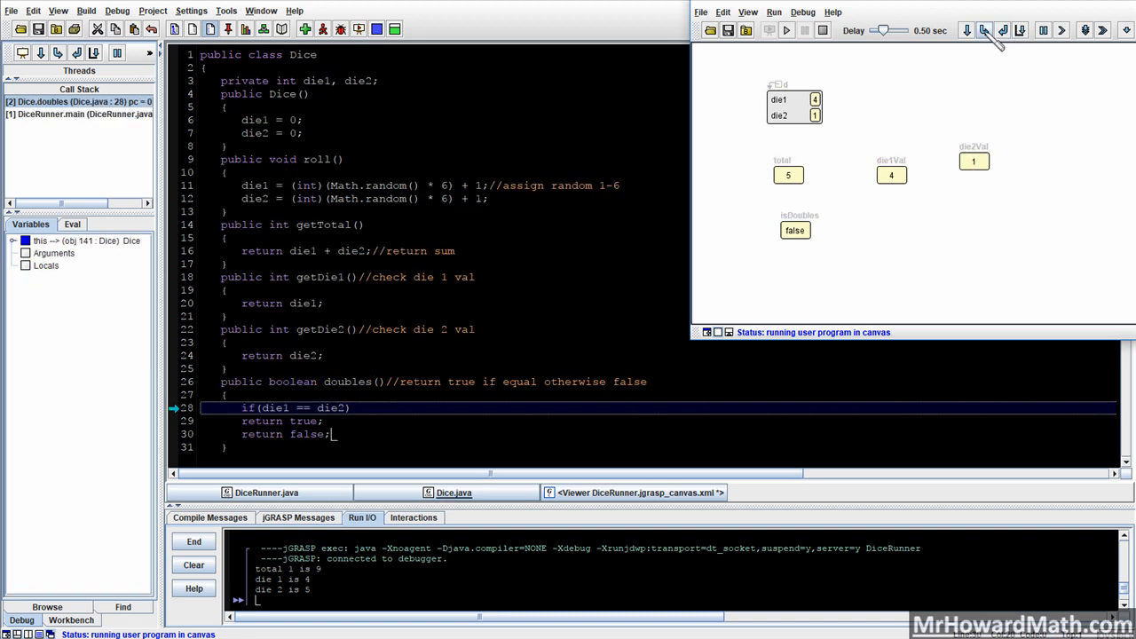
left_click(983, 29)
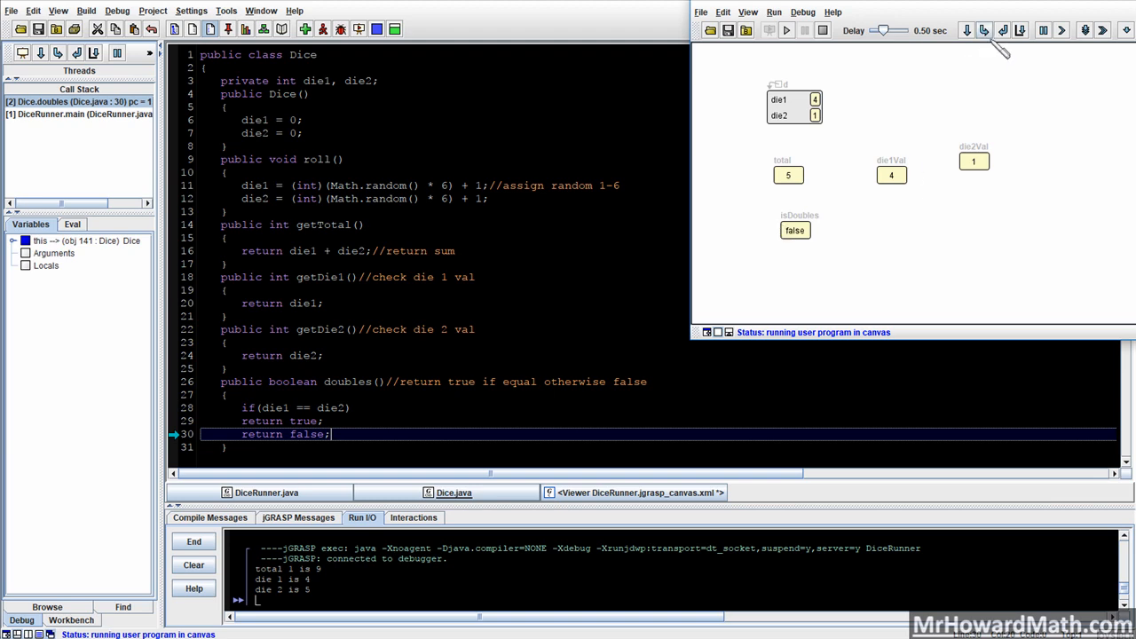
left_click(983, 29)
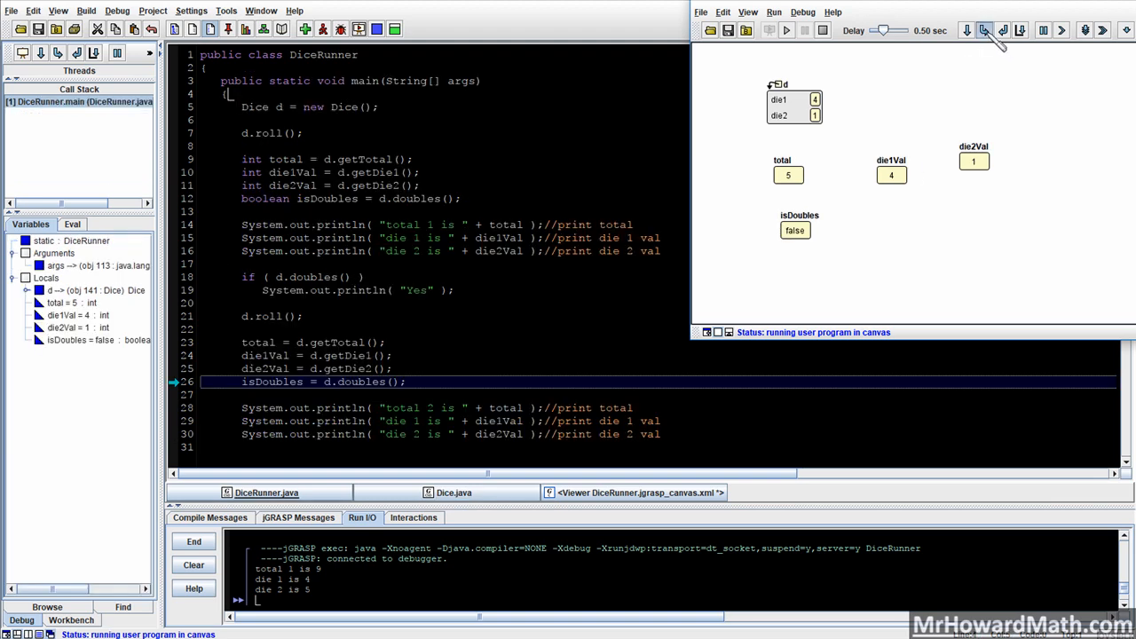
left_click(983, 29)
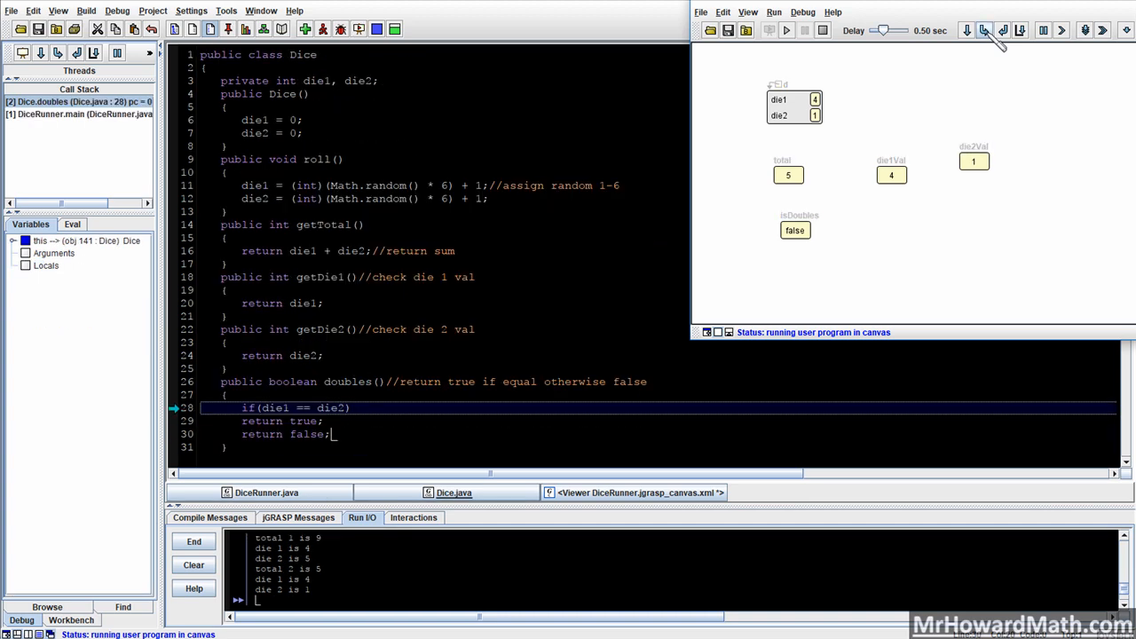
left_click(982, 29)
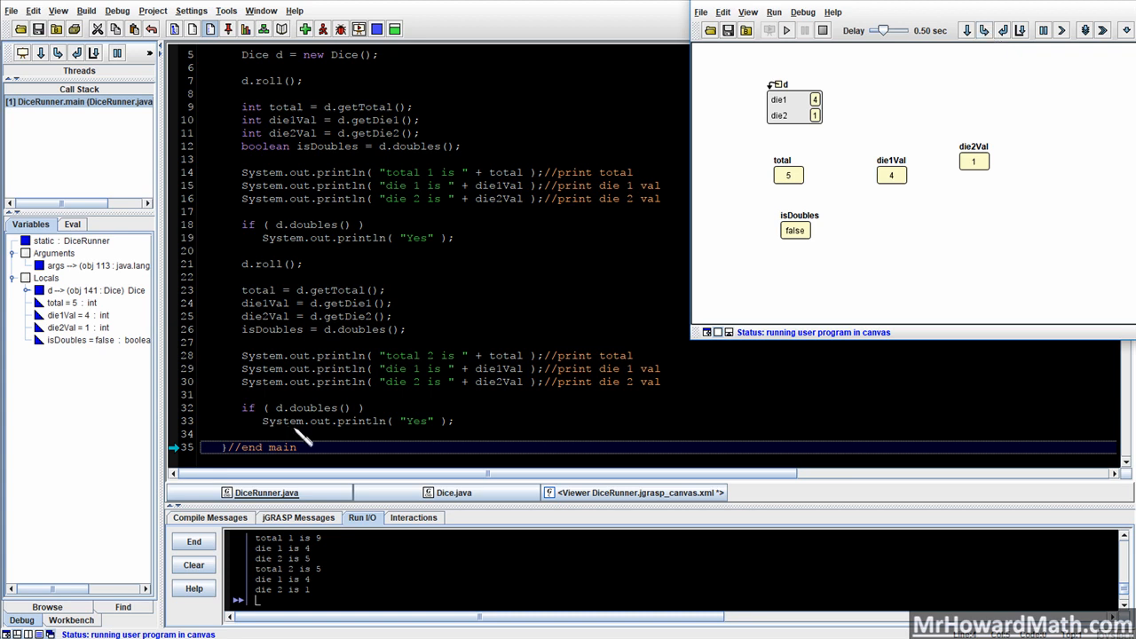
mouse_move(293, 415)
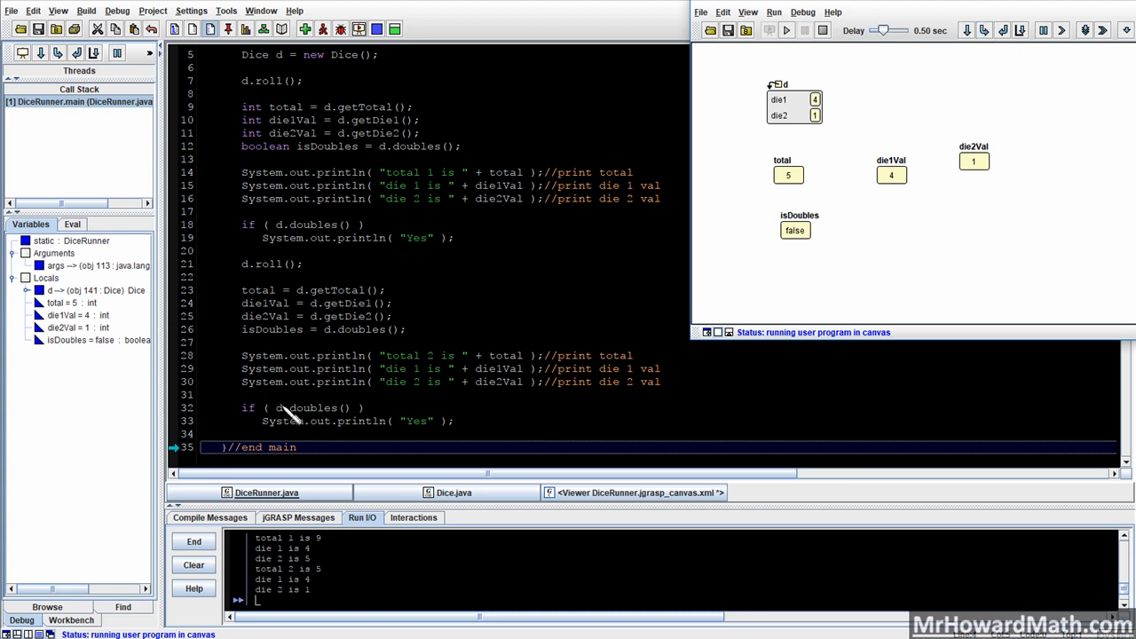
mouse_move(604, 382)
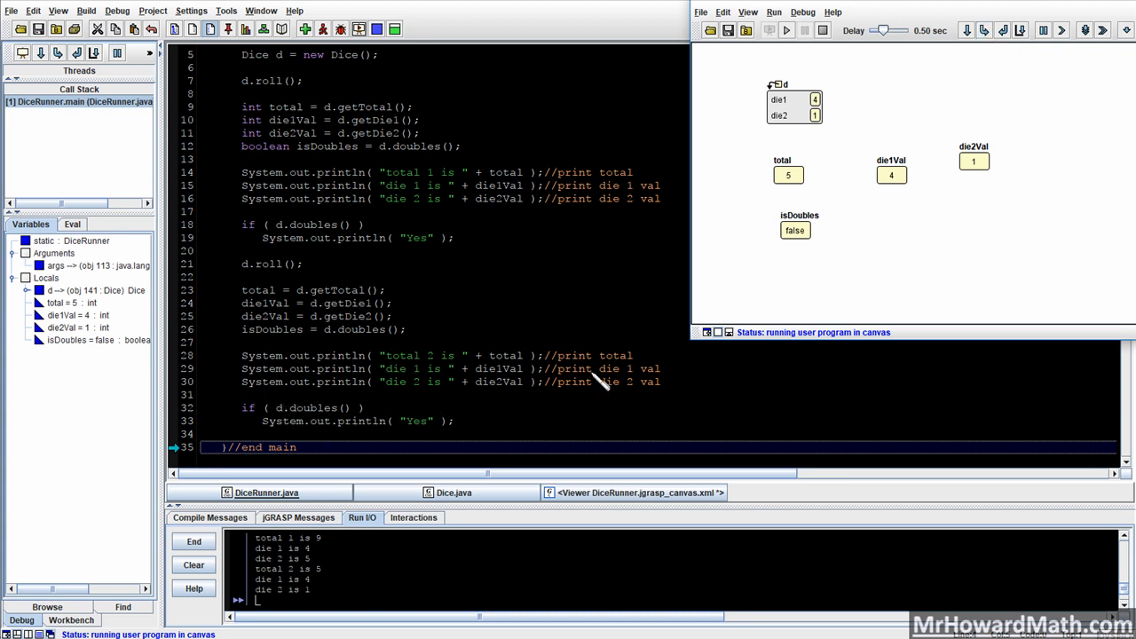
mouse_move(891, 174)
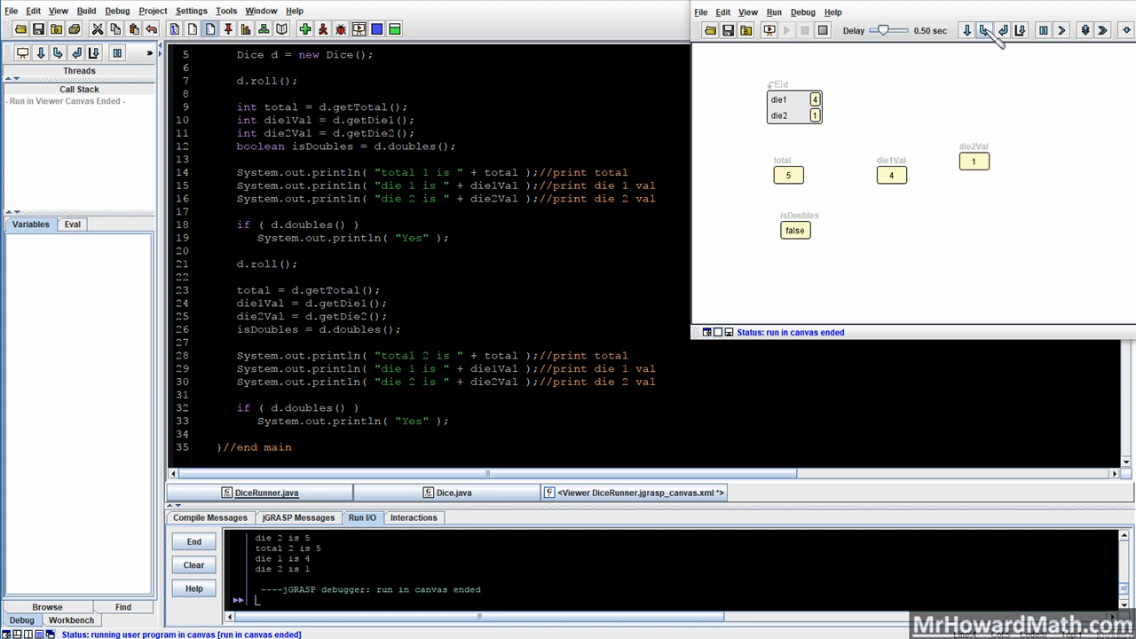
- End the finished run and relaunch DiceRunner in the canvas, paused at creating Dice
left_click(984, 30)
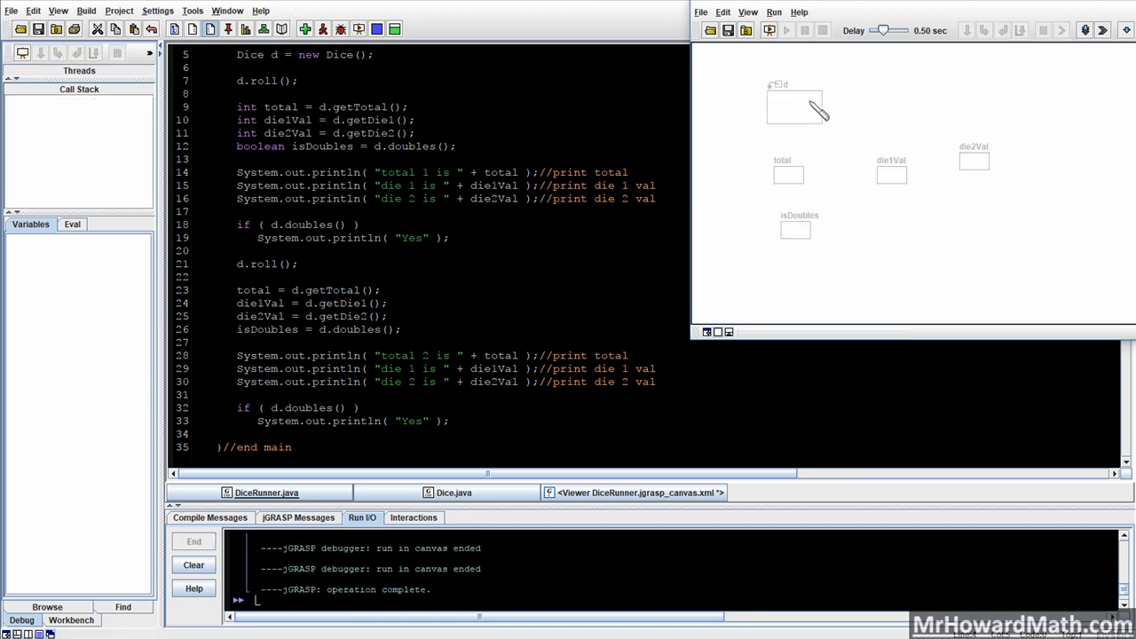
mouse_move(866, 164)
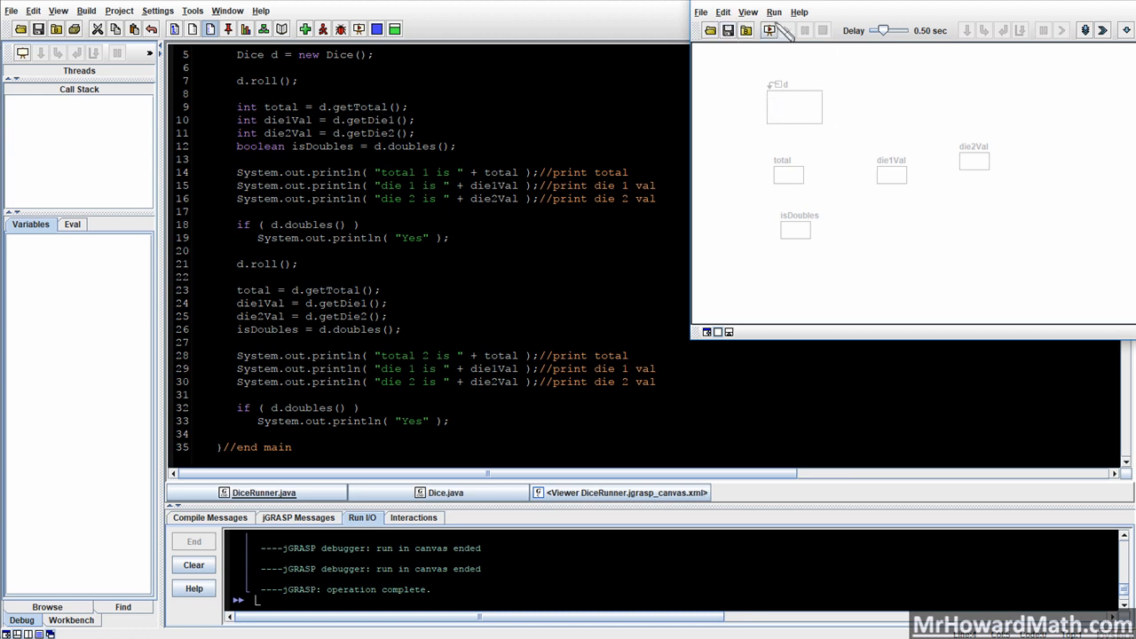
left_click(784, 29)
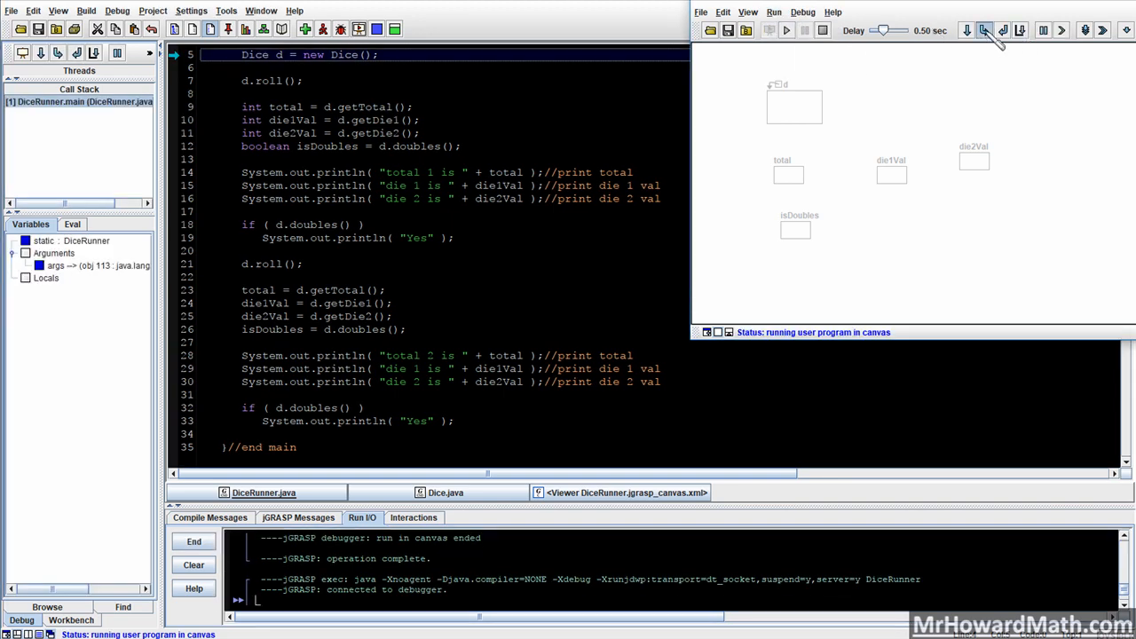
- Step through roll(), the getters and doubles(): dice 6 and 2, total 8, isDoubles false
left_click(984, 29)
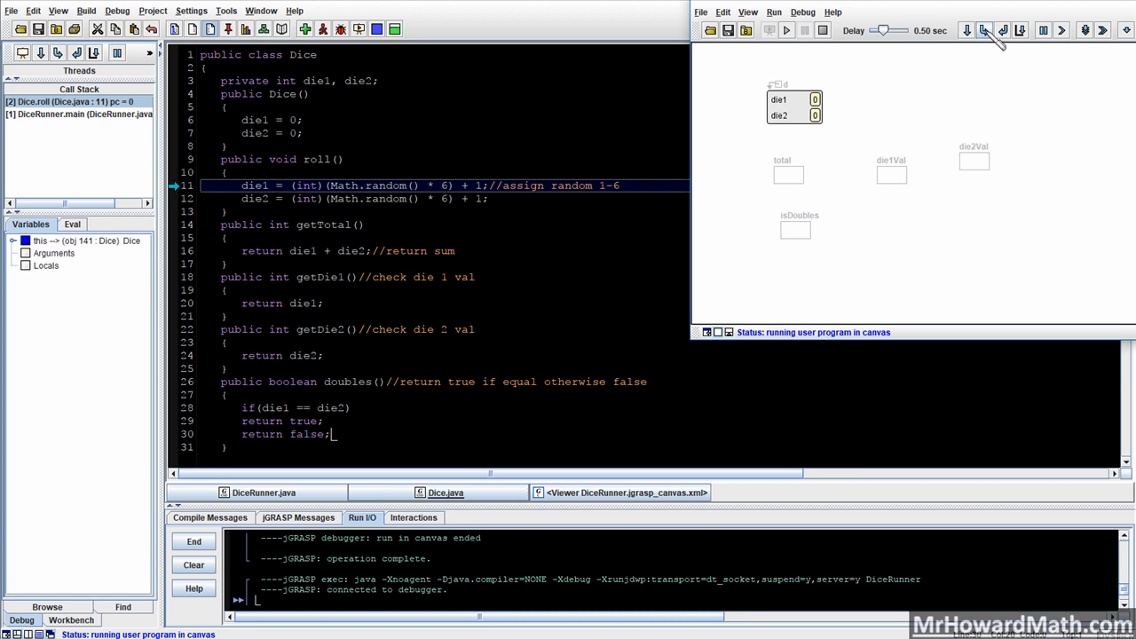
left_click(983, 29)
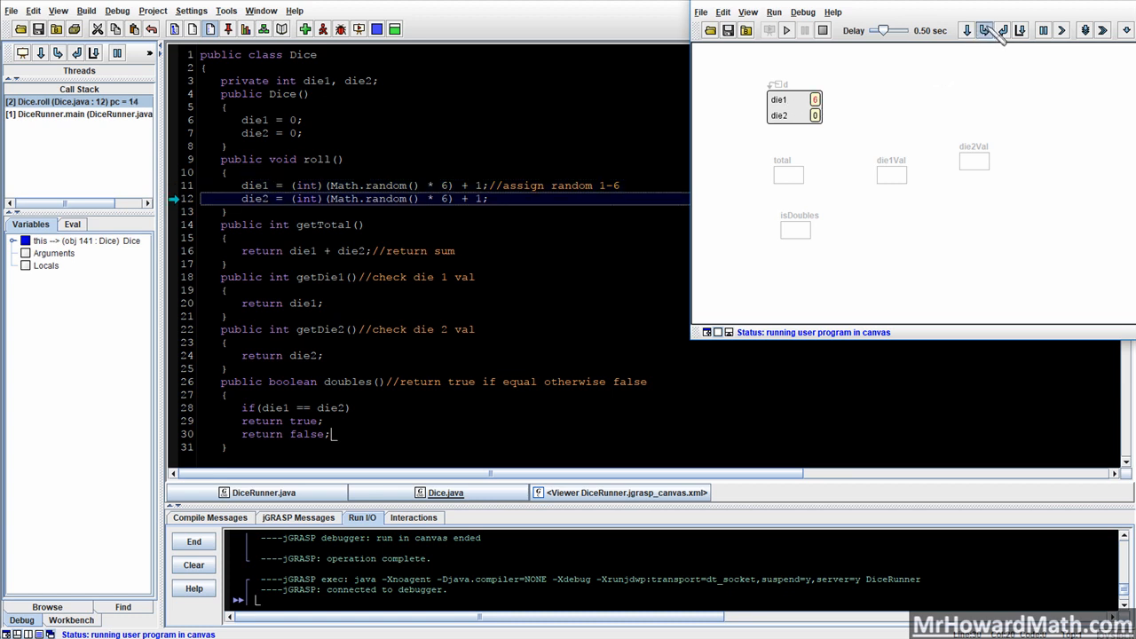
left_click(983, 29)
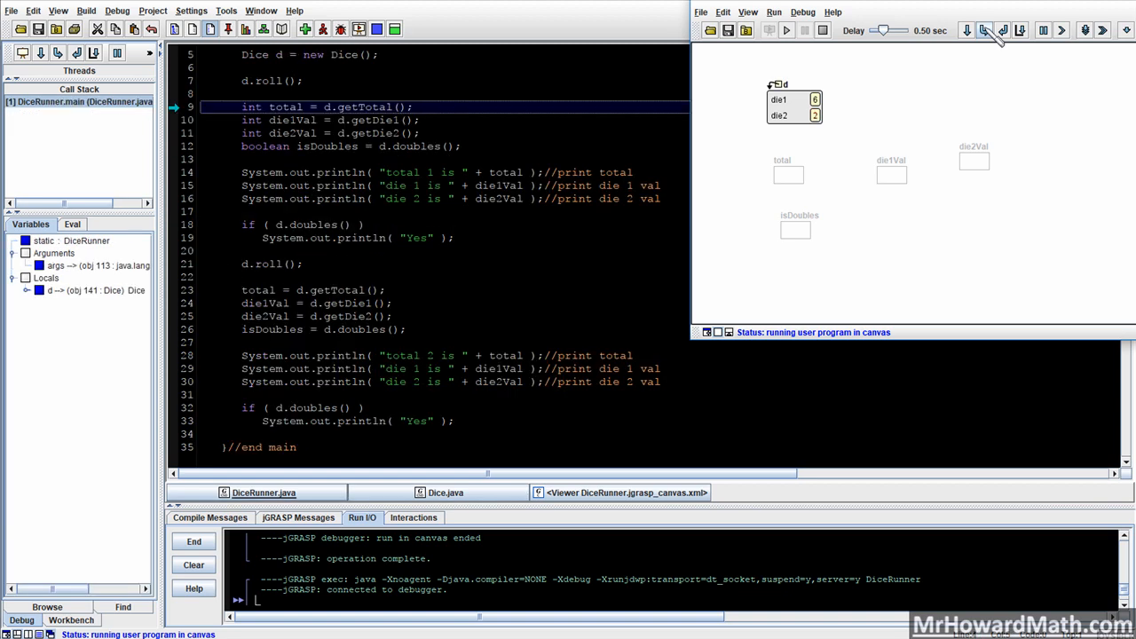
left_click(984, 29)
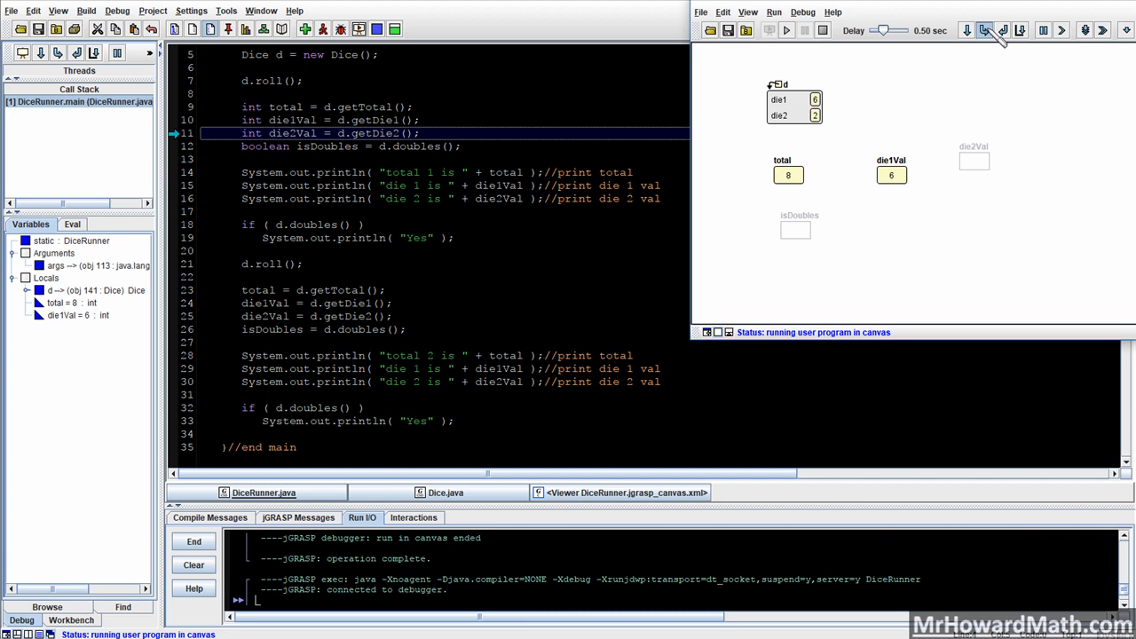
left_click(983, 29)
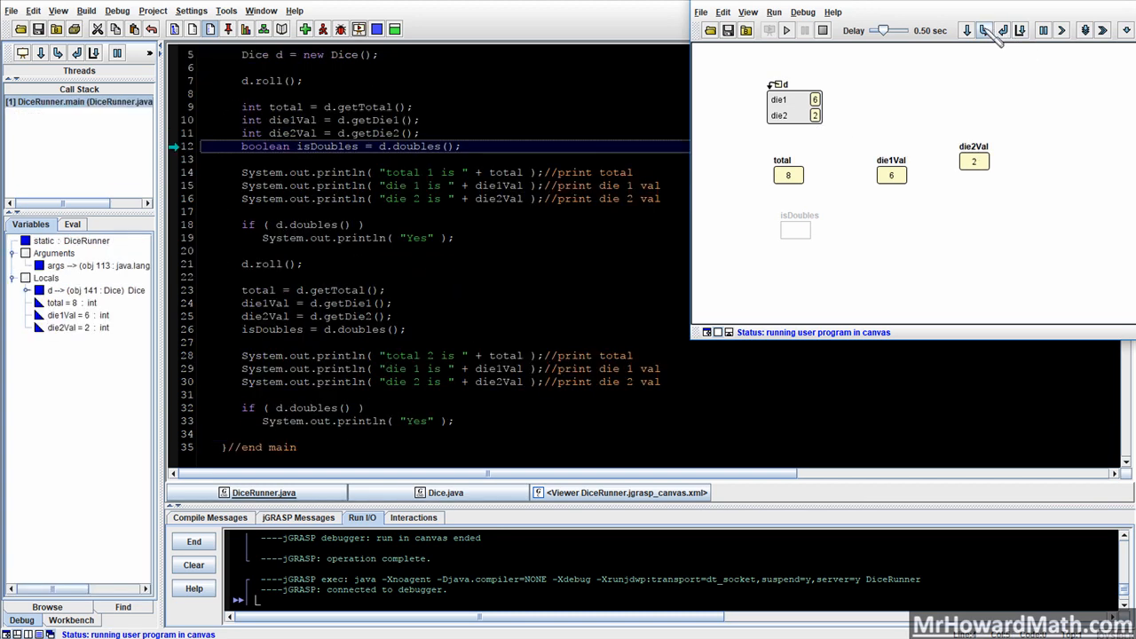
left_click(983, 30)
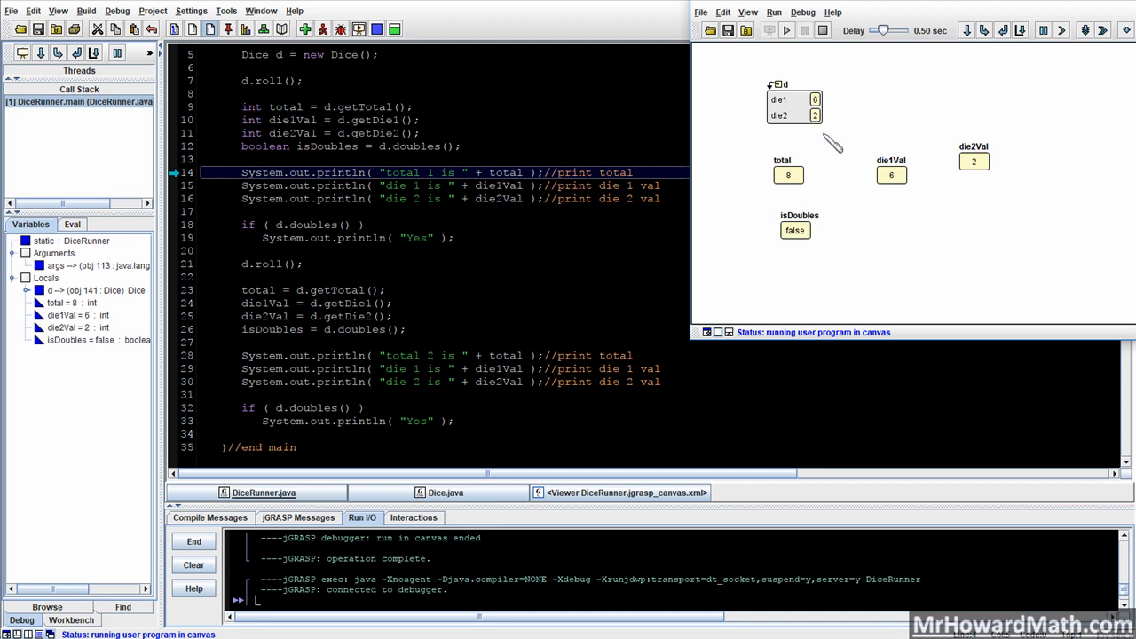
left_click(983, 29)
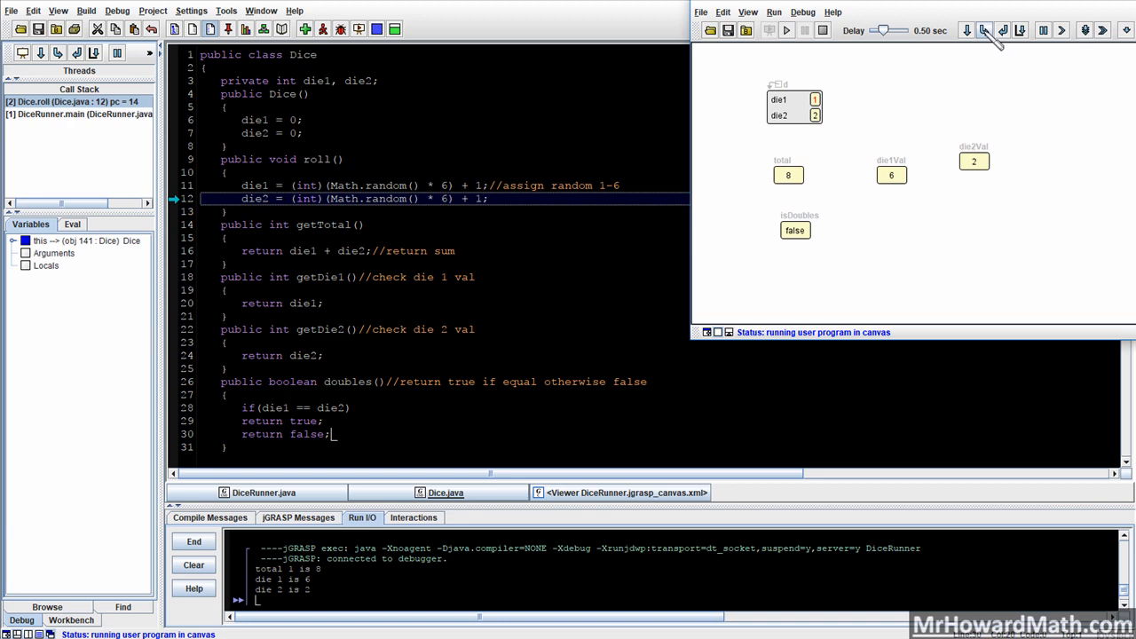
- Step through the second roll (dice 1 and 3, total 4) until the run ends
left_click(983, 29)
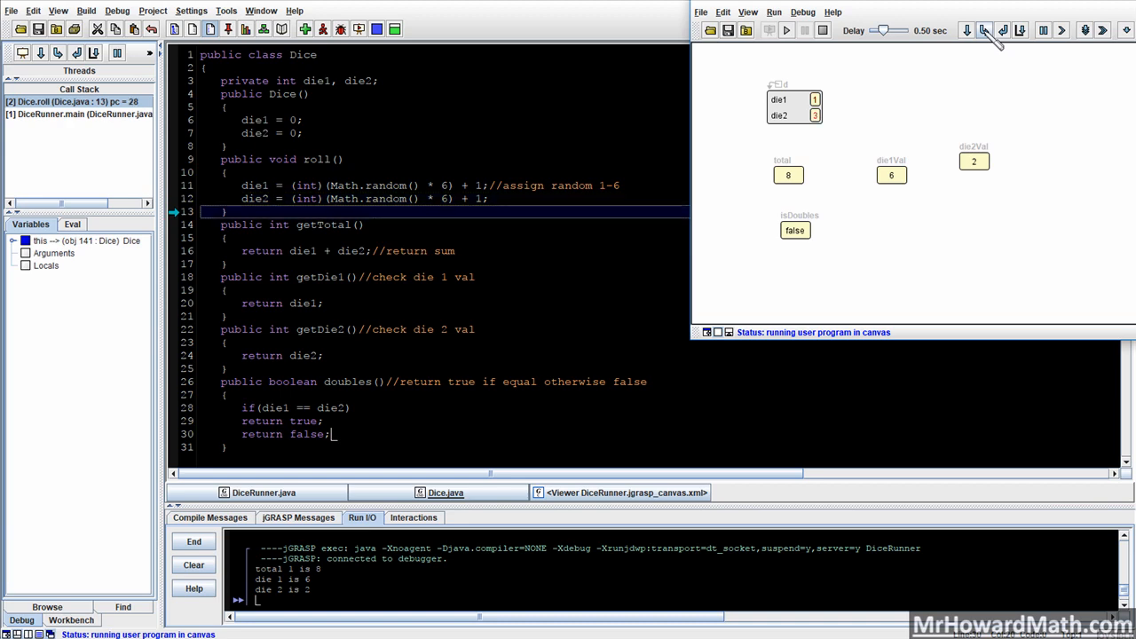
left_click(984, 29)
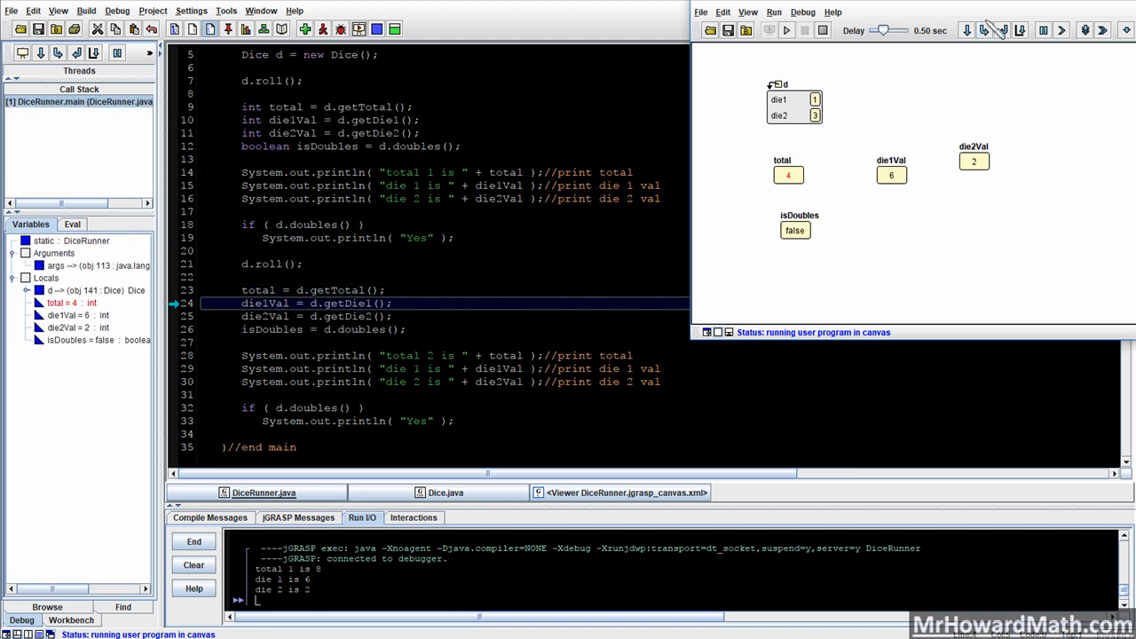
left_click(984, 29)
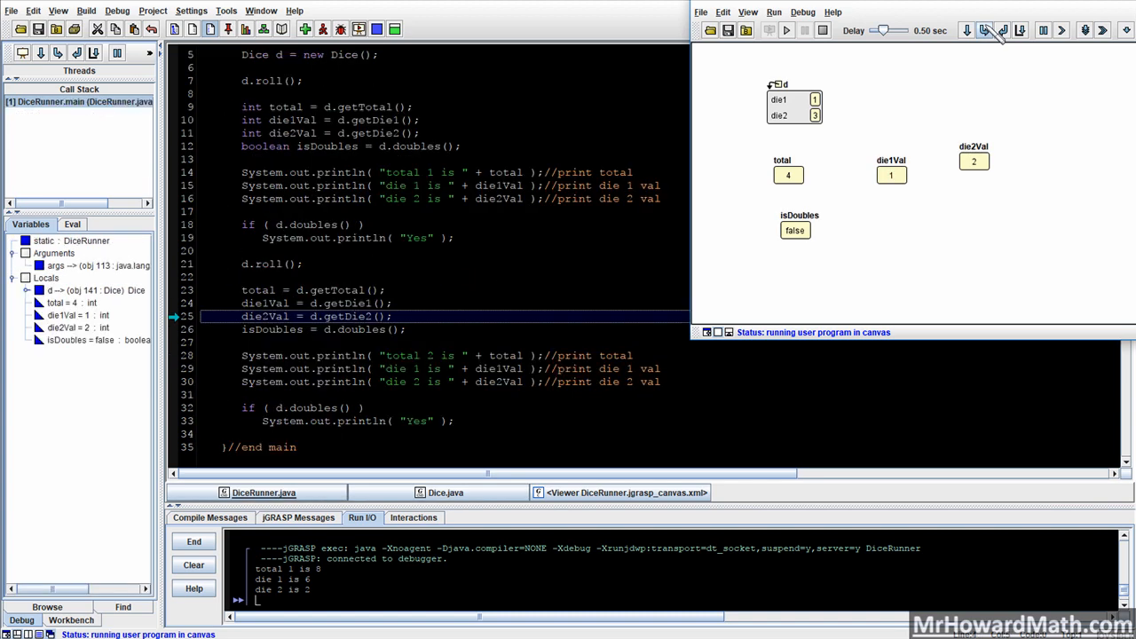
left_click(1002, 30)
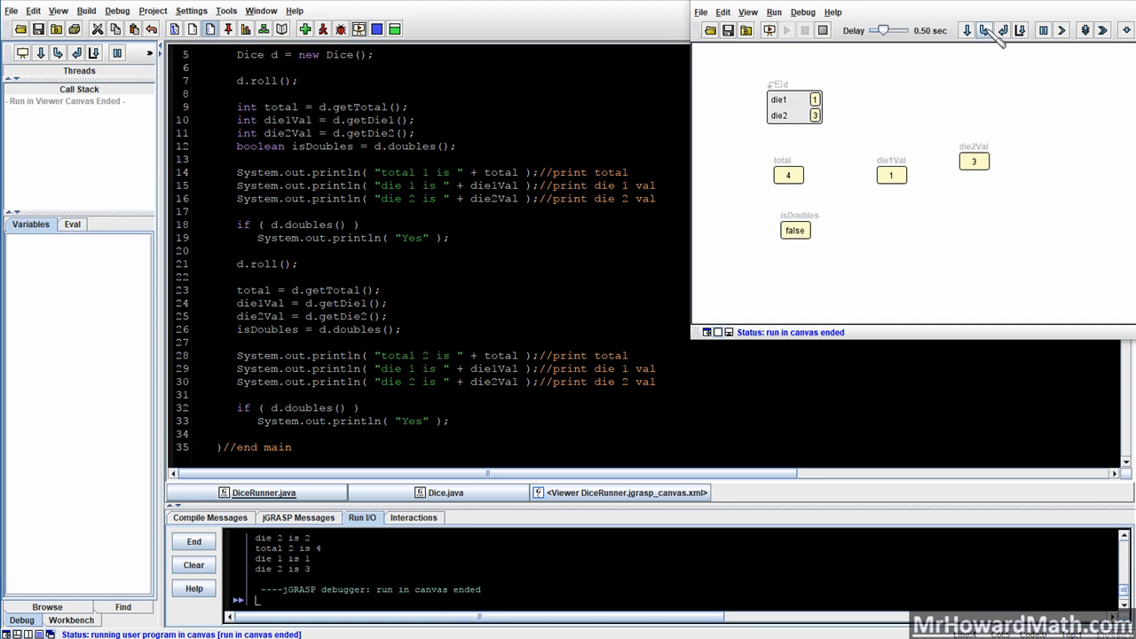
- Start a new DiceRunner trace and step through rolls totalling 8 and 7, then end it
left_click(774, 12)
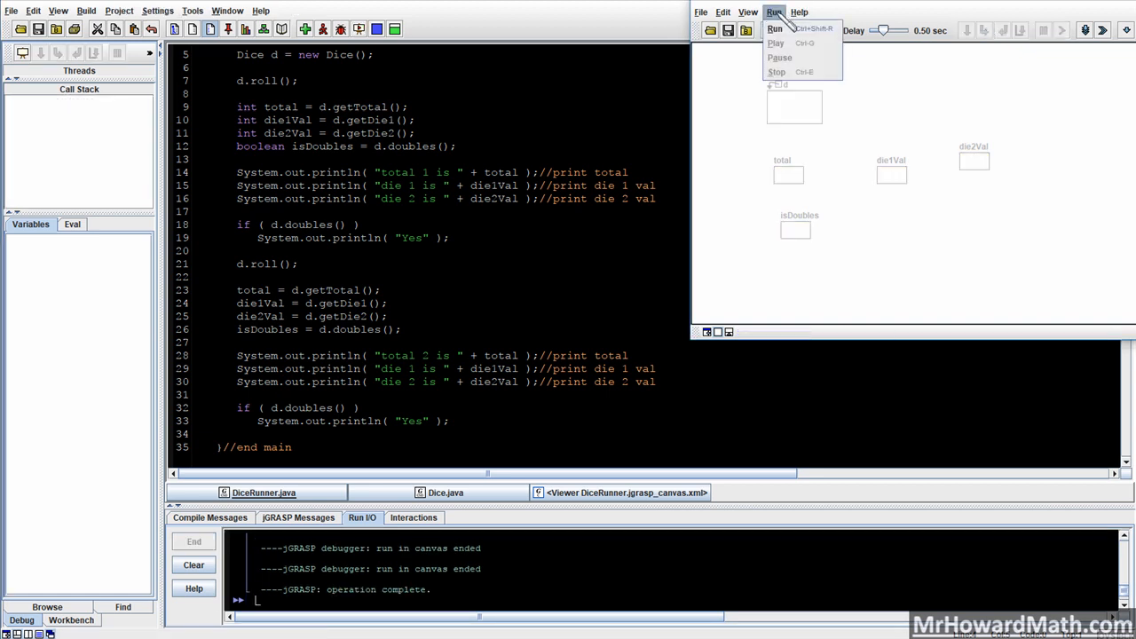
left_click(775, 29)
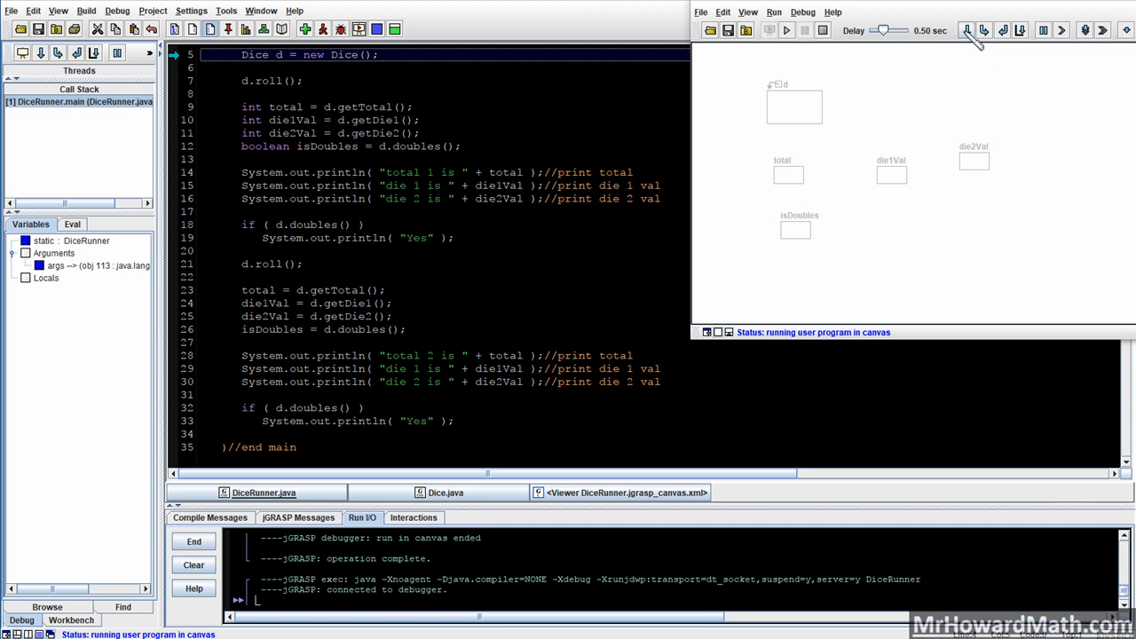
mouse_move(967, 30)
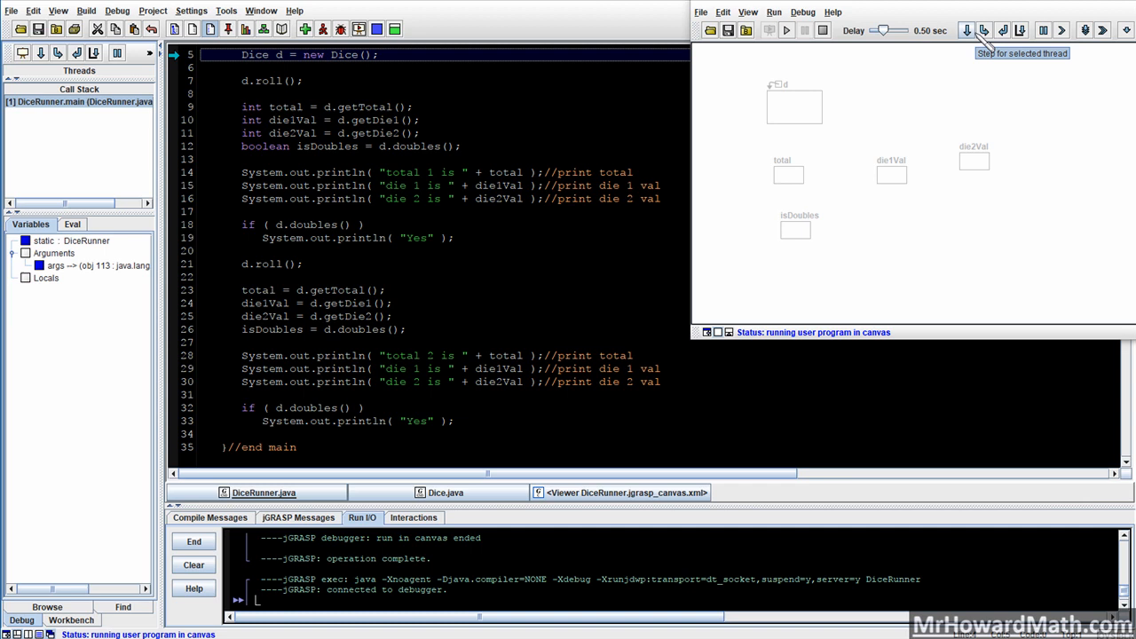
mouse_move(983, 29)
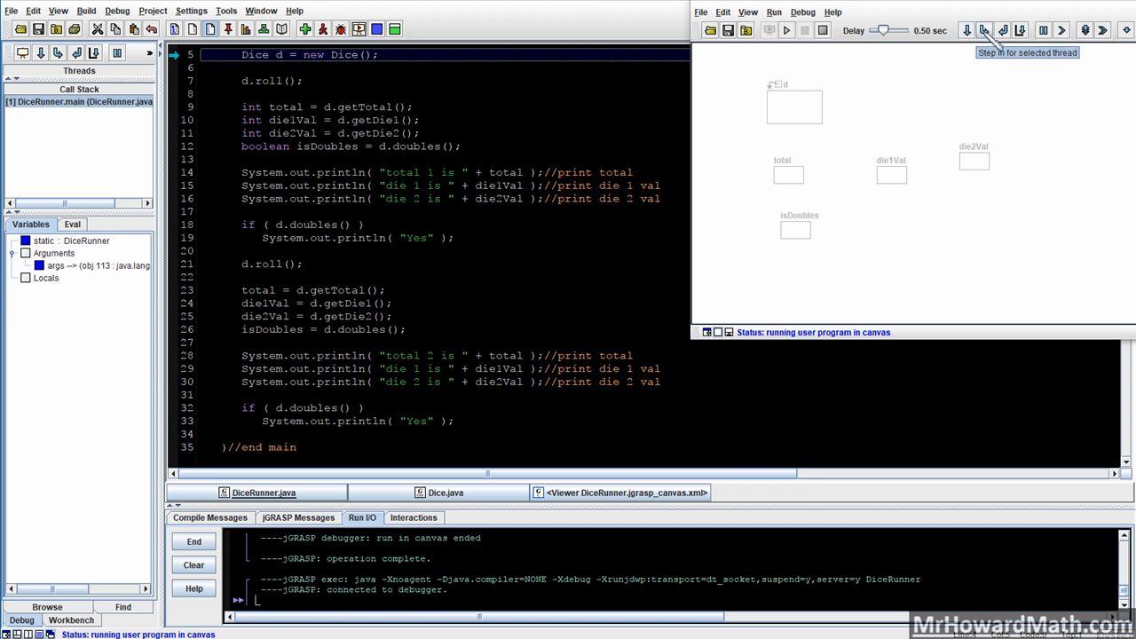
left_click(983, 29)
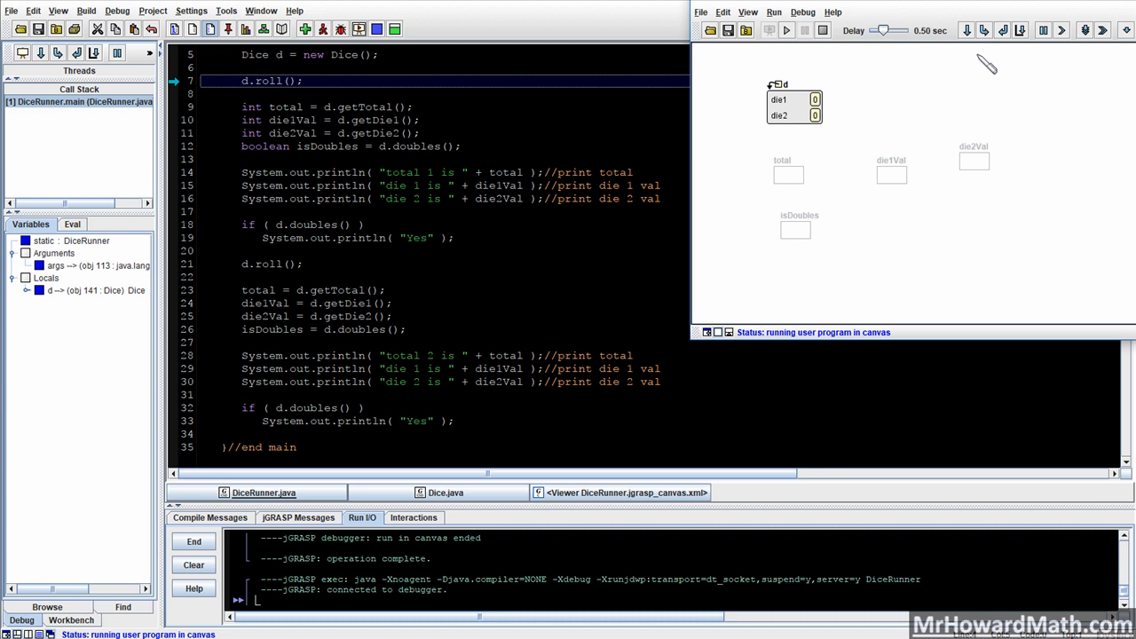
left_click(983, 29)
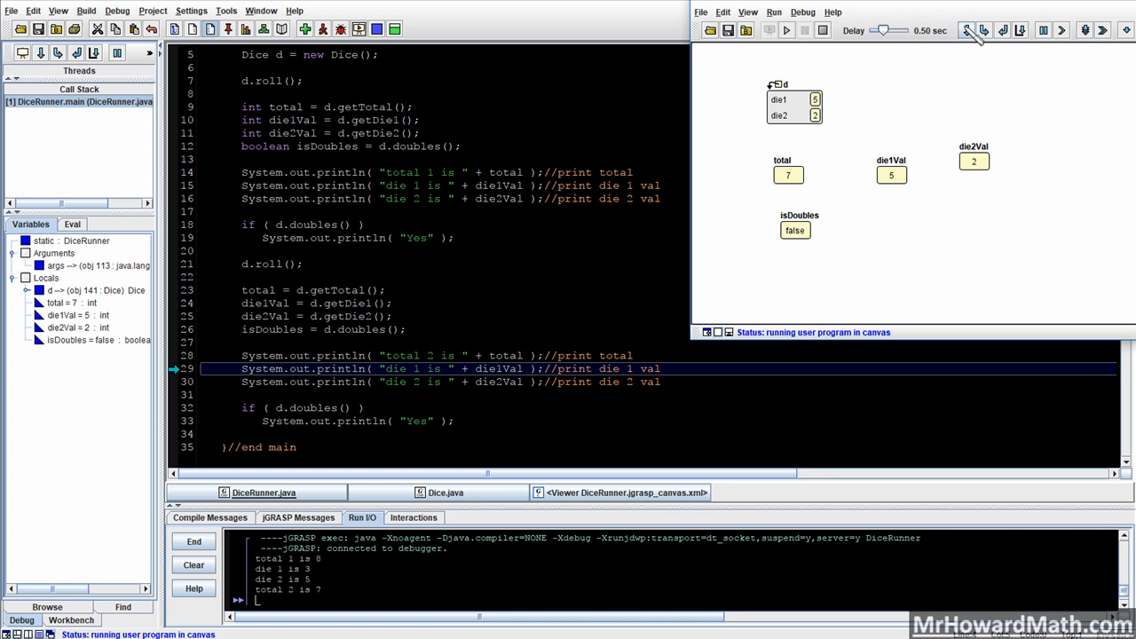
left_click(804, 30)
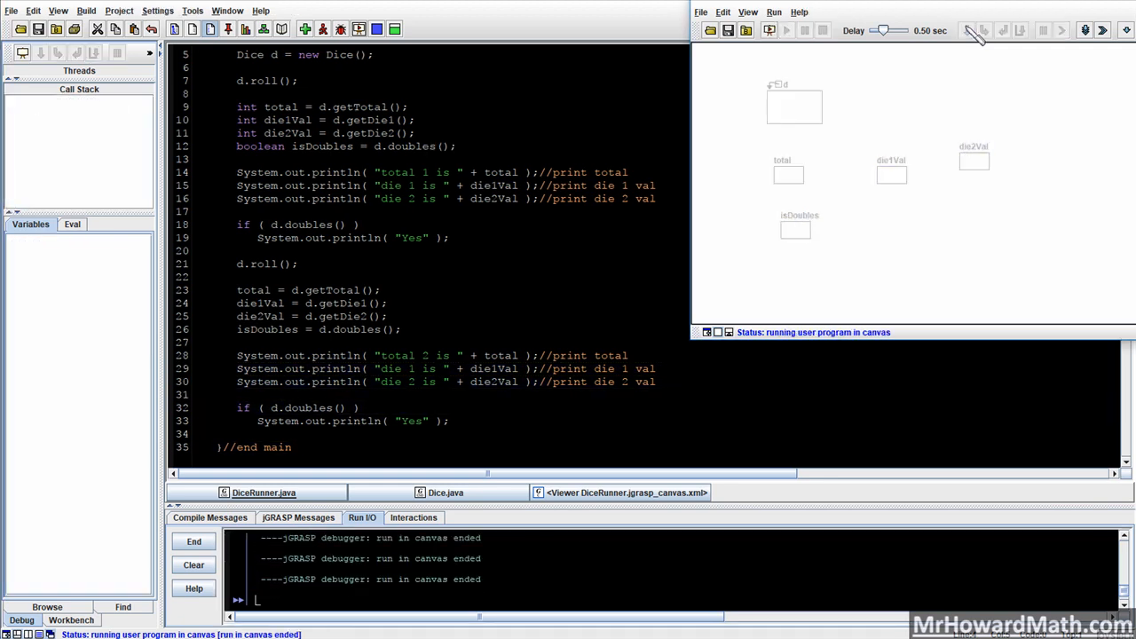
- Start another trace and step until dice 1 and 1 total 2, making isDoubles true
left_click(773, 11)
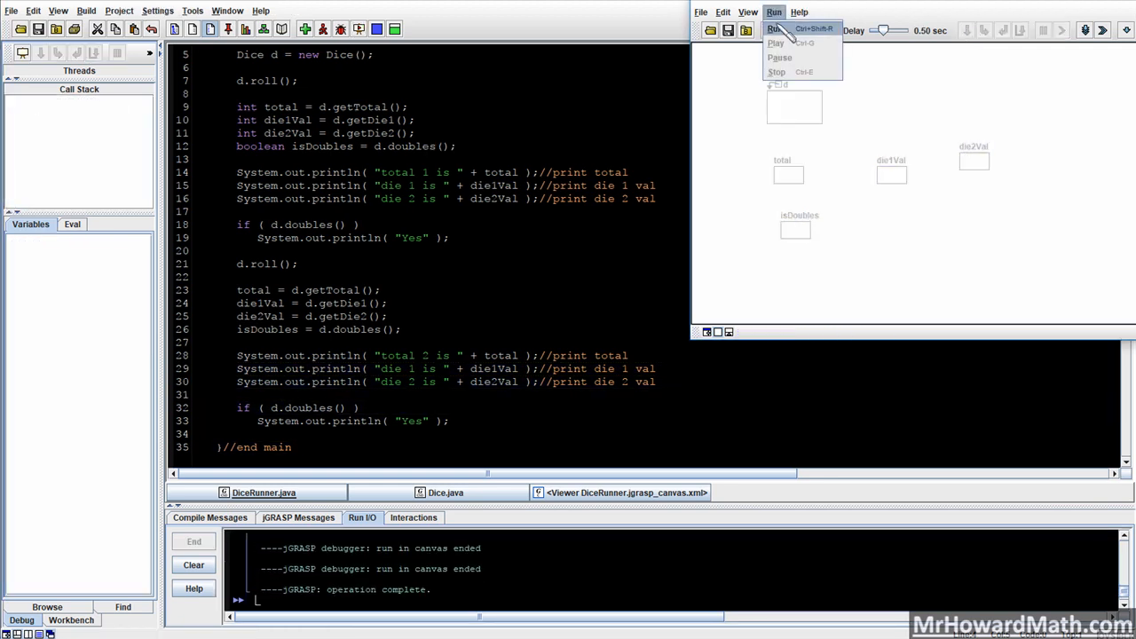
left_click(775, 29)
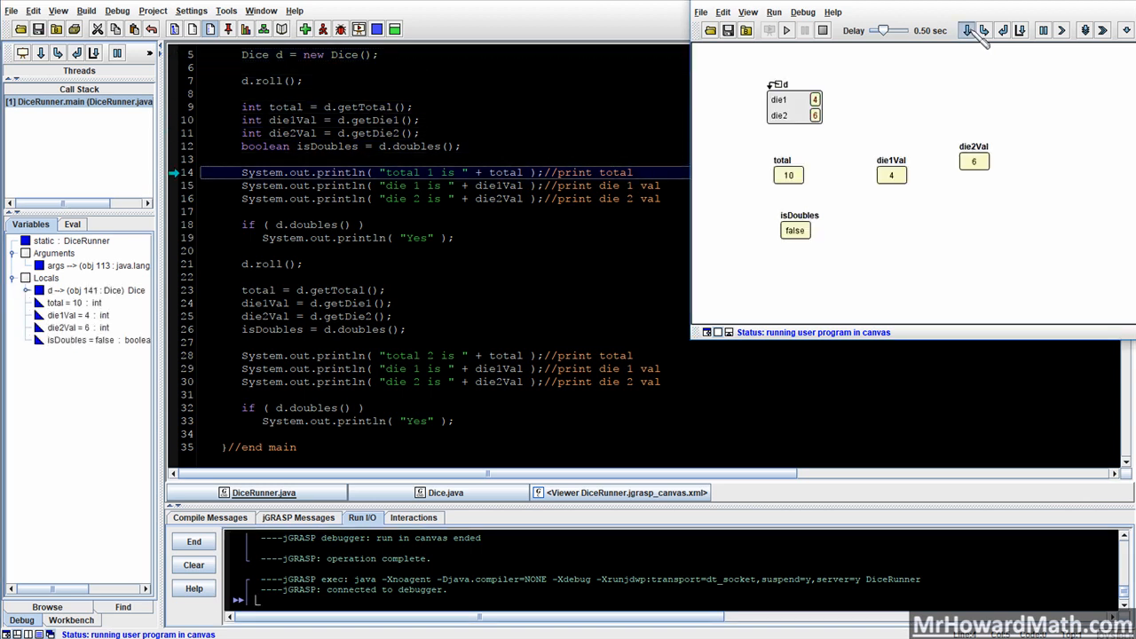
left_click(982, 30)
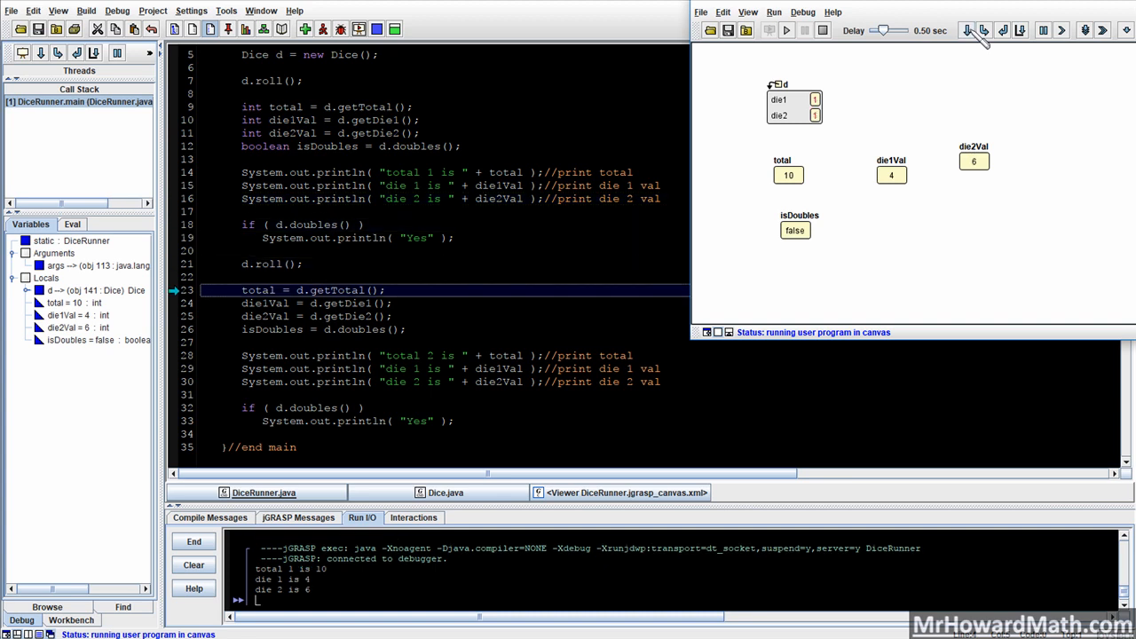
left_click(984, 29)
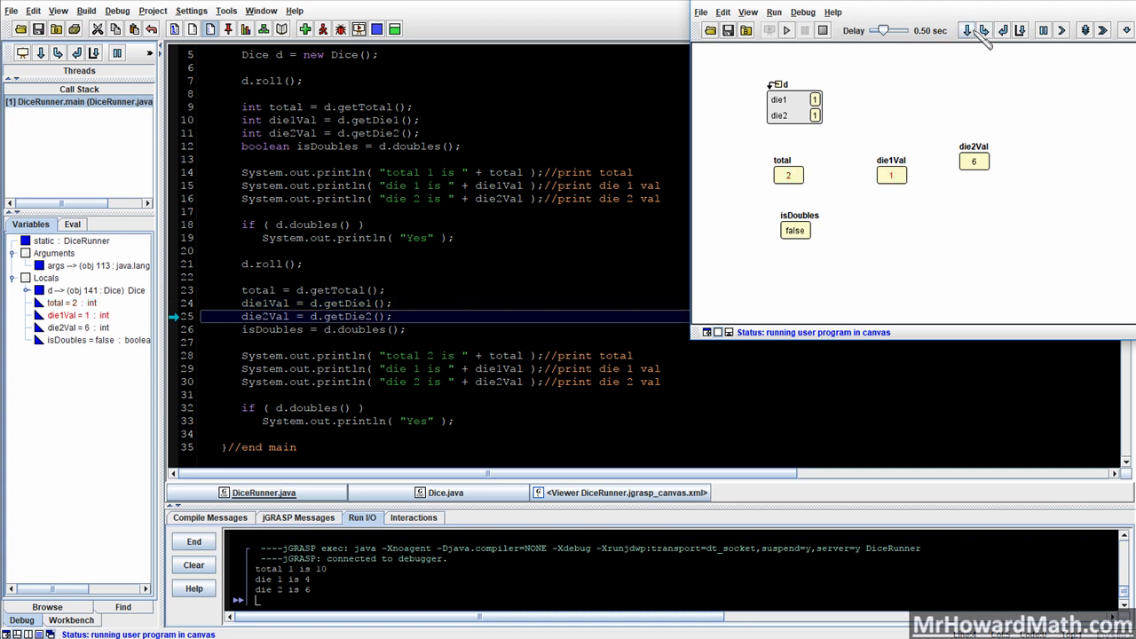
left_click(983, 29)
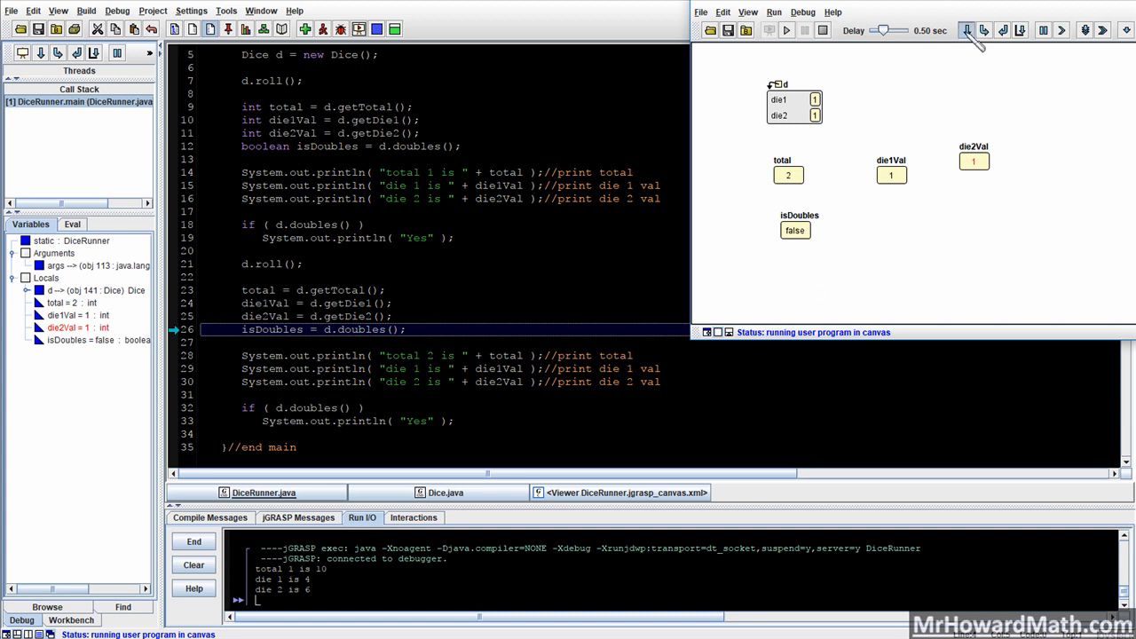
left_click(966, 29)
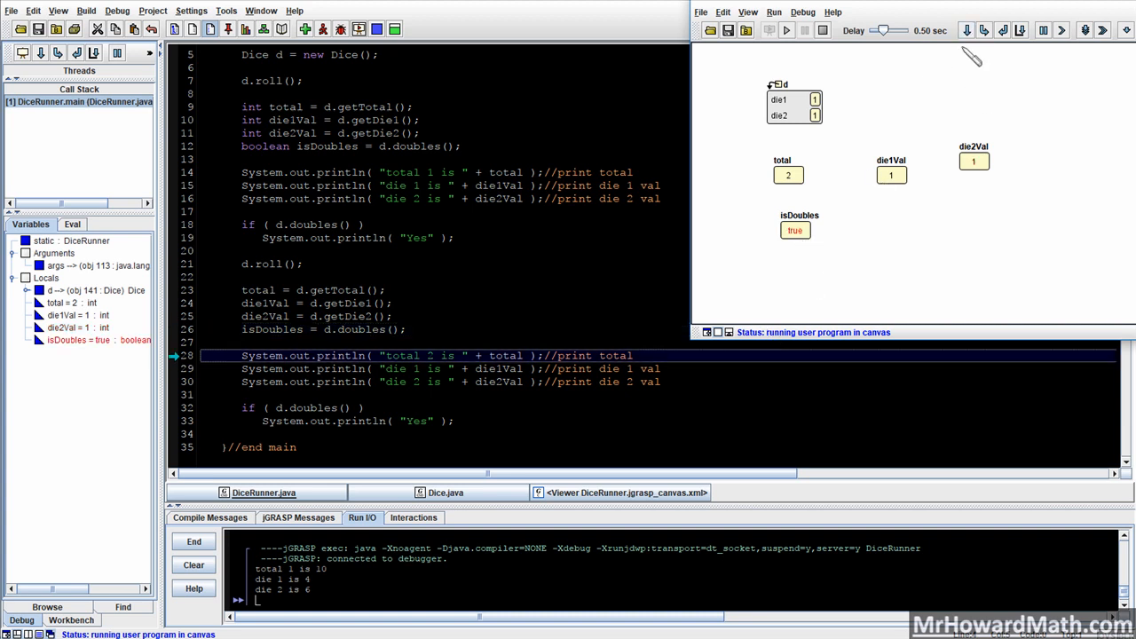
left_click(967, 29)
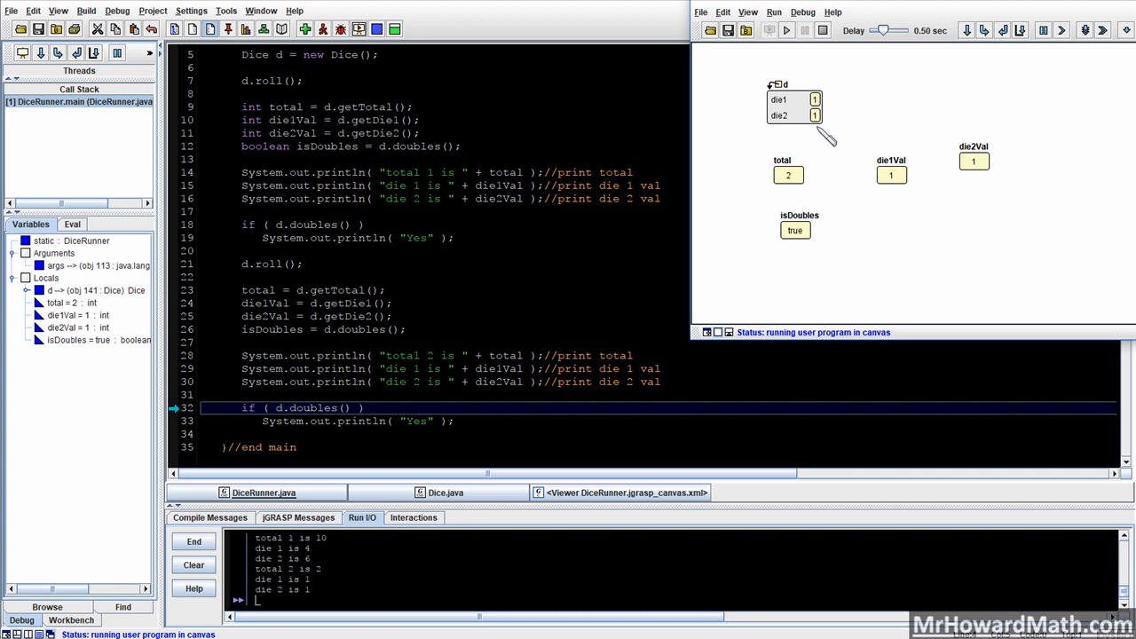
mouse_move(750, 120)
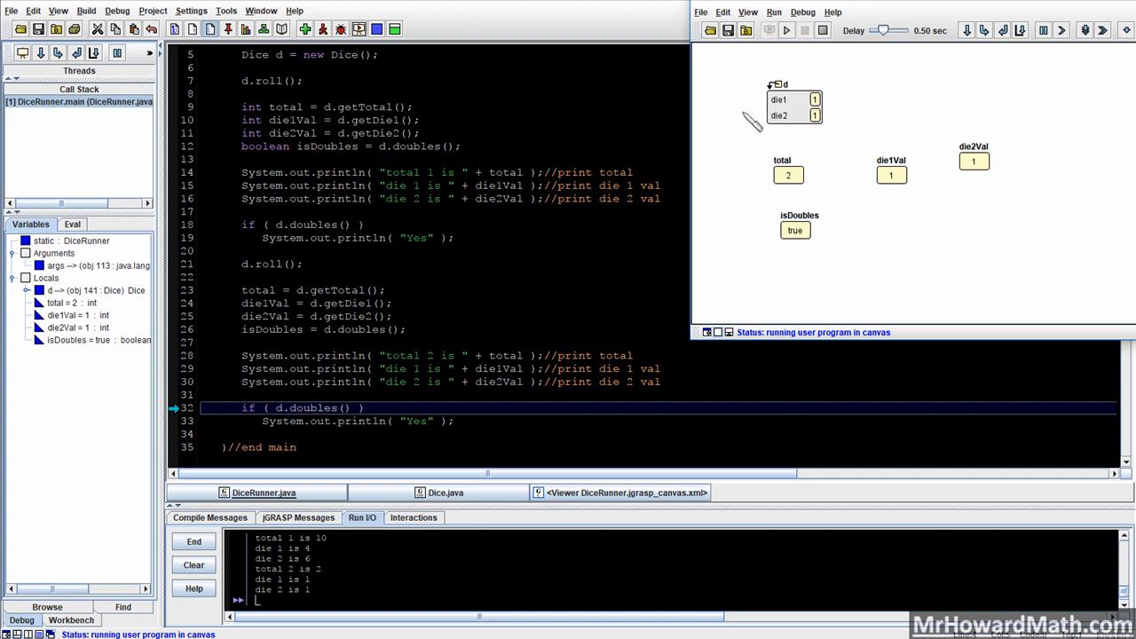
mouse_move(834, 168)
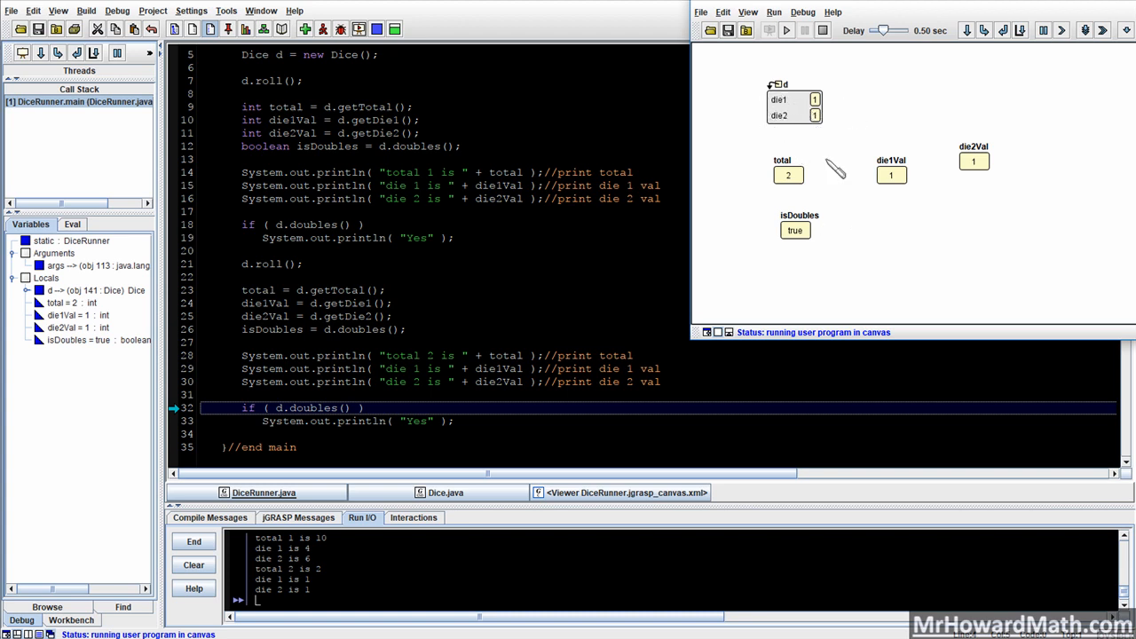
mouse_move(847, 163)
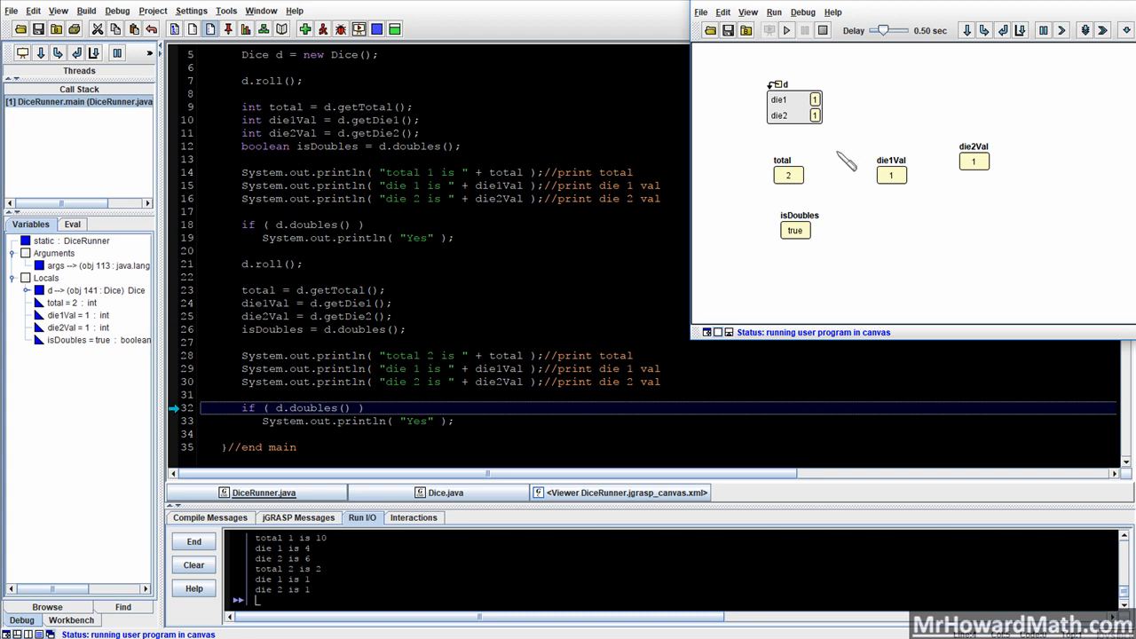
mouse_move(781, 116)
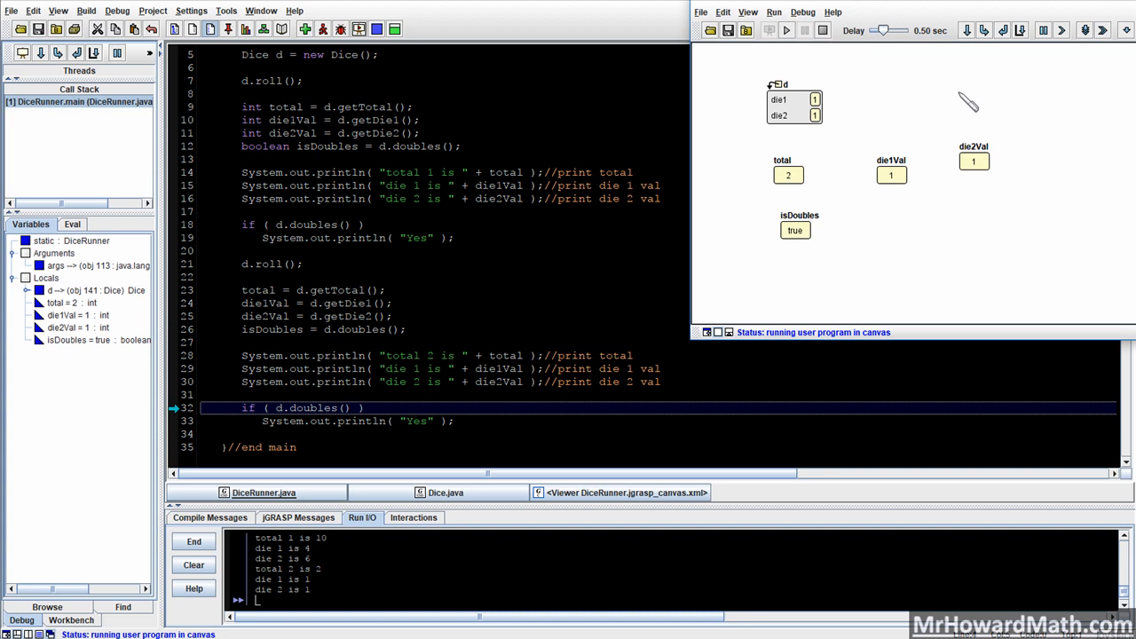
mouse_move(857, 230)
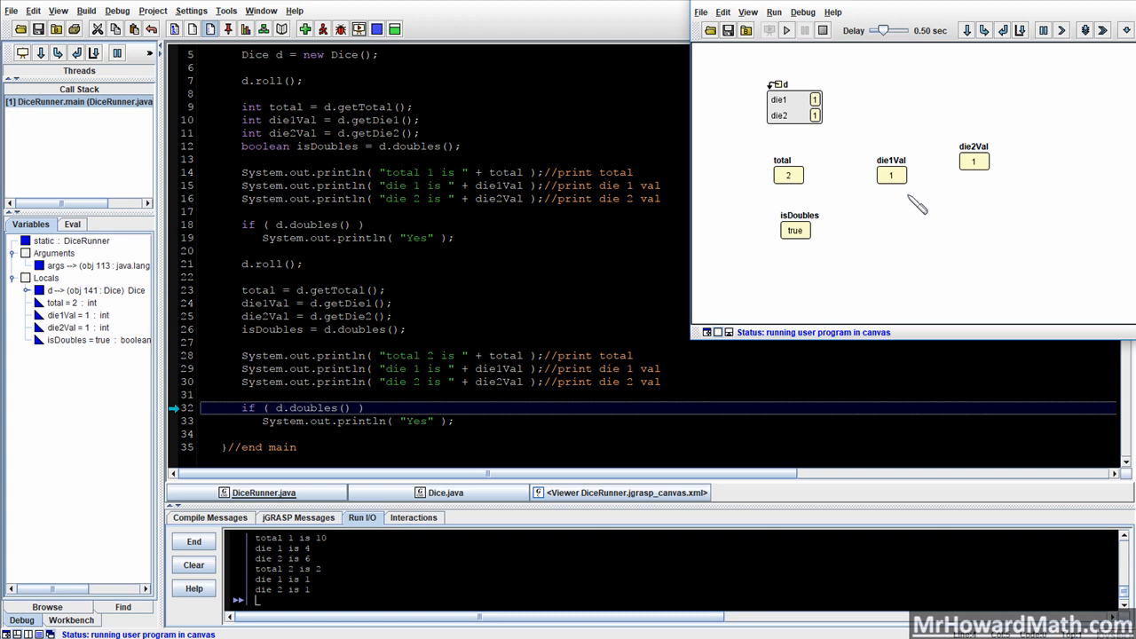
mouse_move(824, 255)
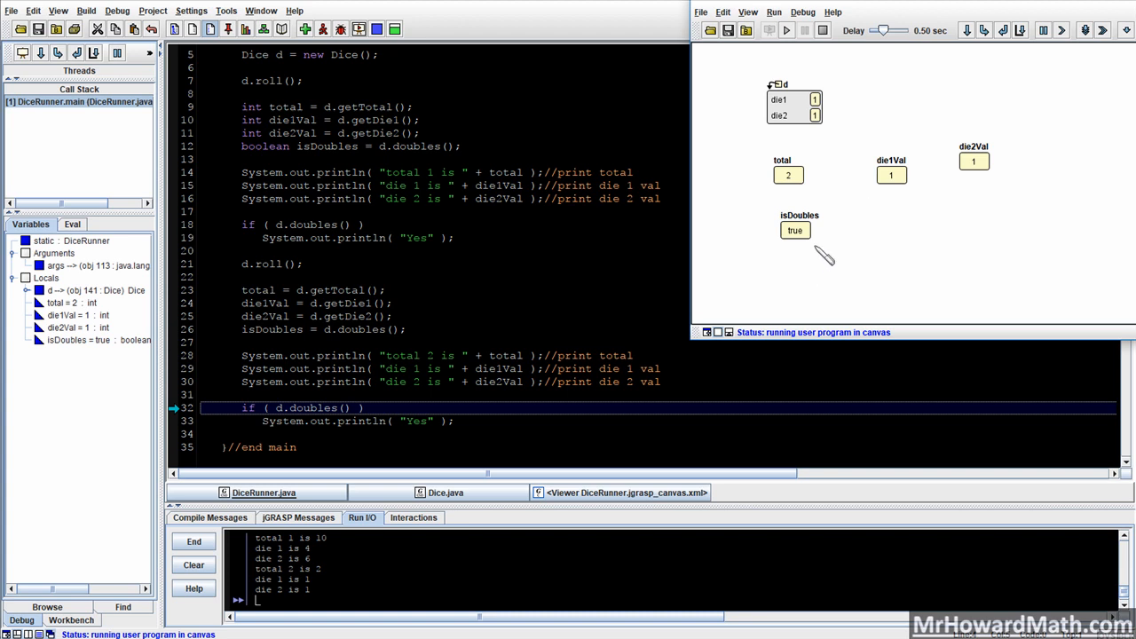
mouse_move(816, 251)
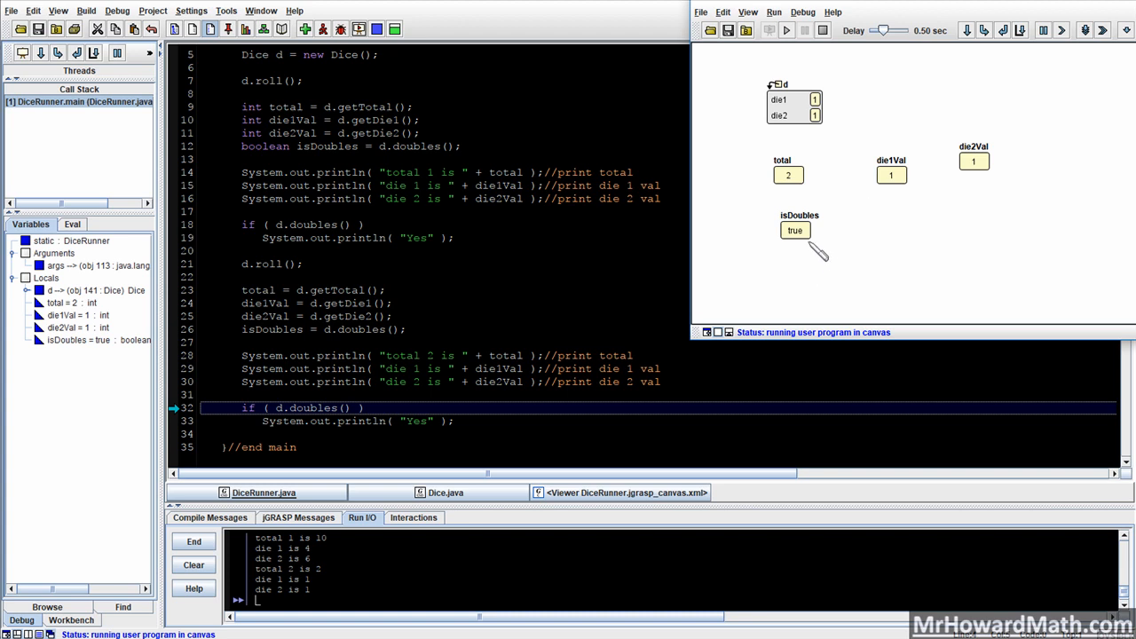